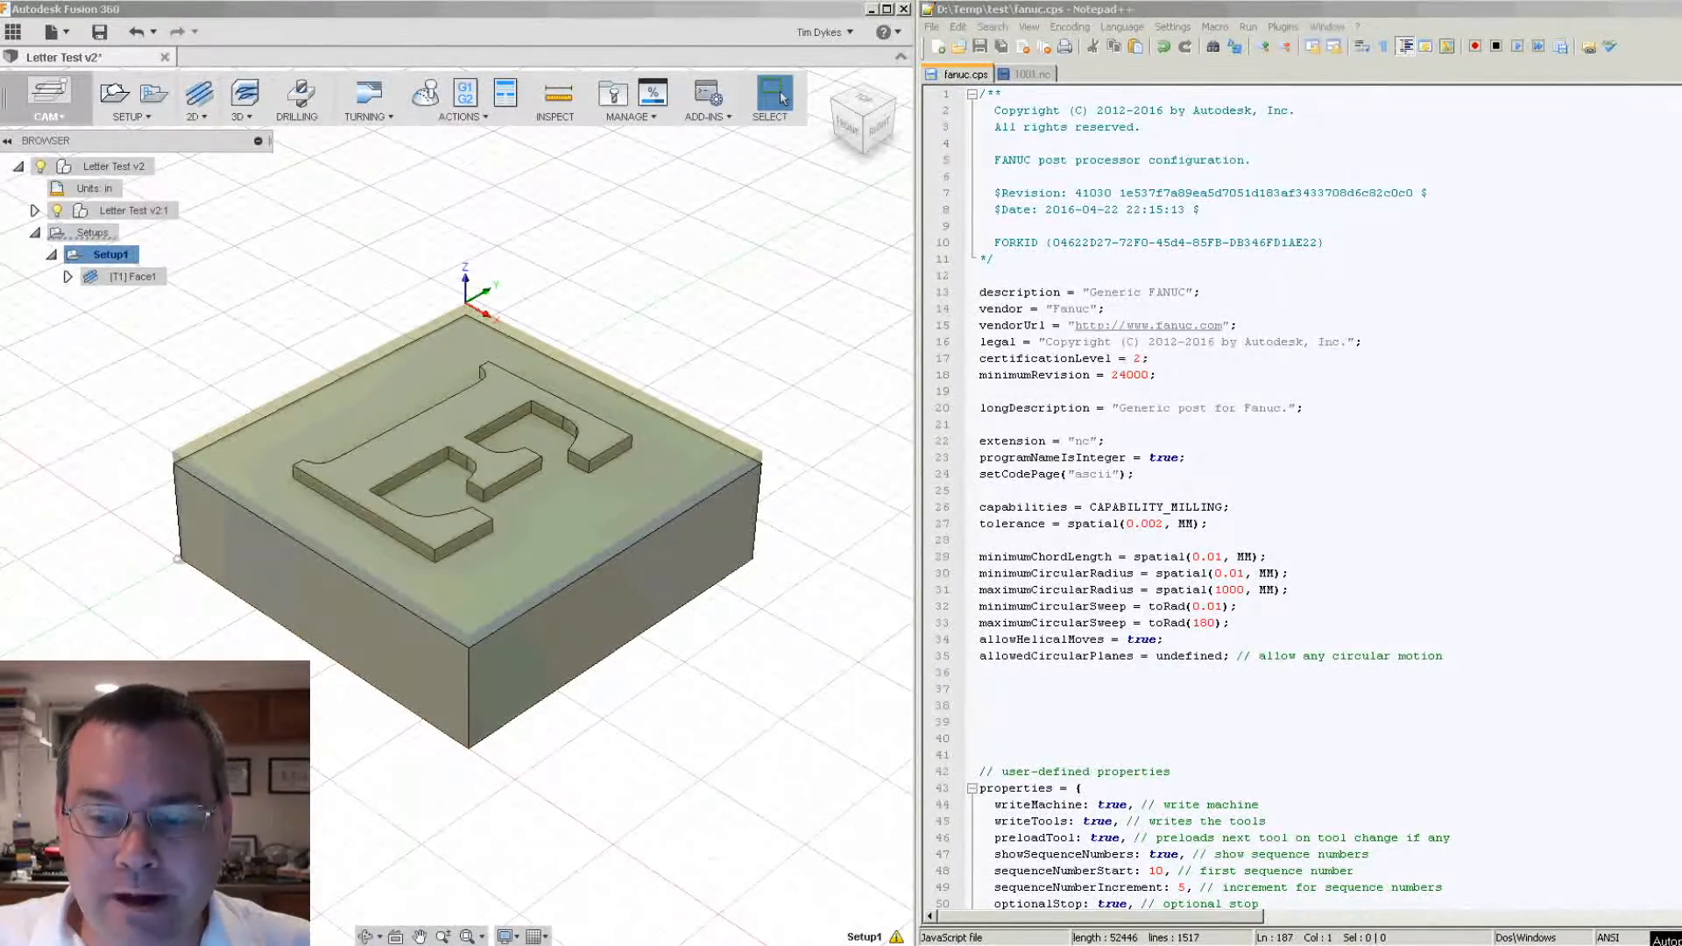
- Scroll fanuc.cps to onClose and compare it with the end of posted 1001.nc
scroll(down, 3)
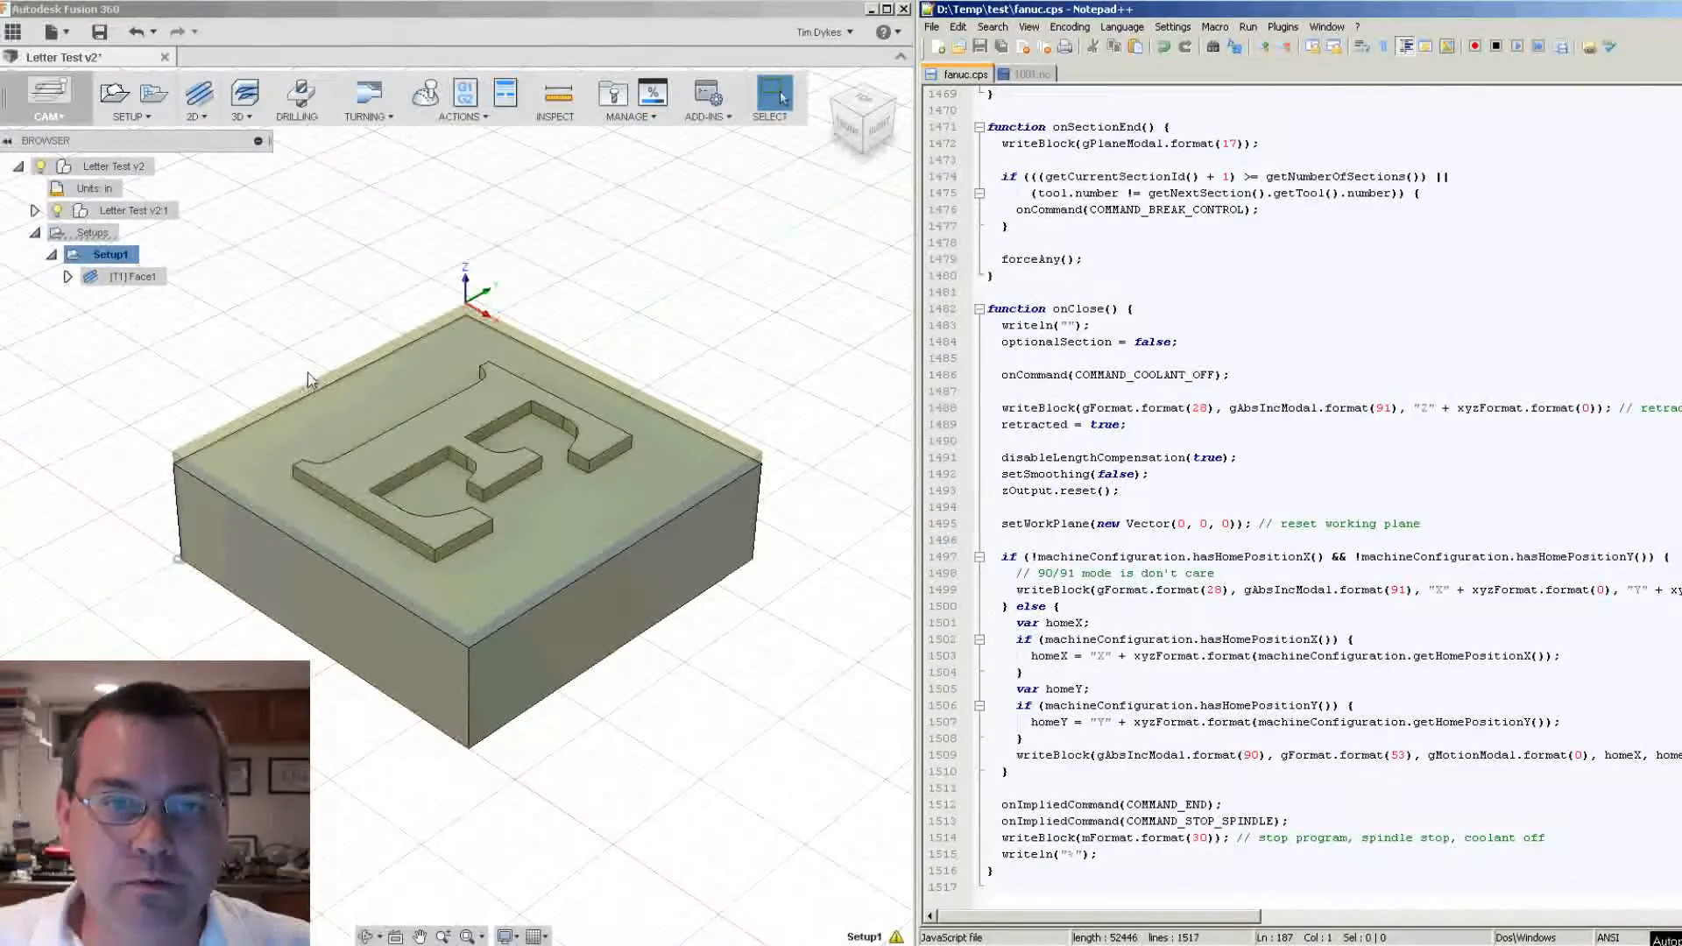
click(1031, 74)
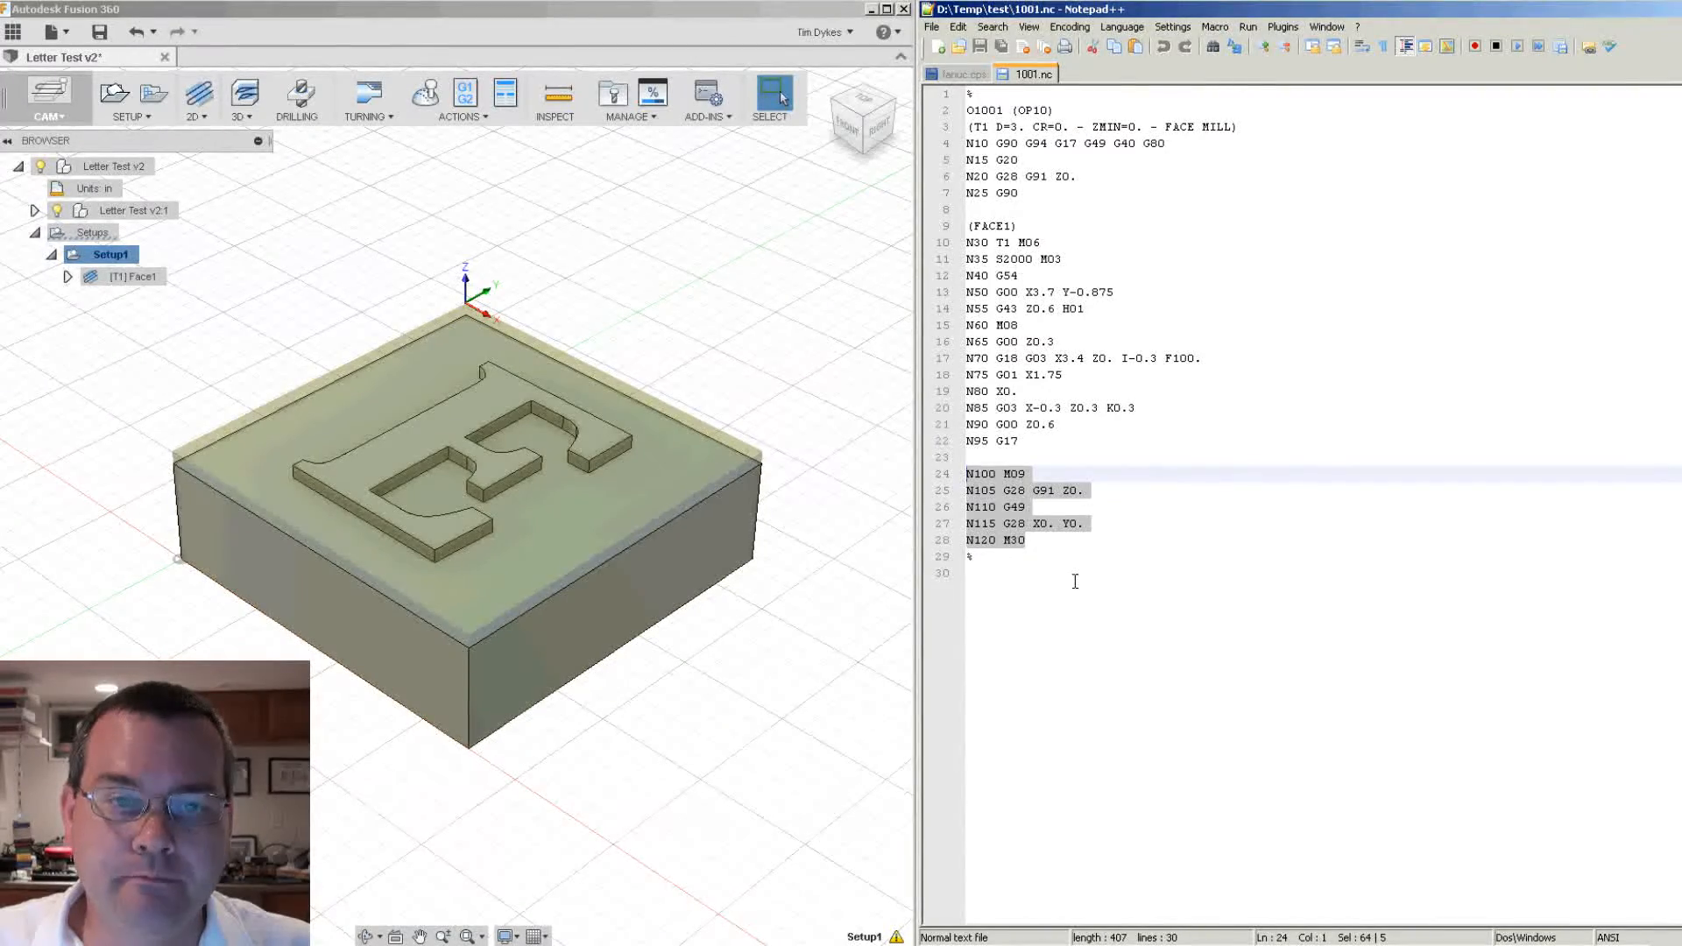
click(958, 73)
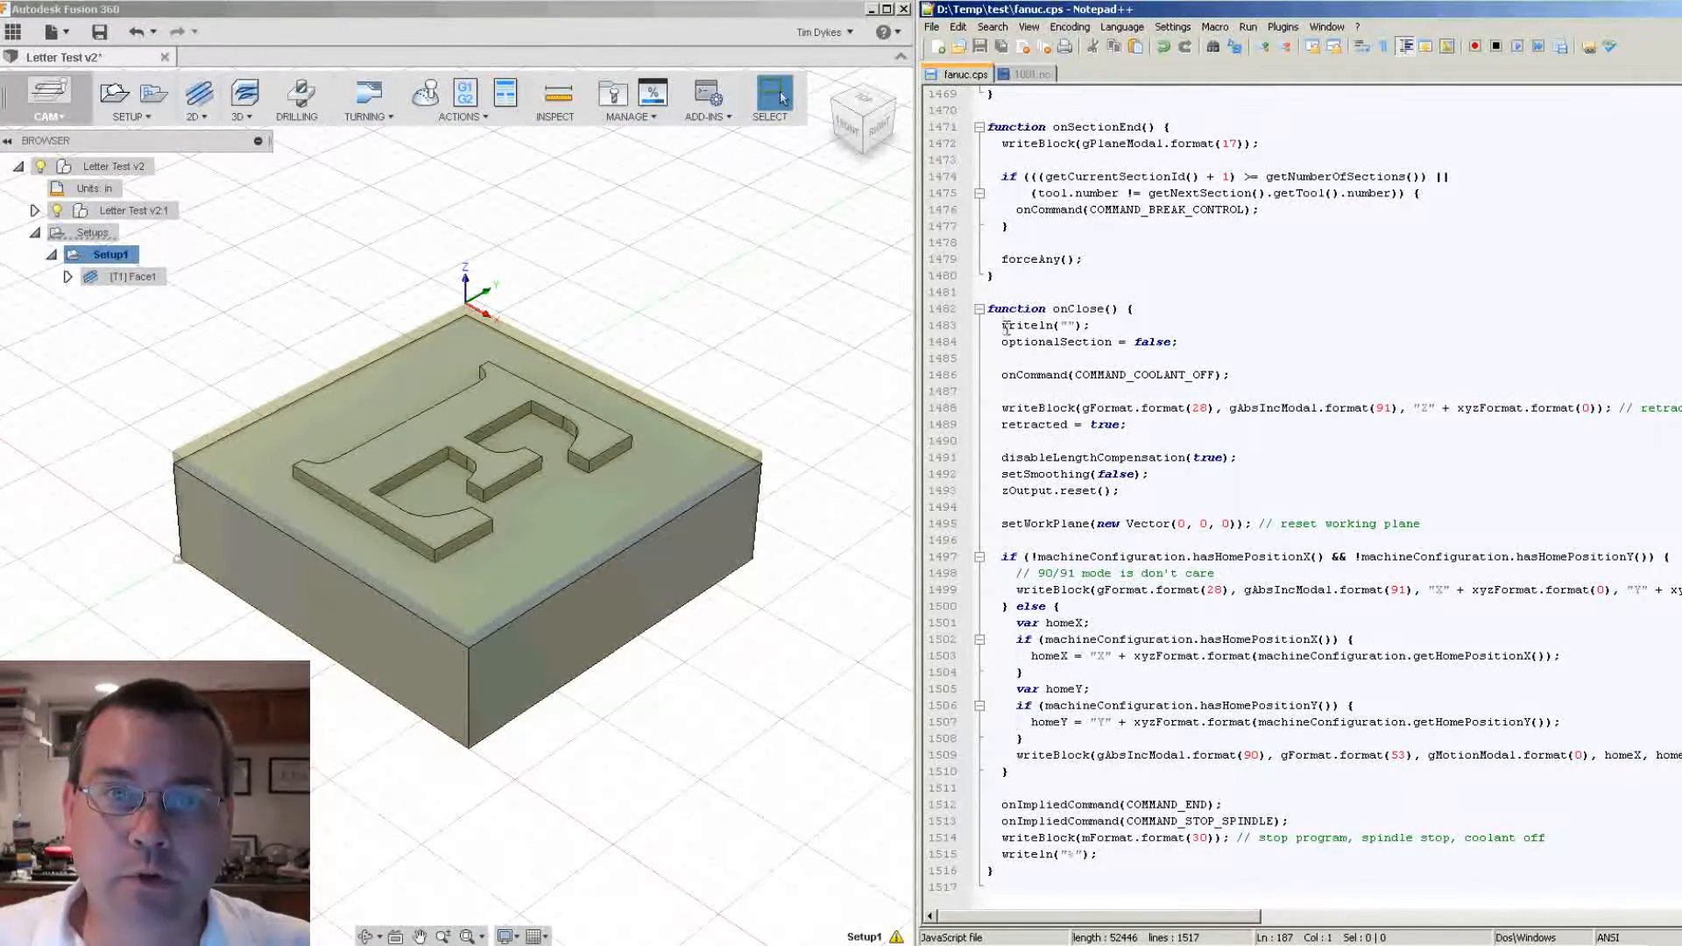
click(1031, 74)
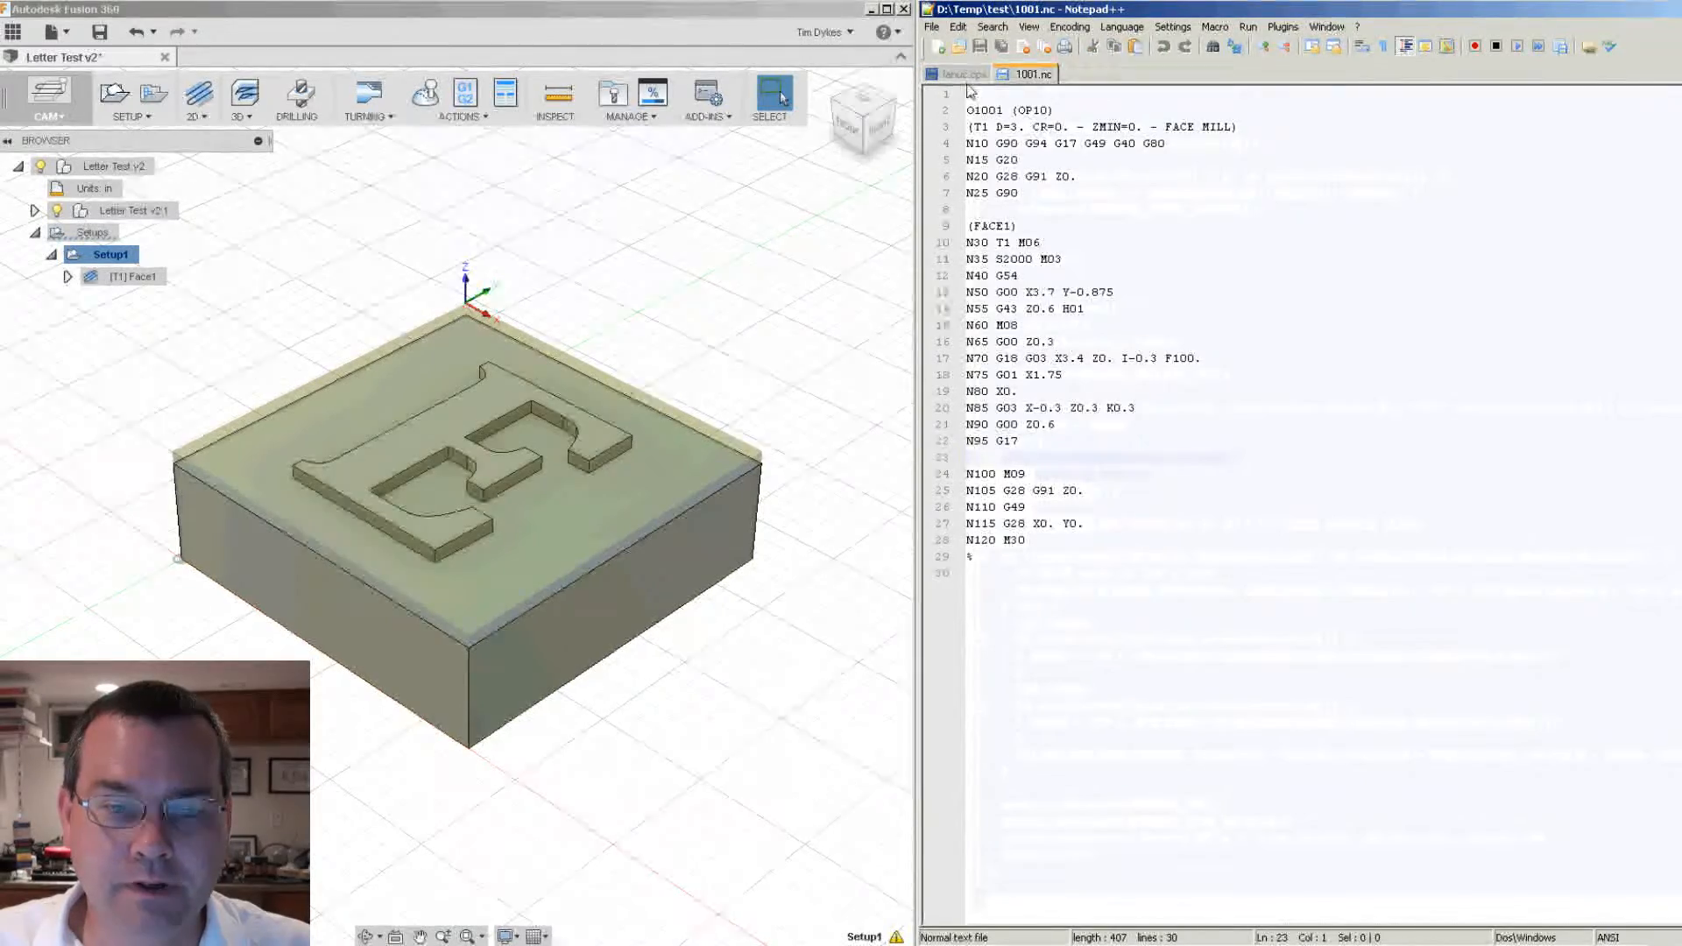
click(961, 73)
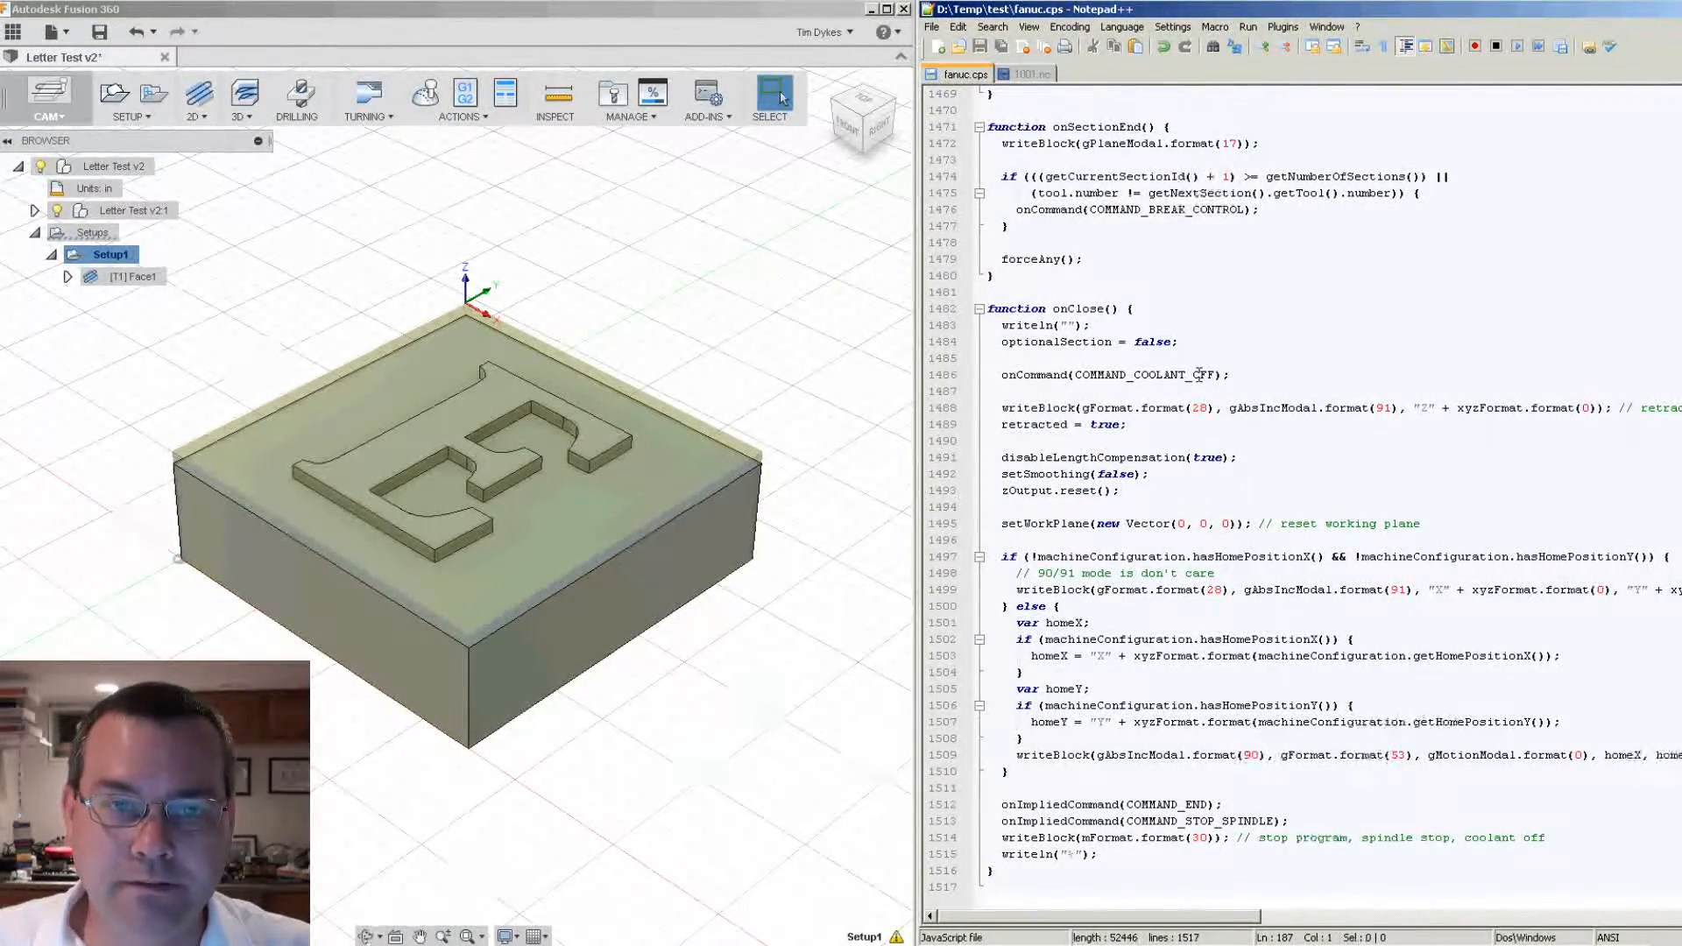
click(1033, 72)
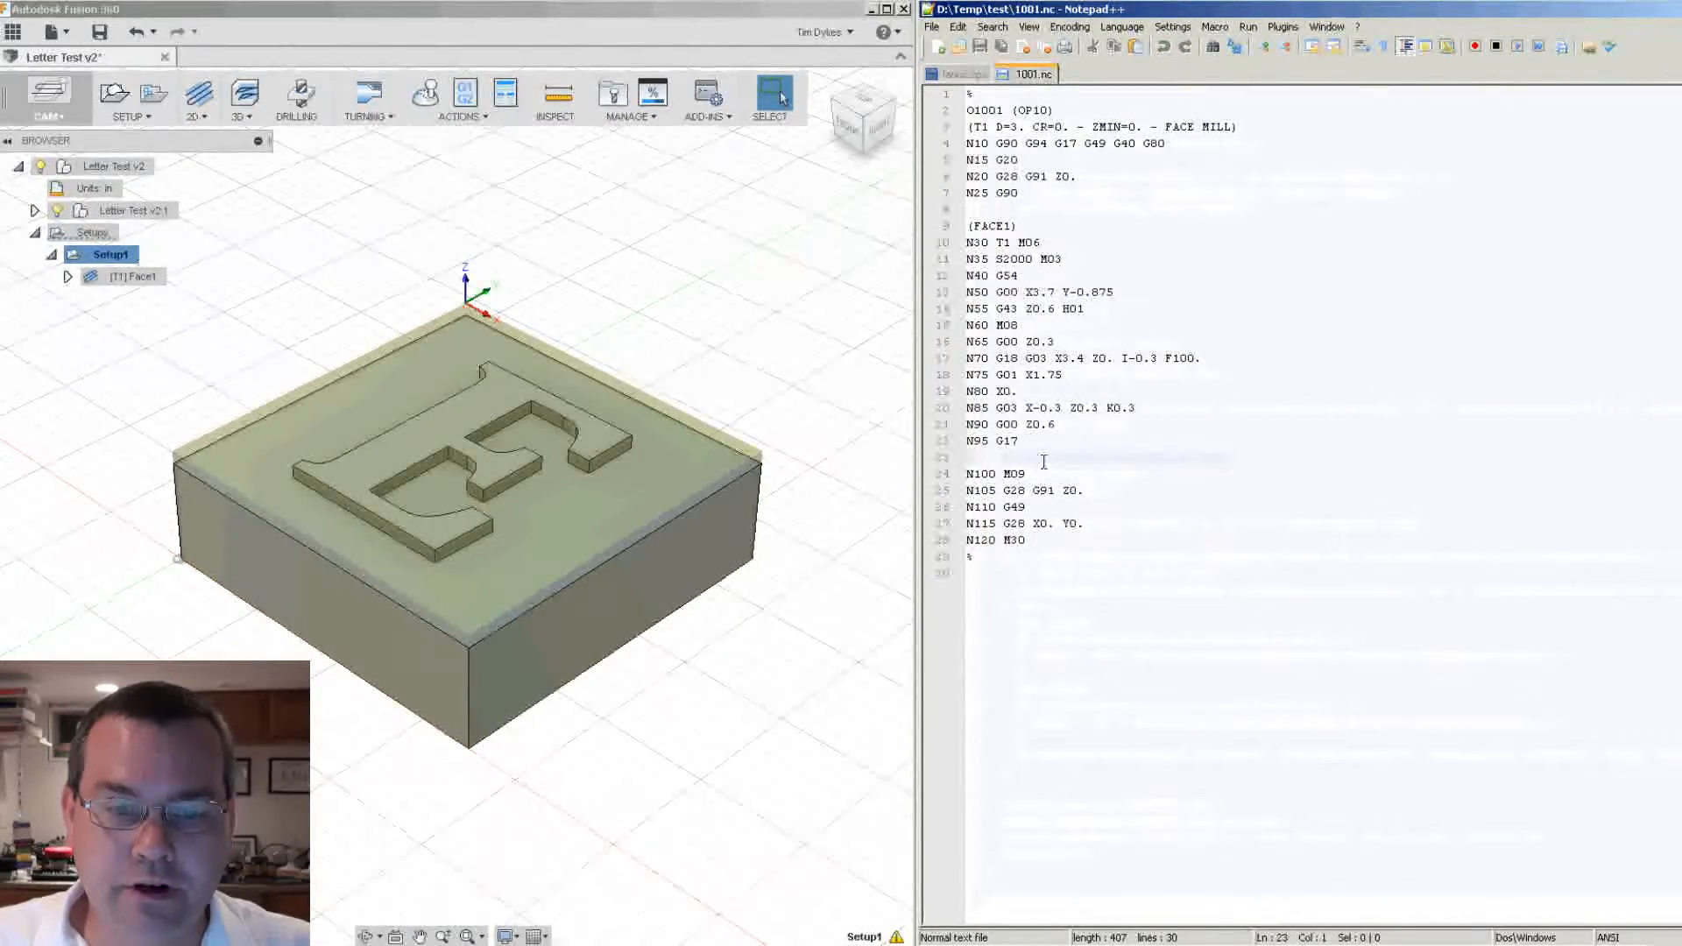
- Mark the onClose Z retract and home-position lines against 1001.nc's G28 X0. Y0. line
click(962, 73)
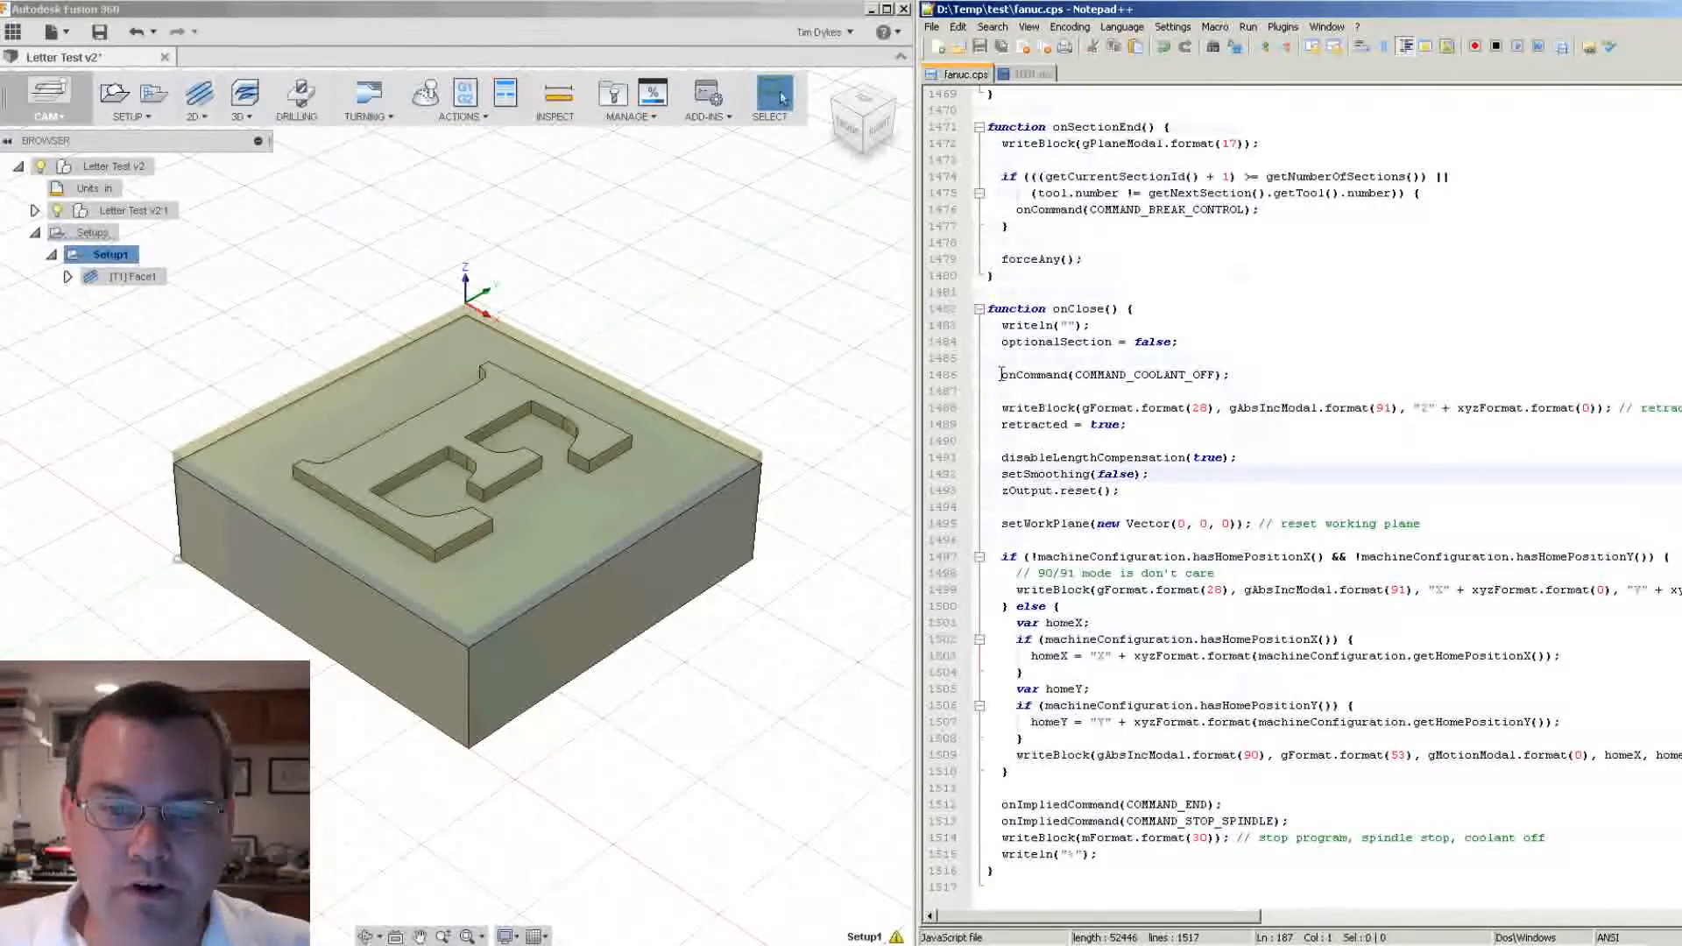
click(1179, 407)
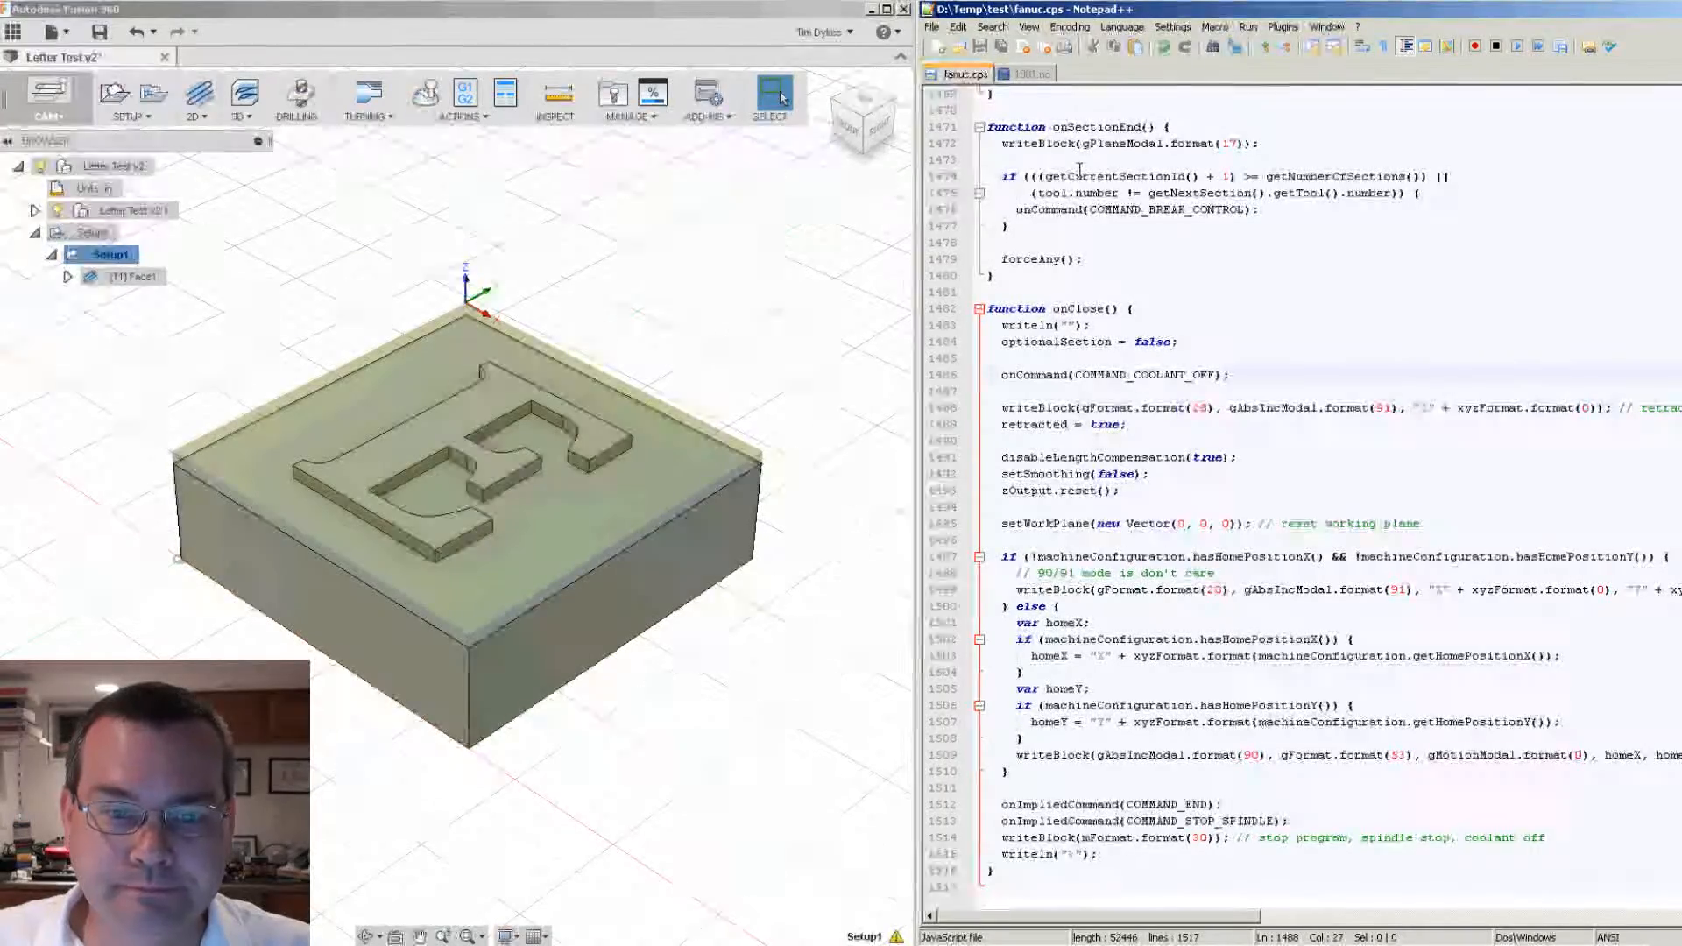
click(1031, 74)
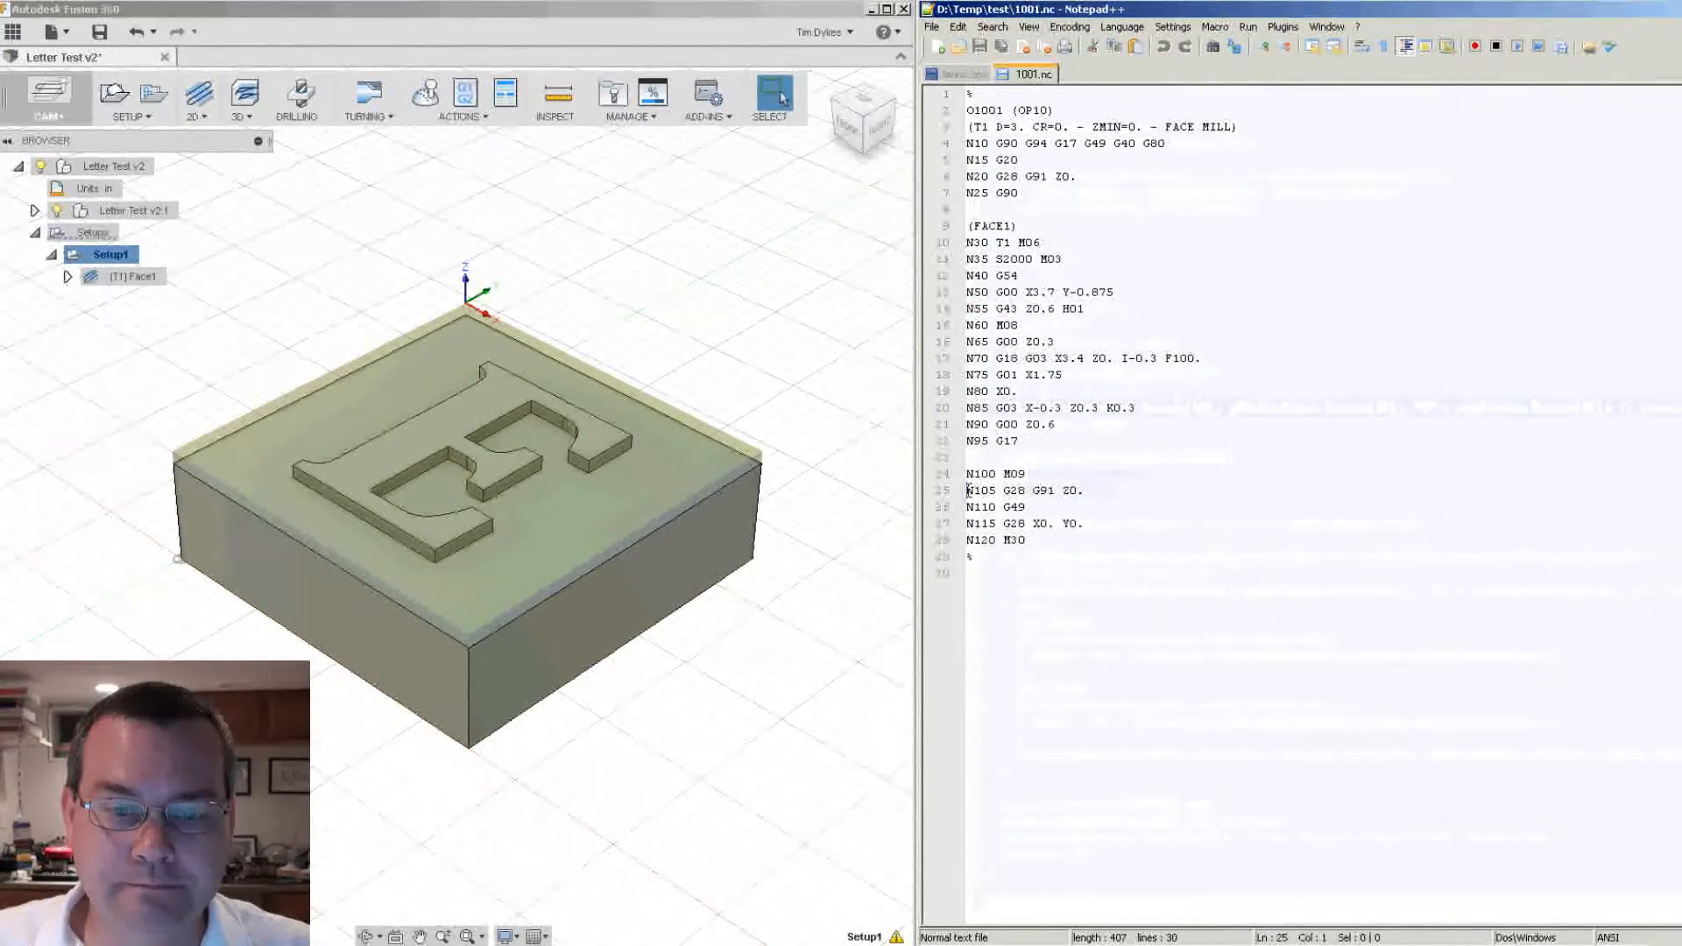
click(960, 74)
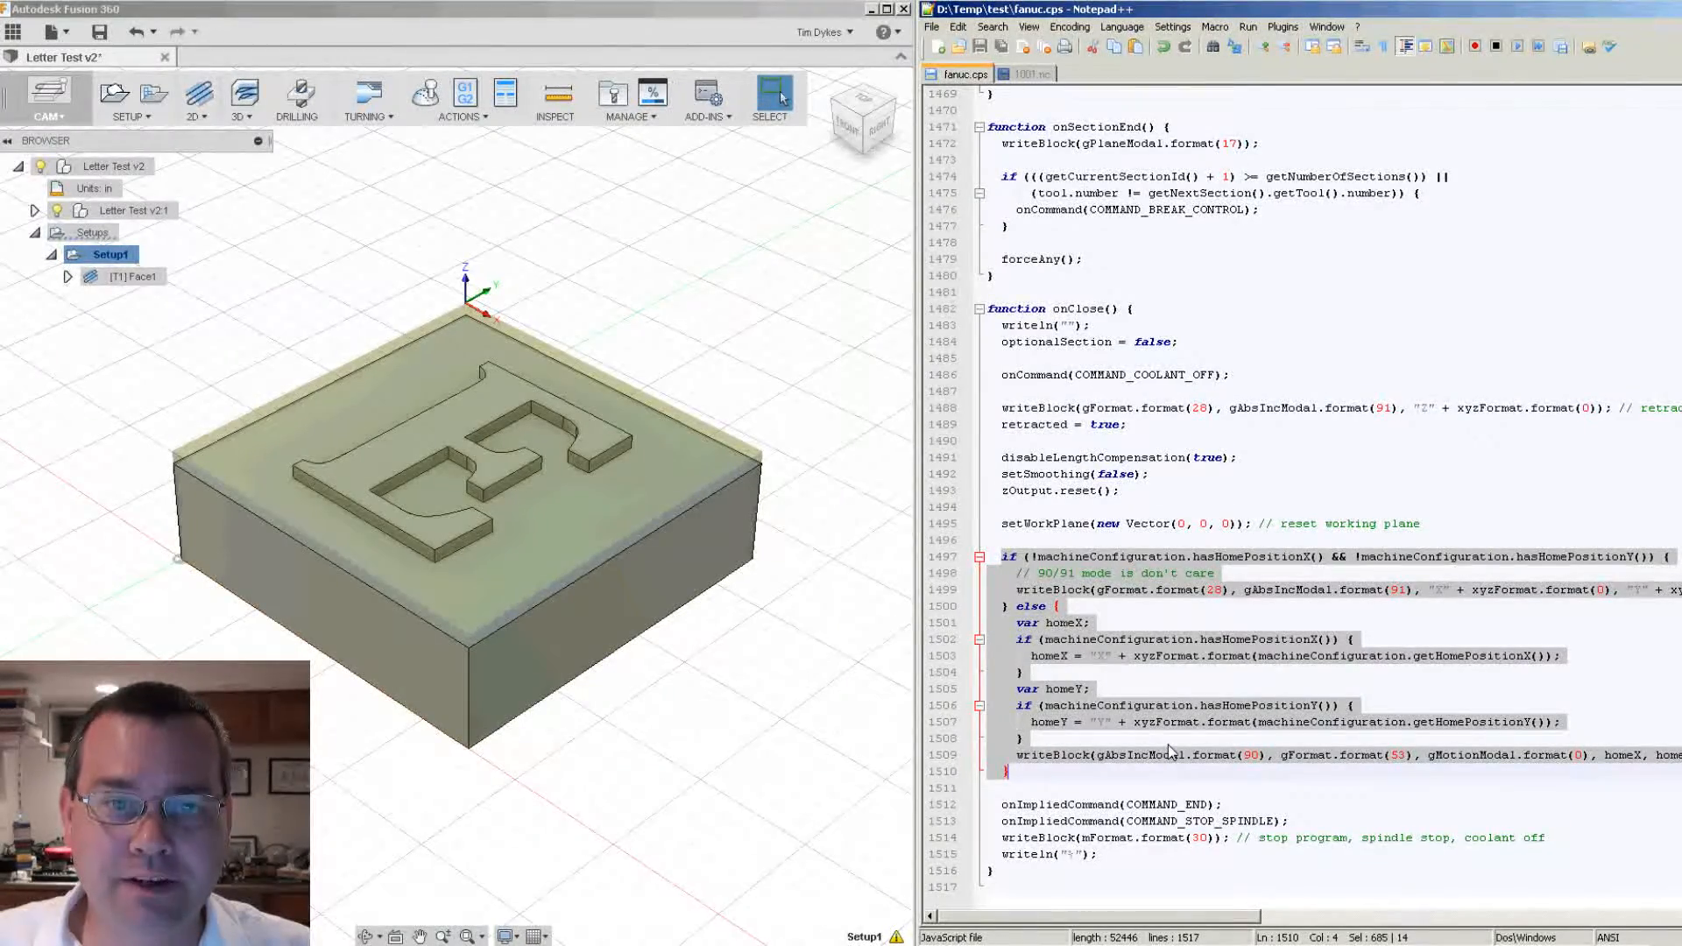
click(1032, 72)
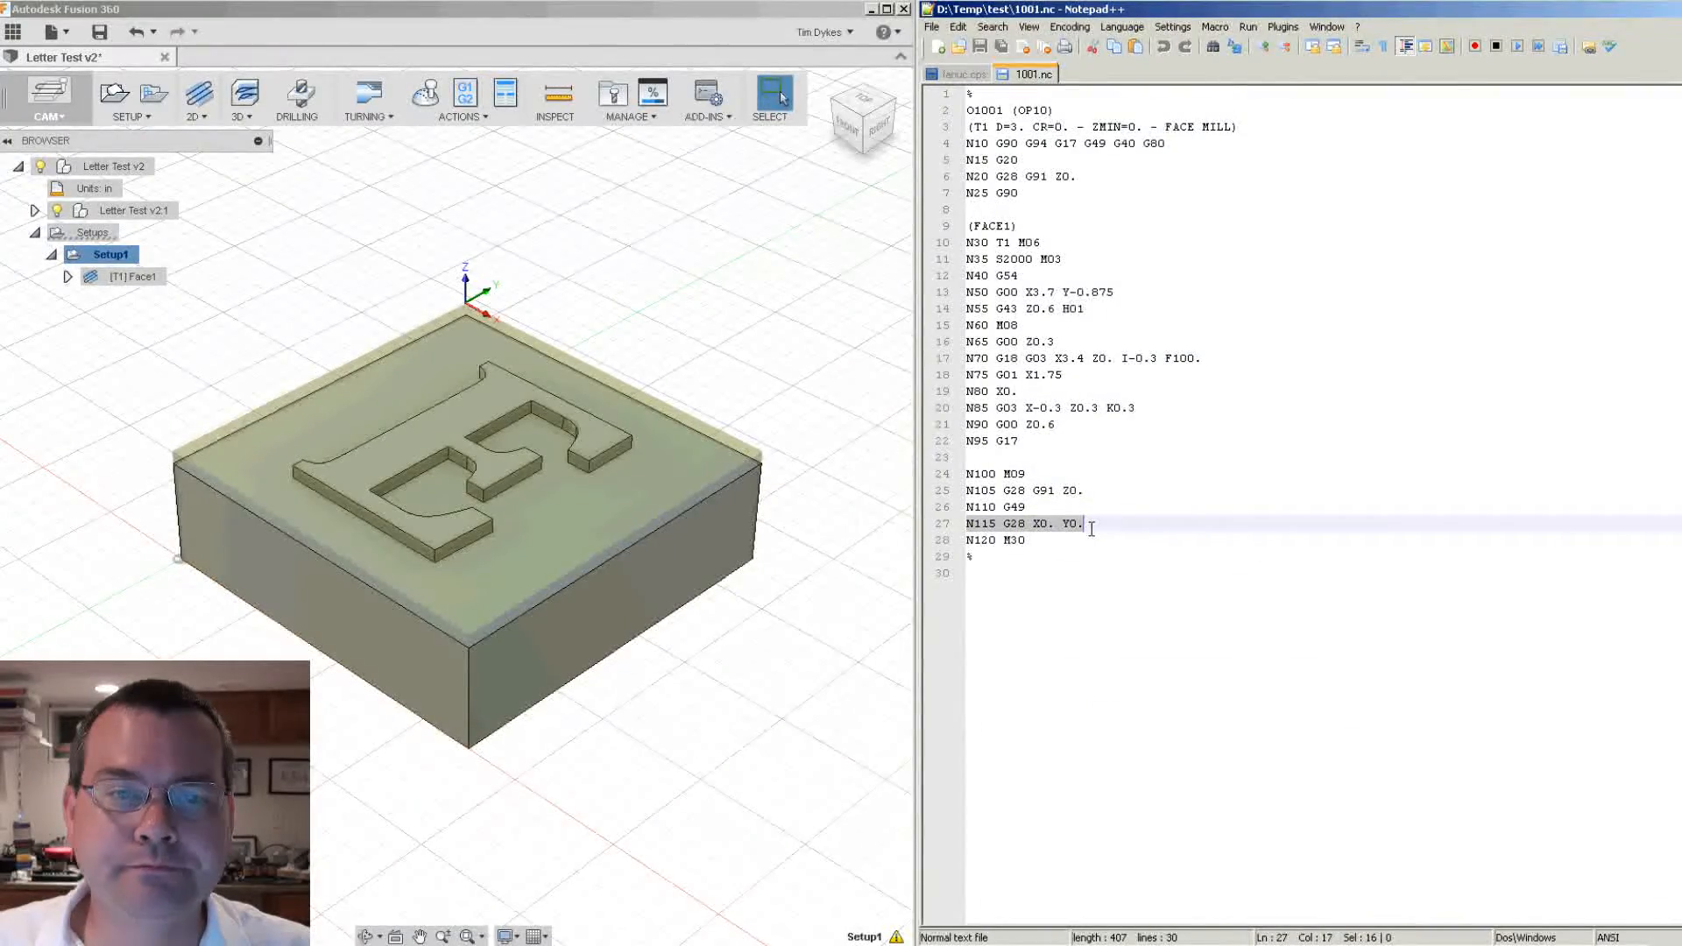
mouse_move(964, 74)
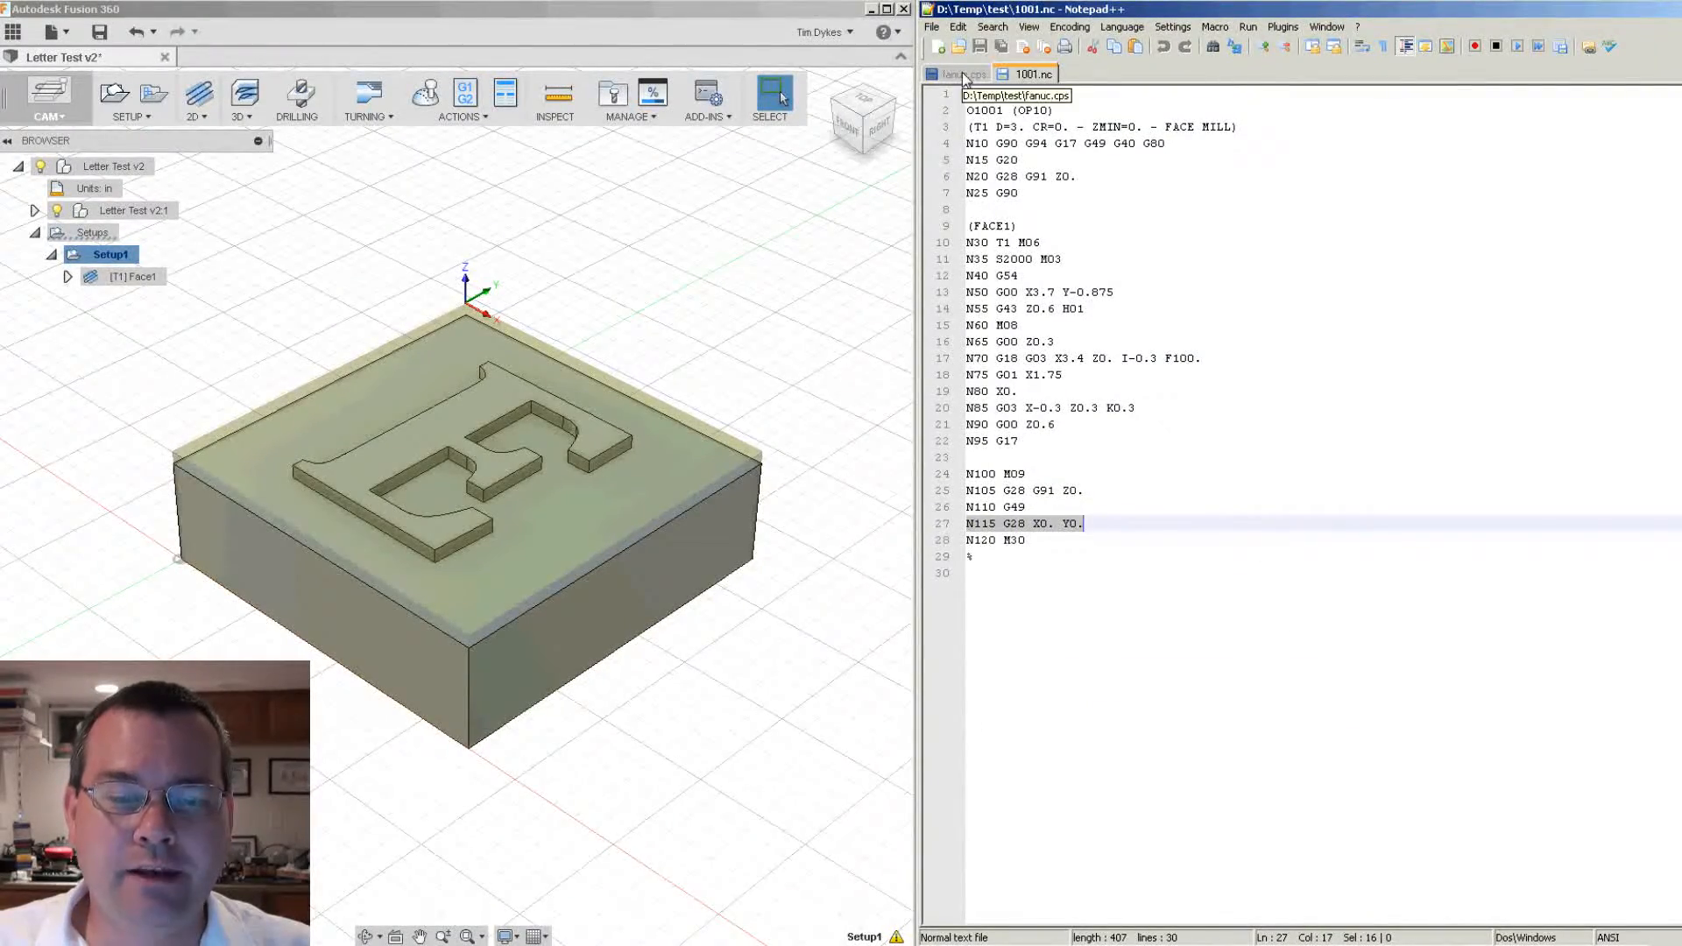
- Return to the fanuc.cps onClose condition that outputs G28 X0. Y0
click(960, 72)
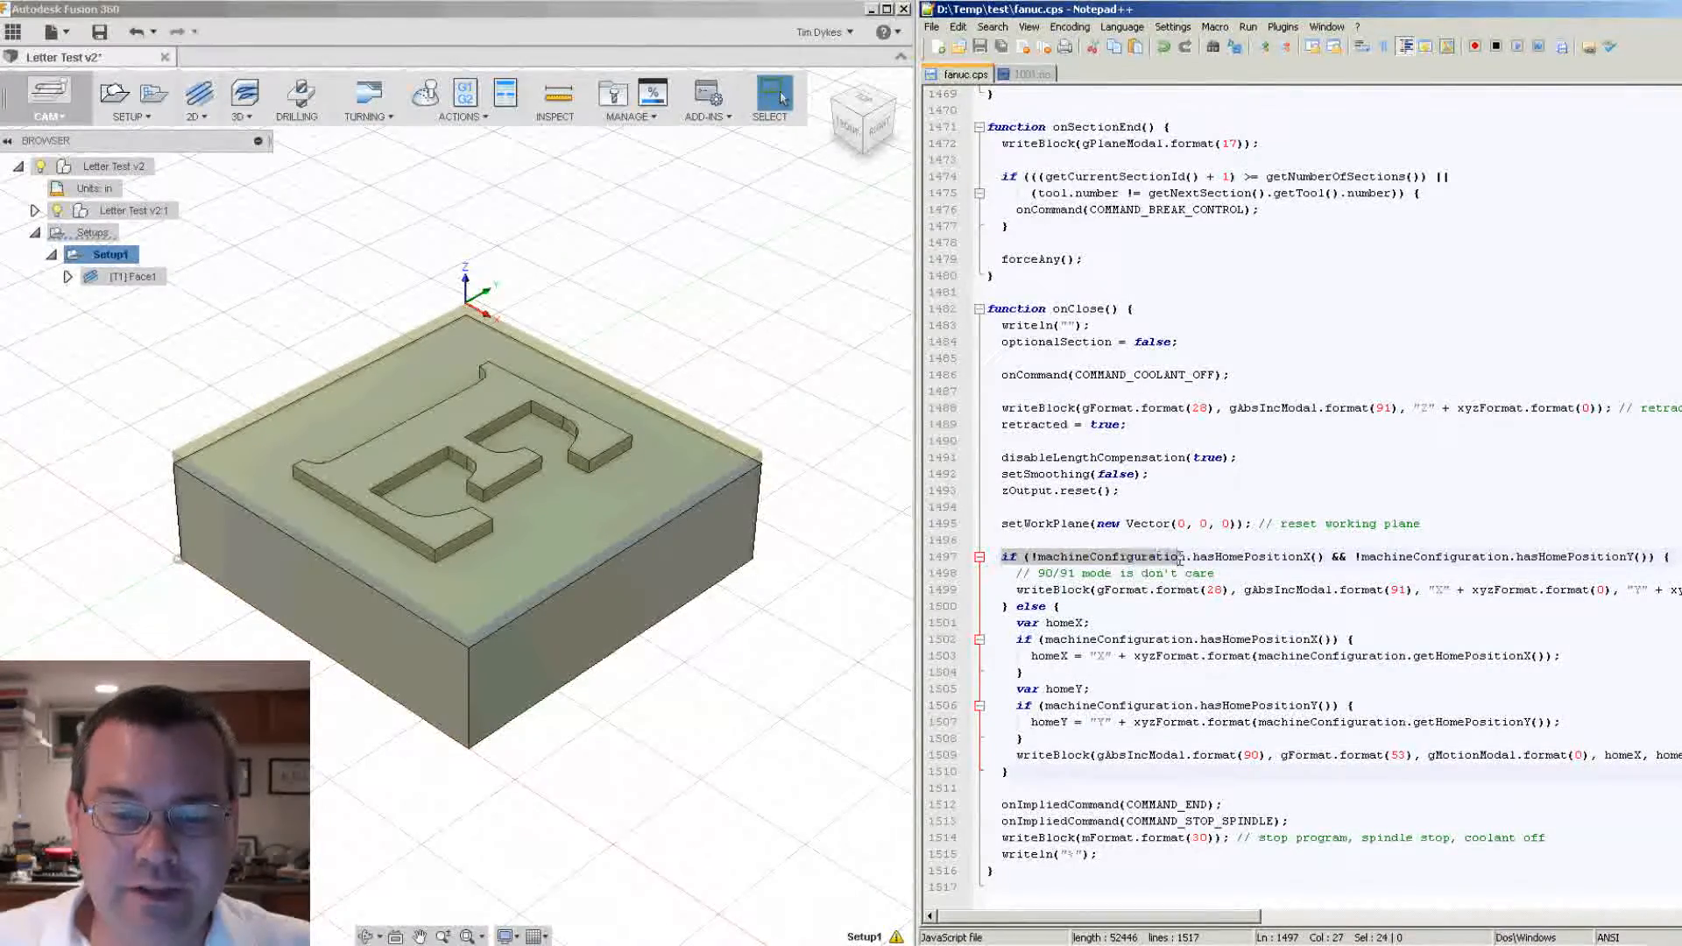
click(1051, 557)
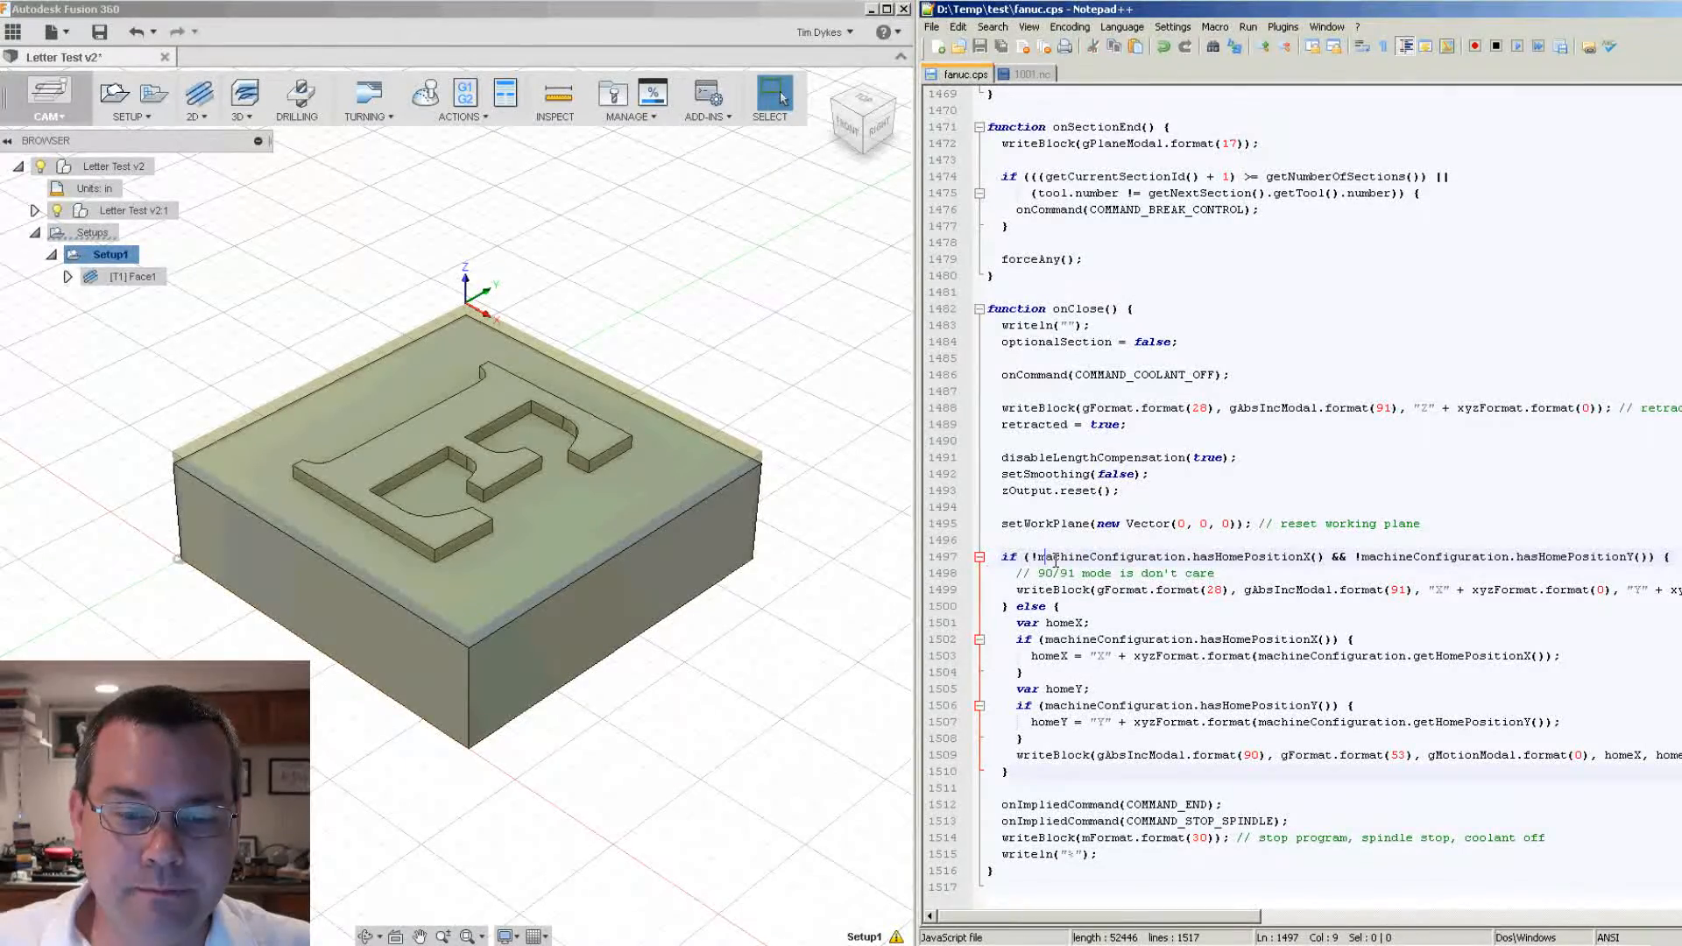
double_click(1110, 555)
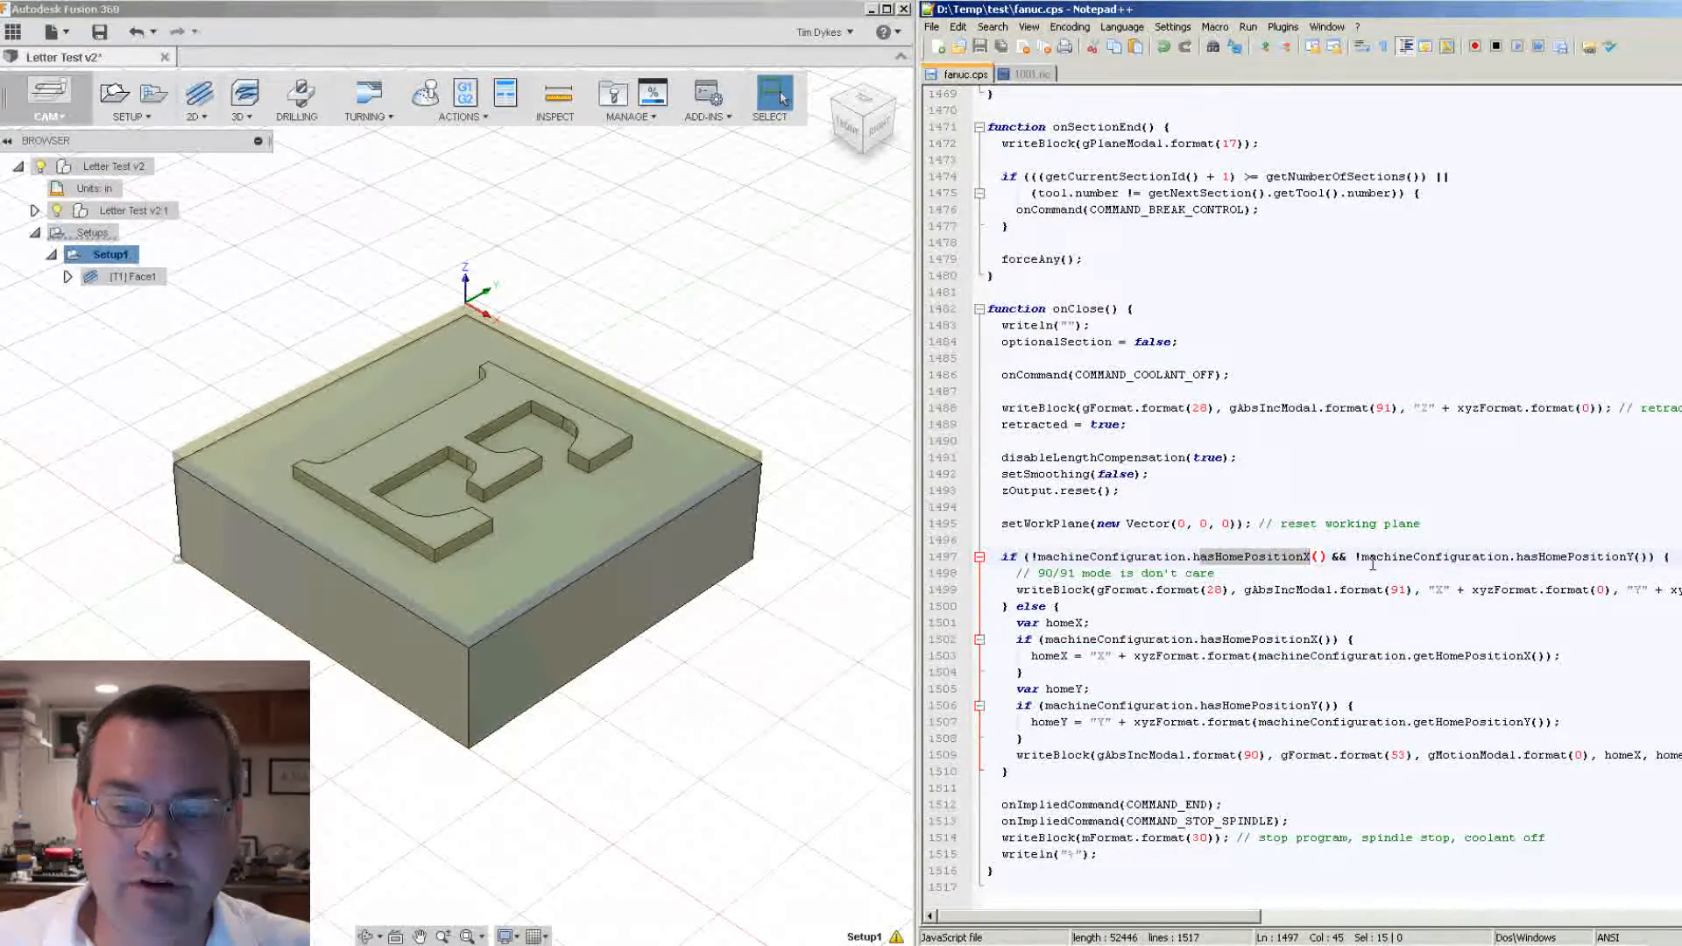
double_click(1577, 557)
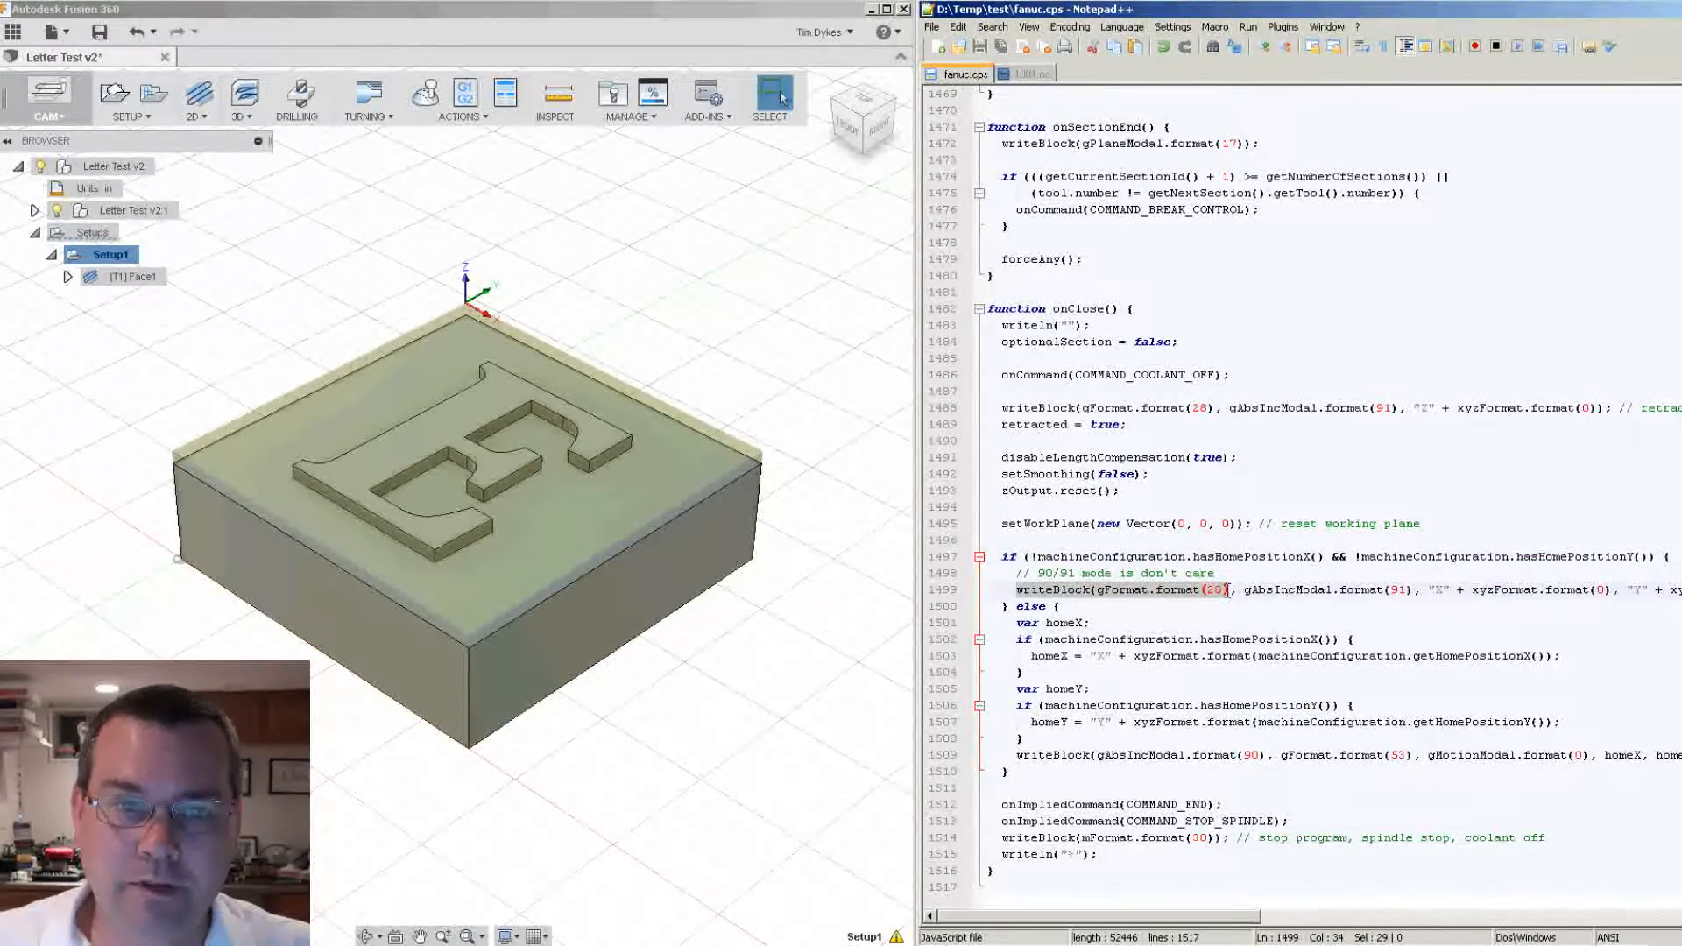
click(1029, 73)
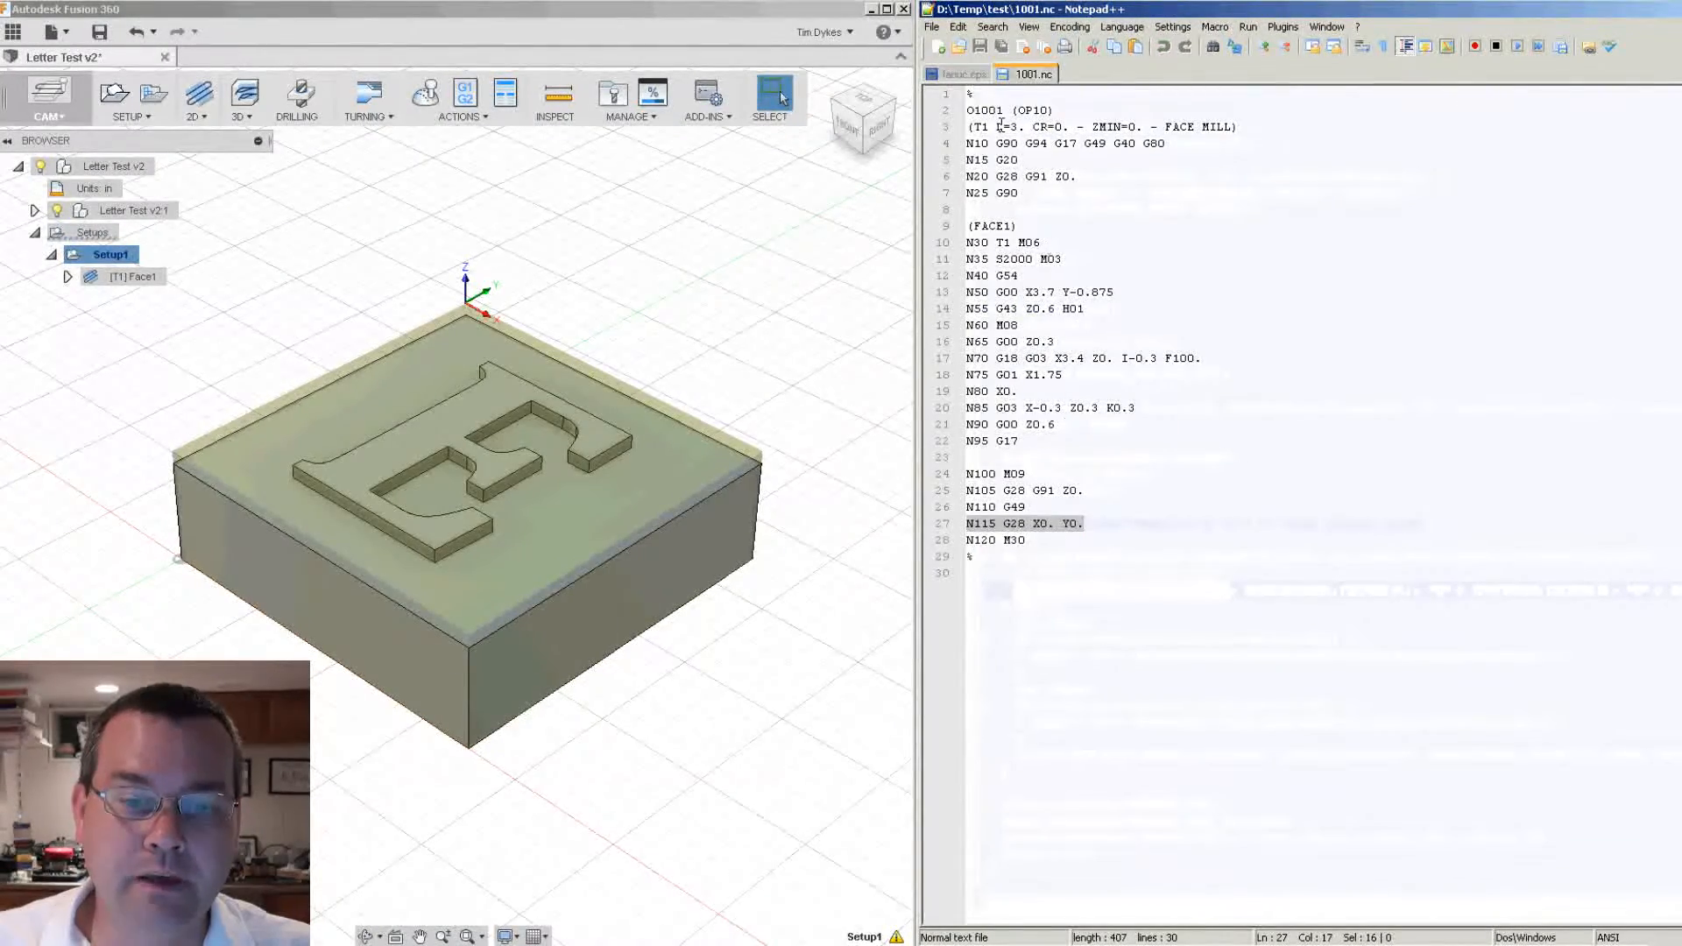
click(958, 74)
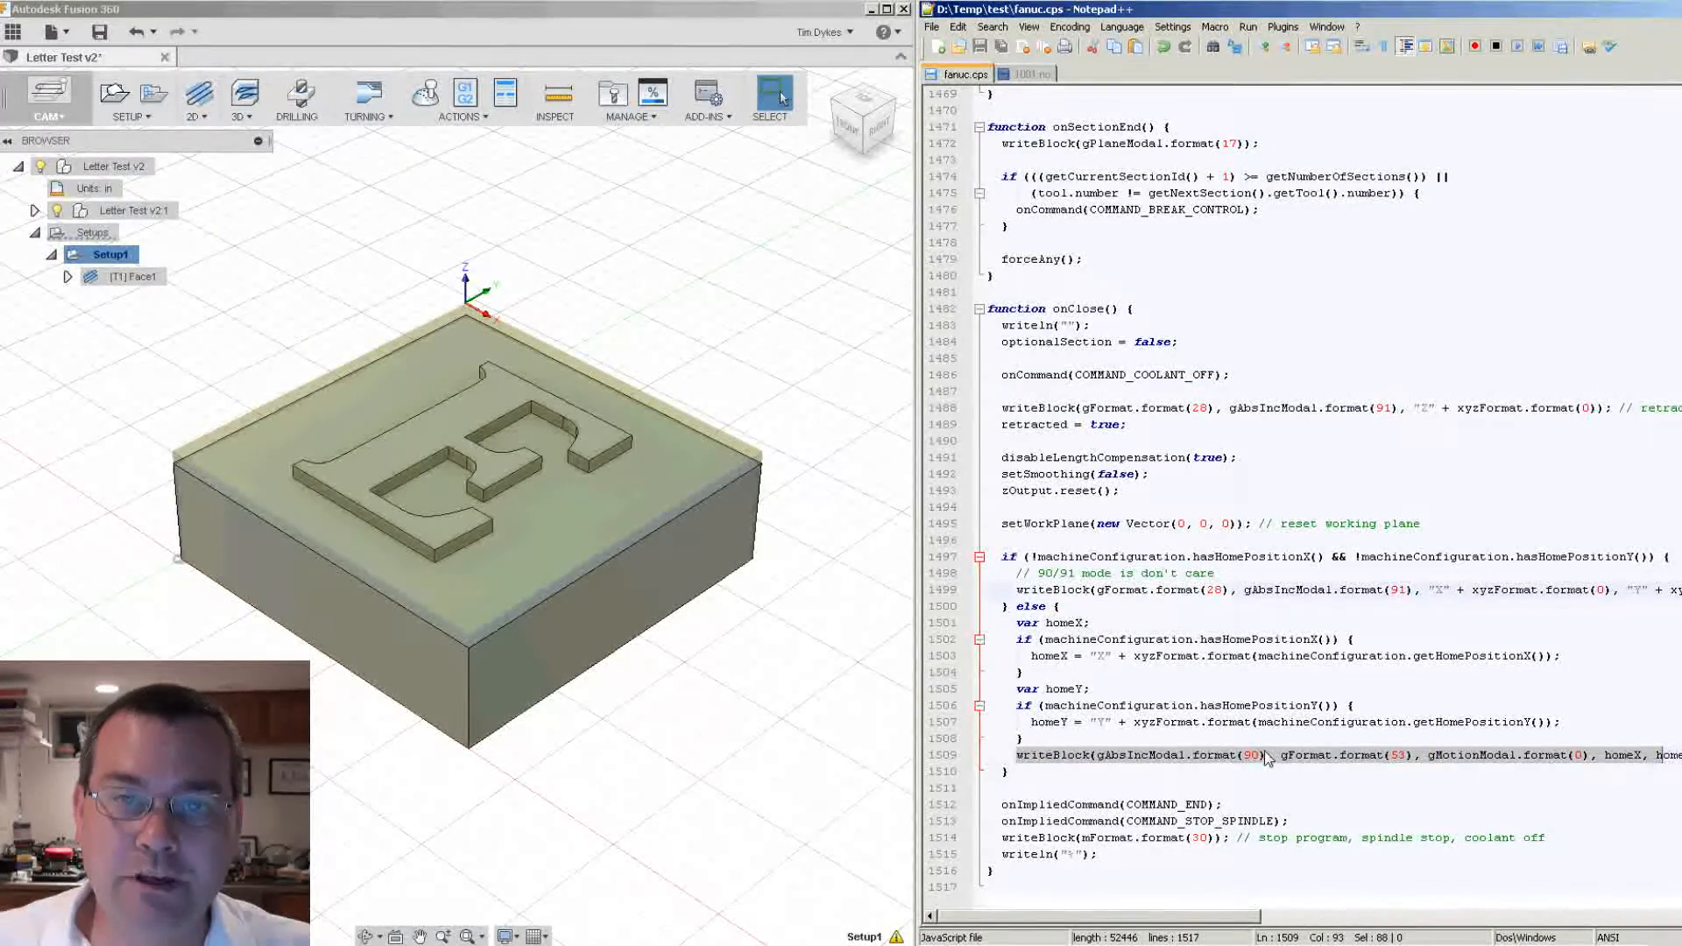
mouse_move(1394, 757)
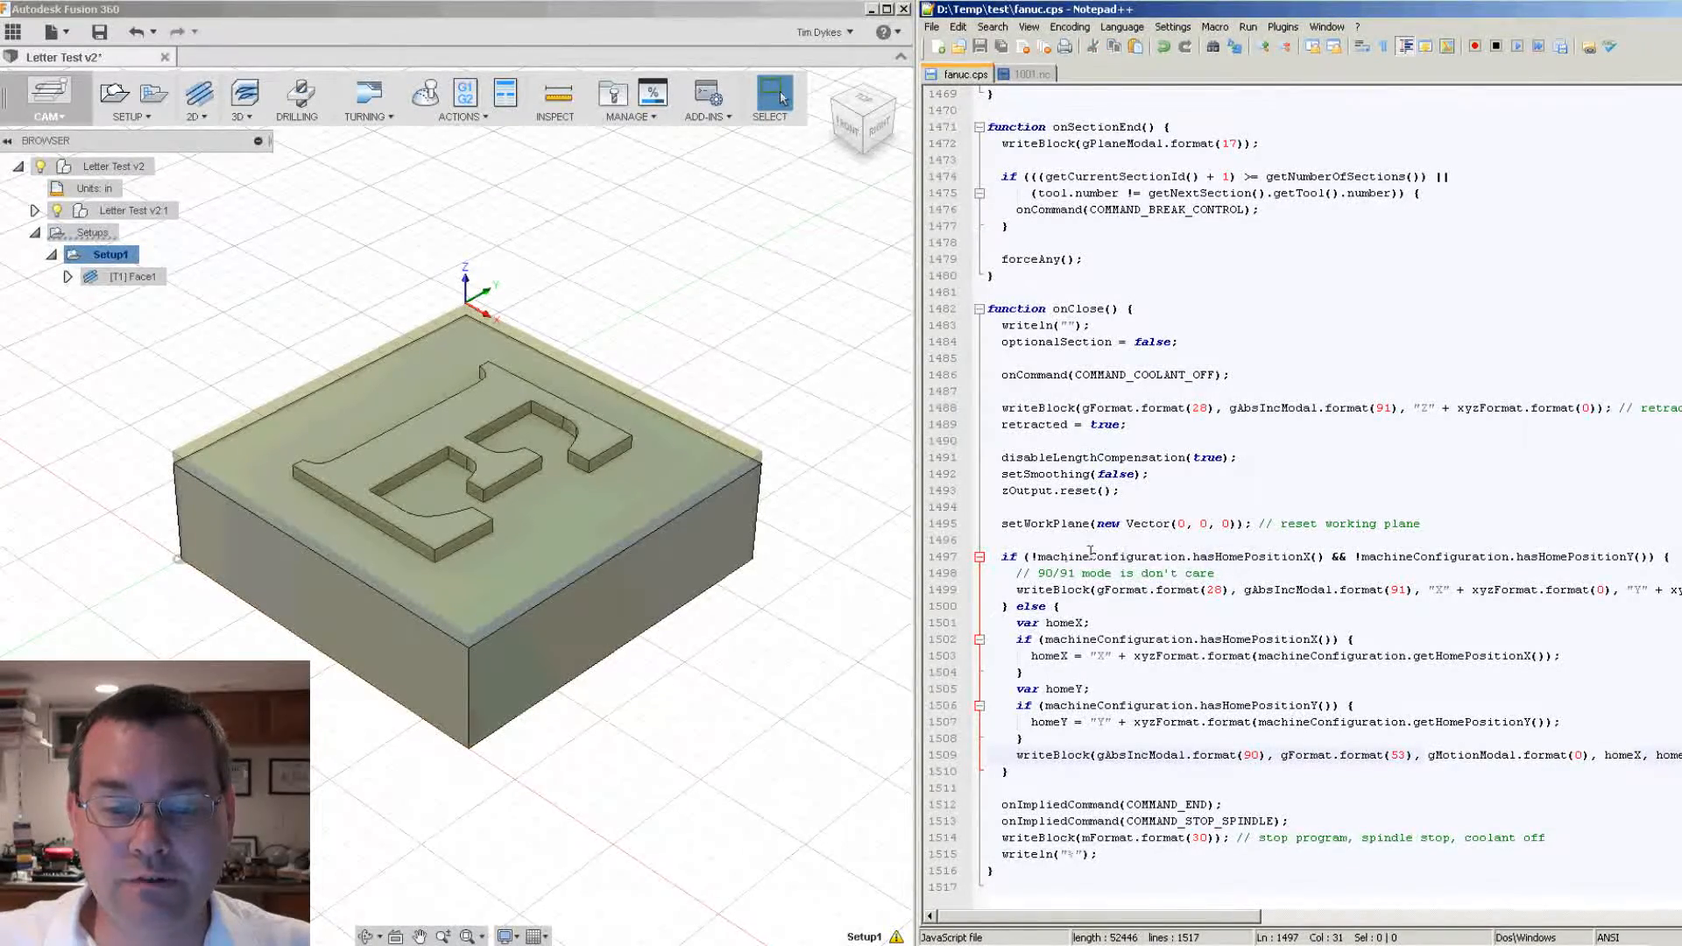
double_click(1110, 556)
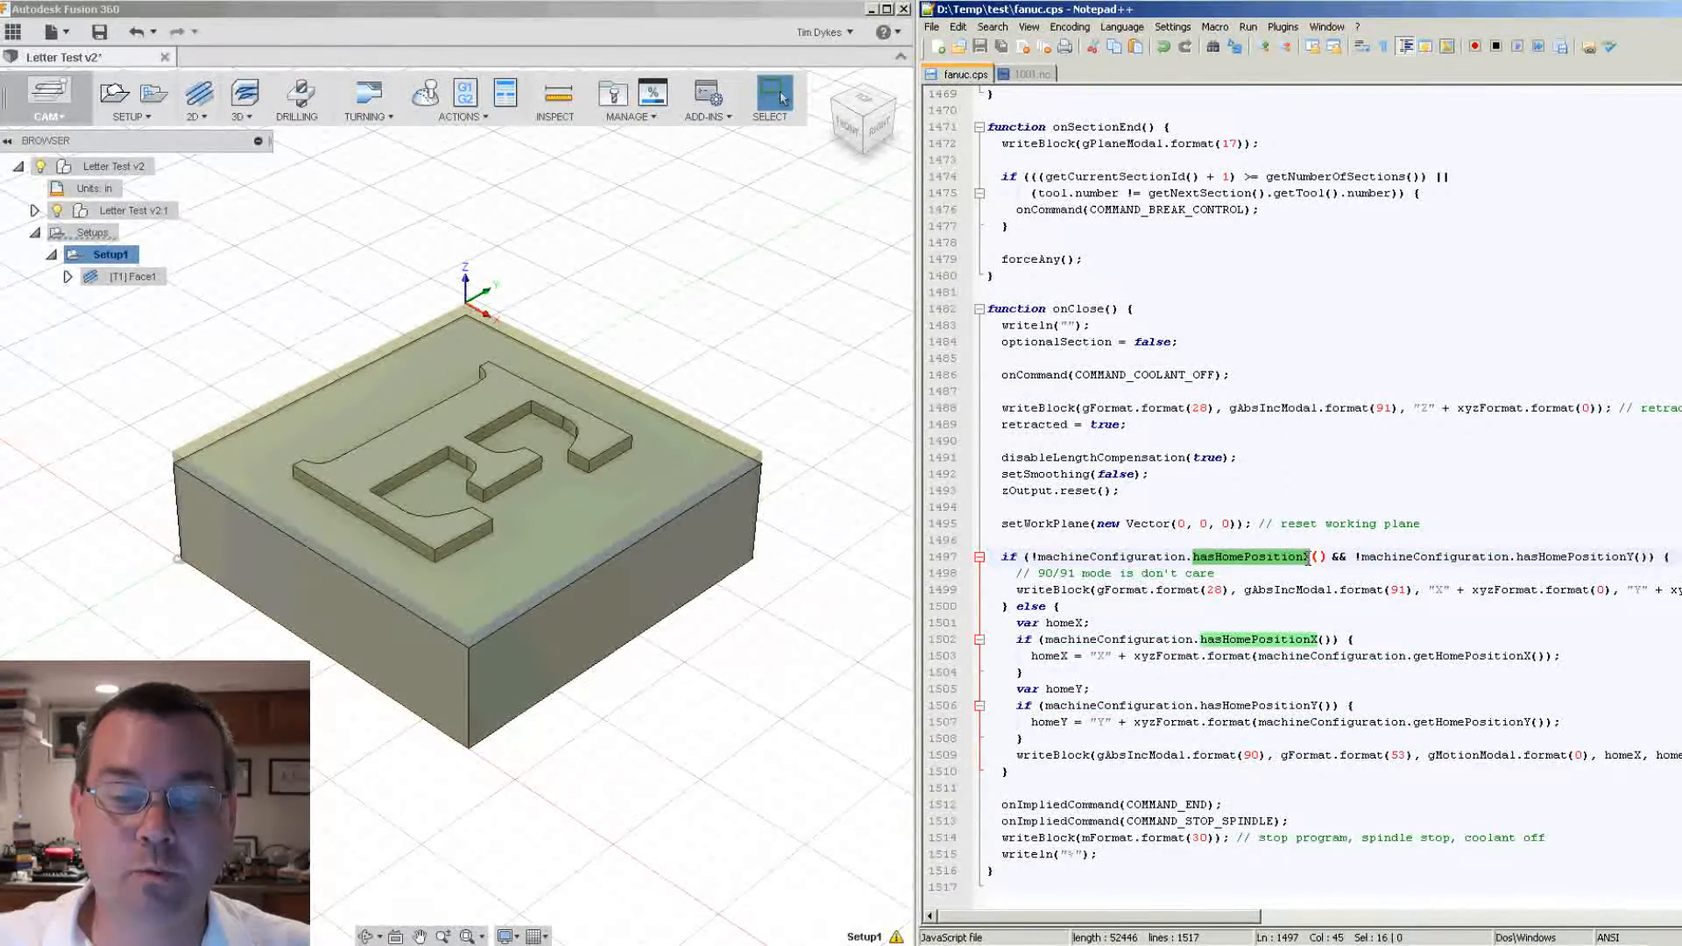
click(1270, 597)
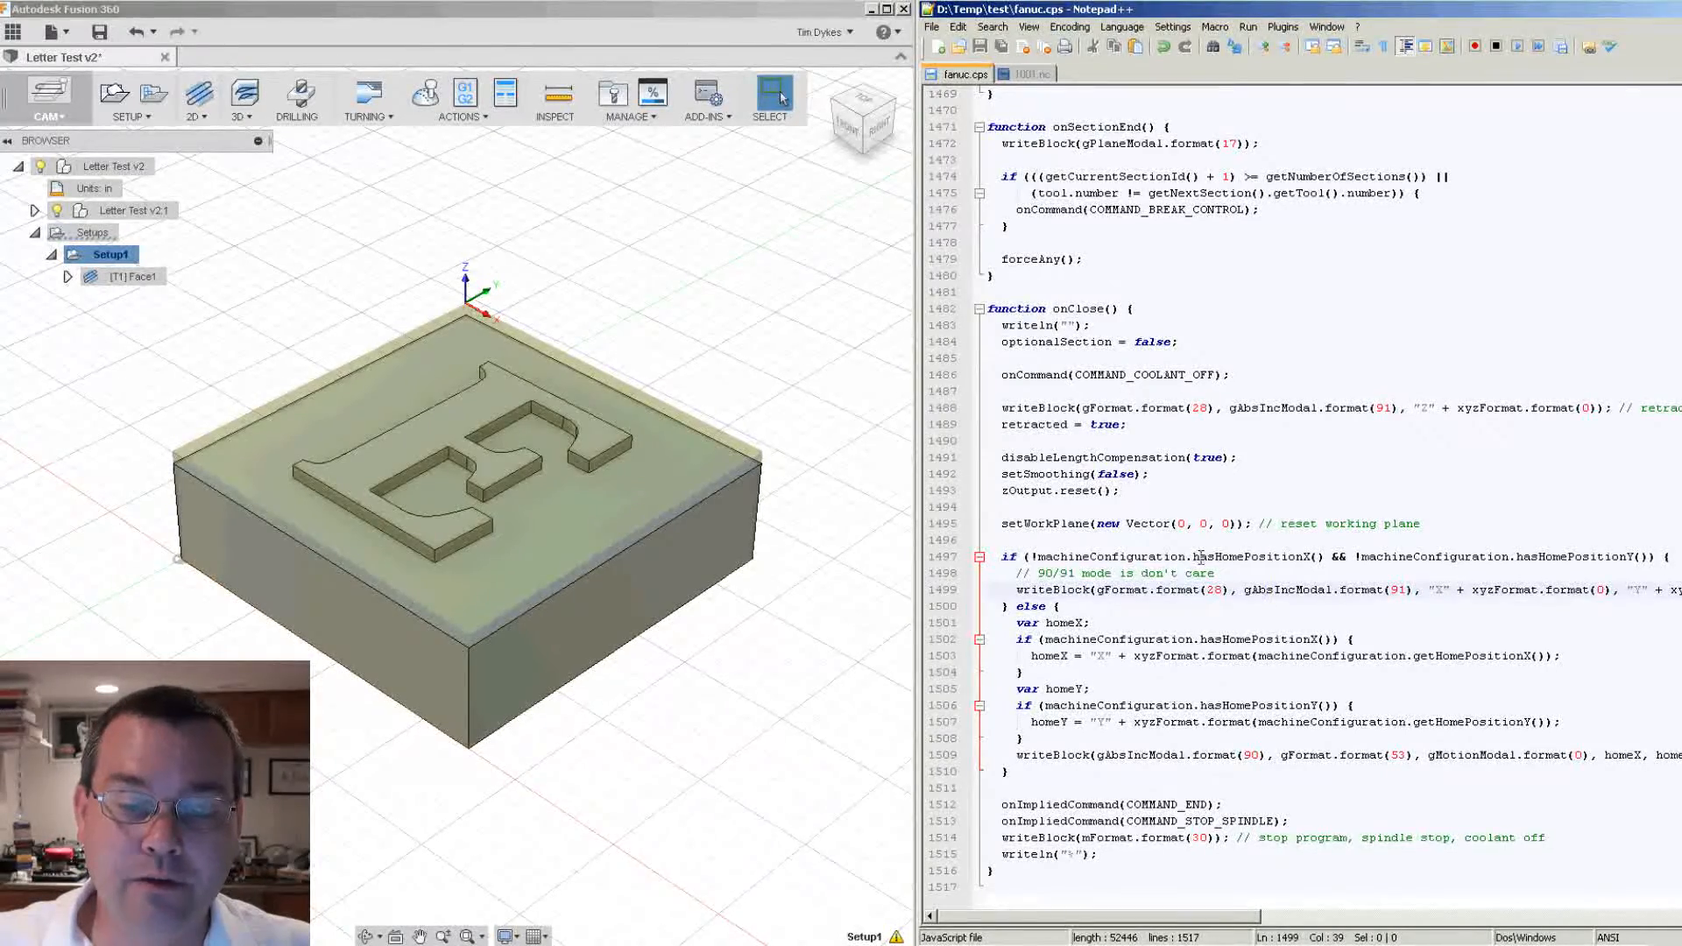
double_click(1250, 555)
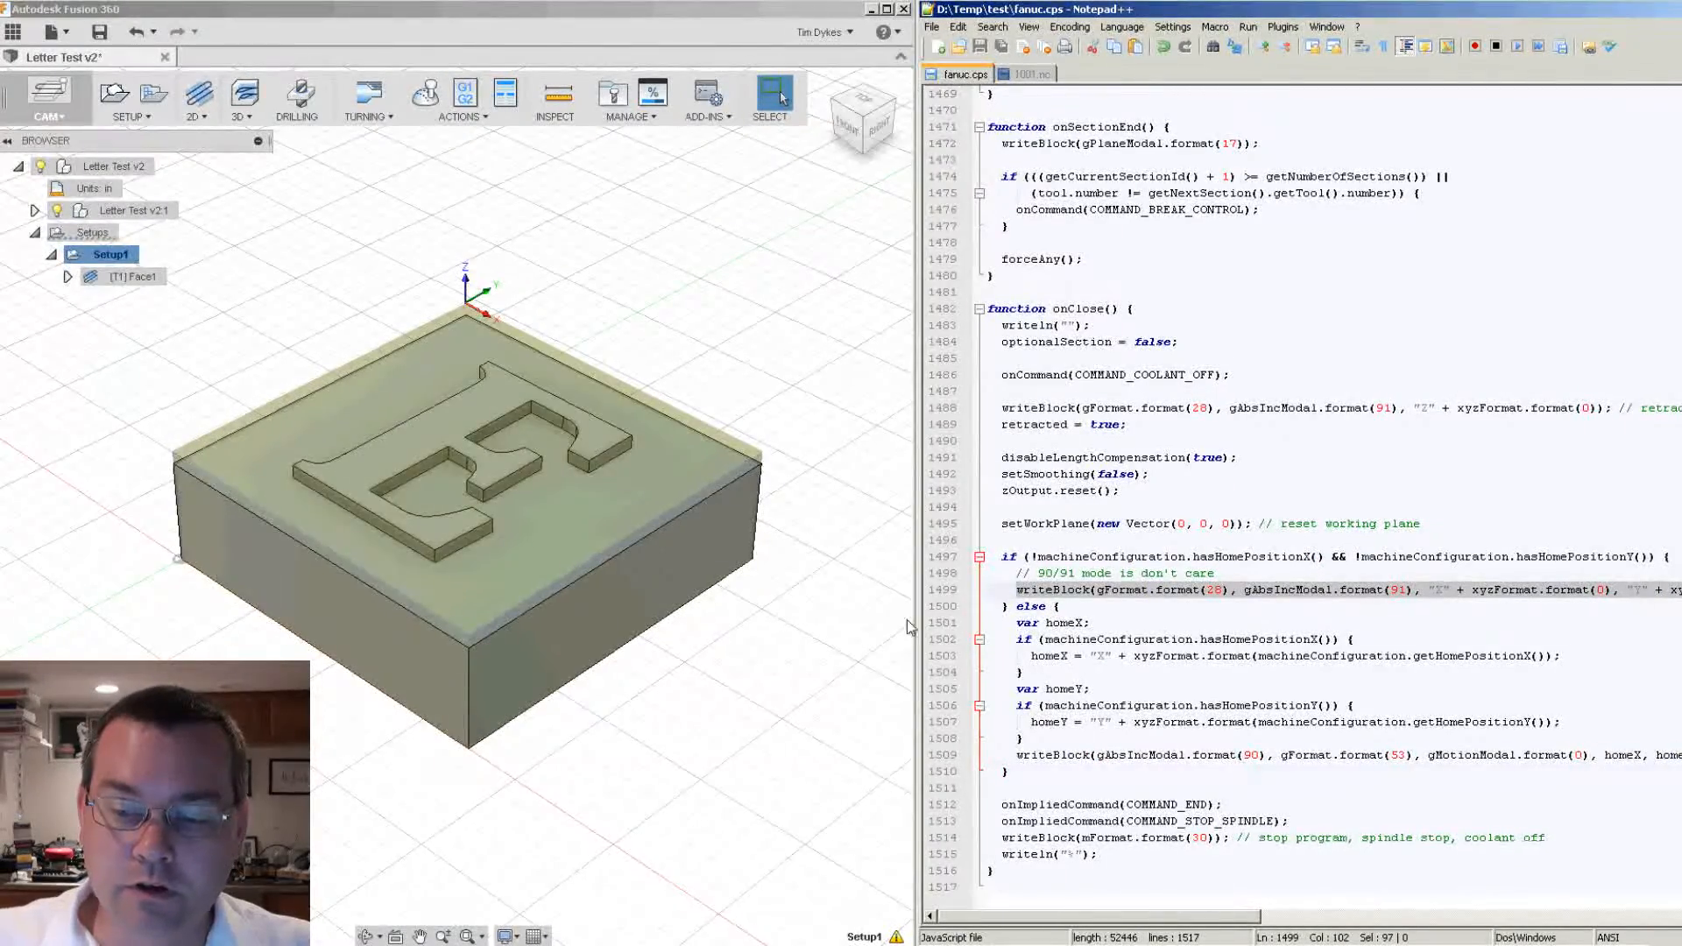
- Scroll up to onOpen() in fanuc.cps and mark its if (false) machine-setup line
scroll(up, 3)
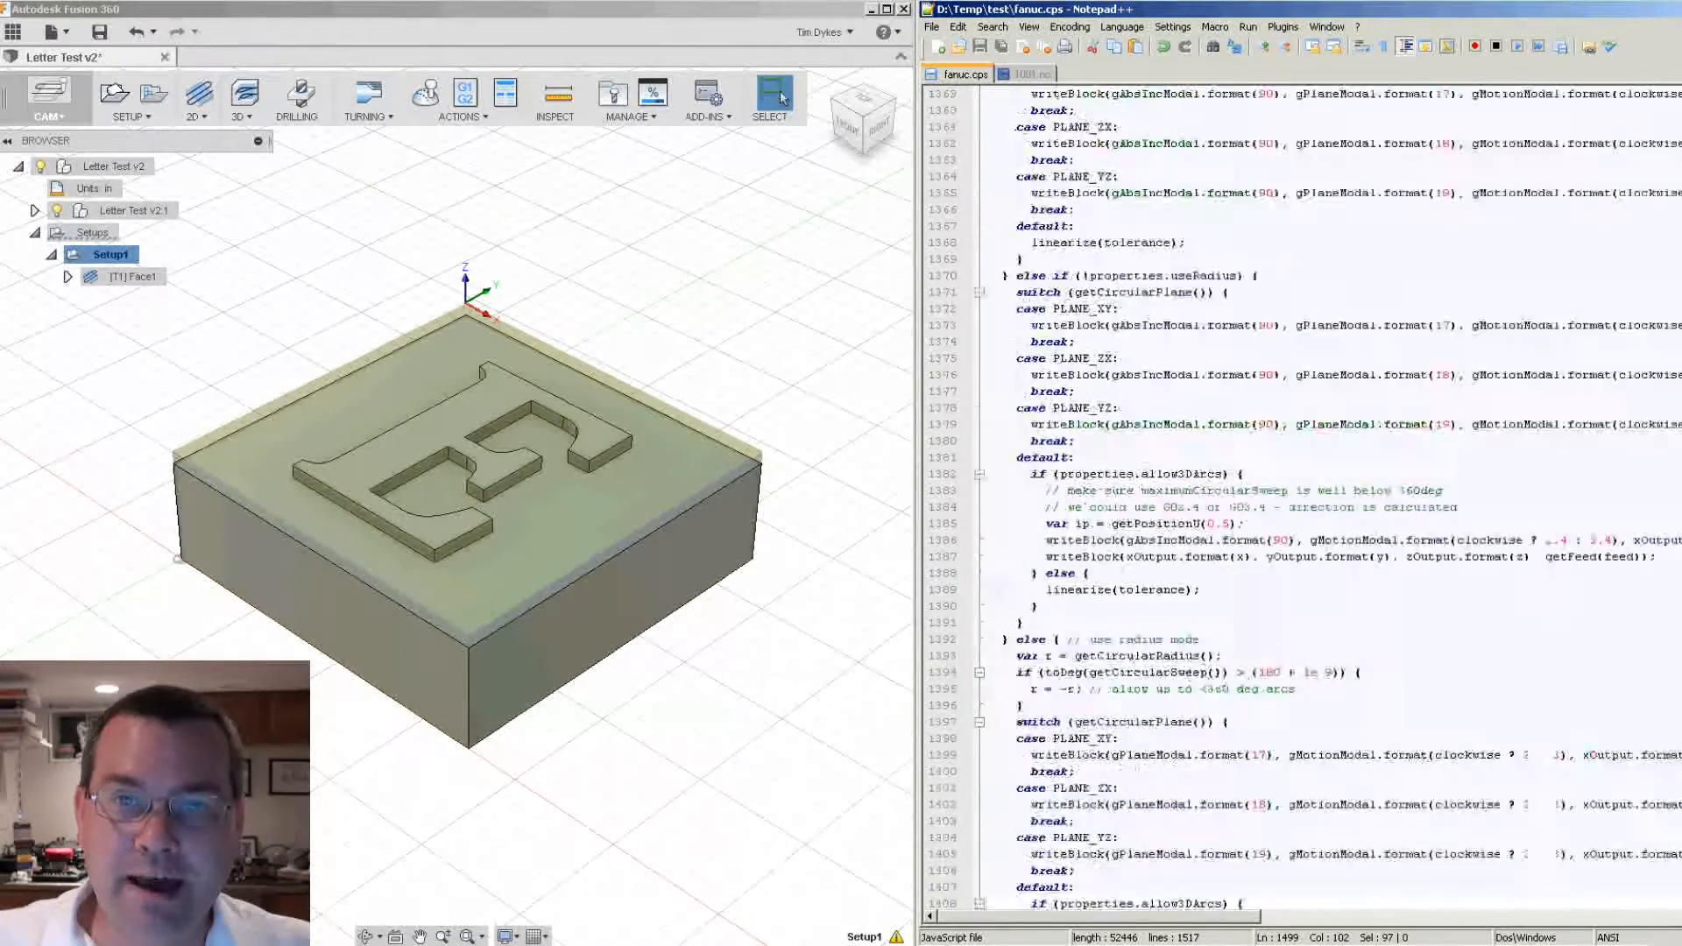
scroll(up, 3)
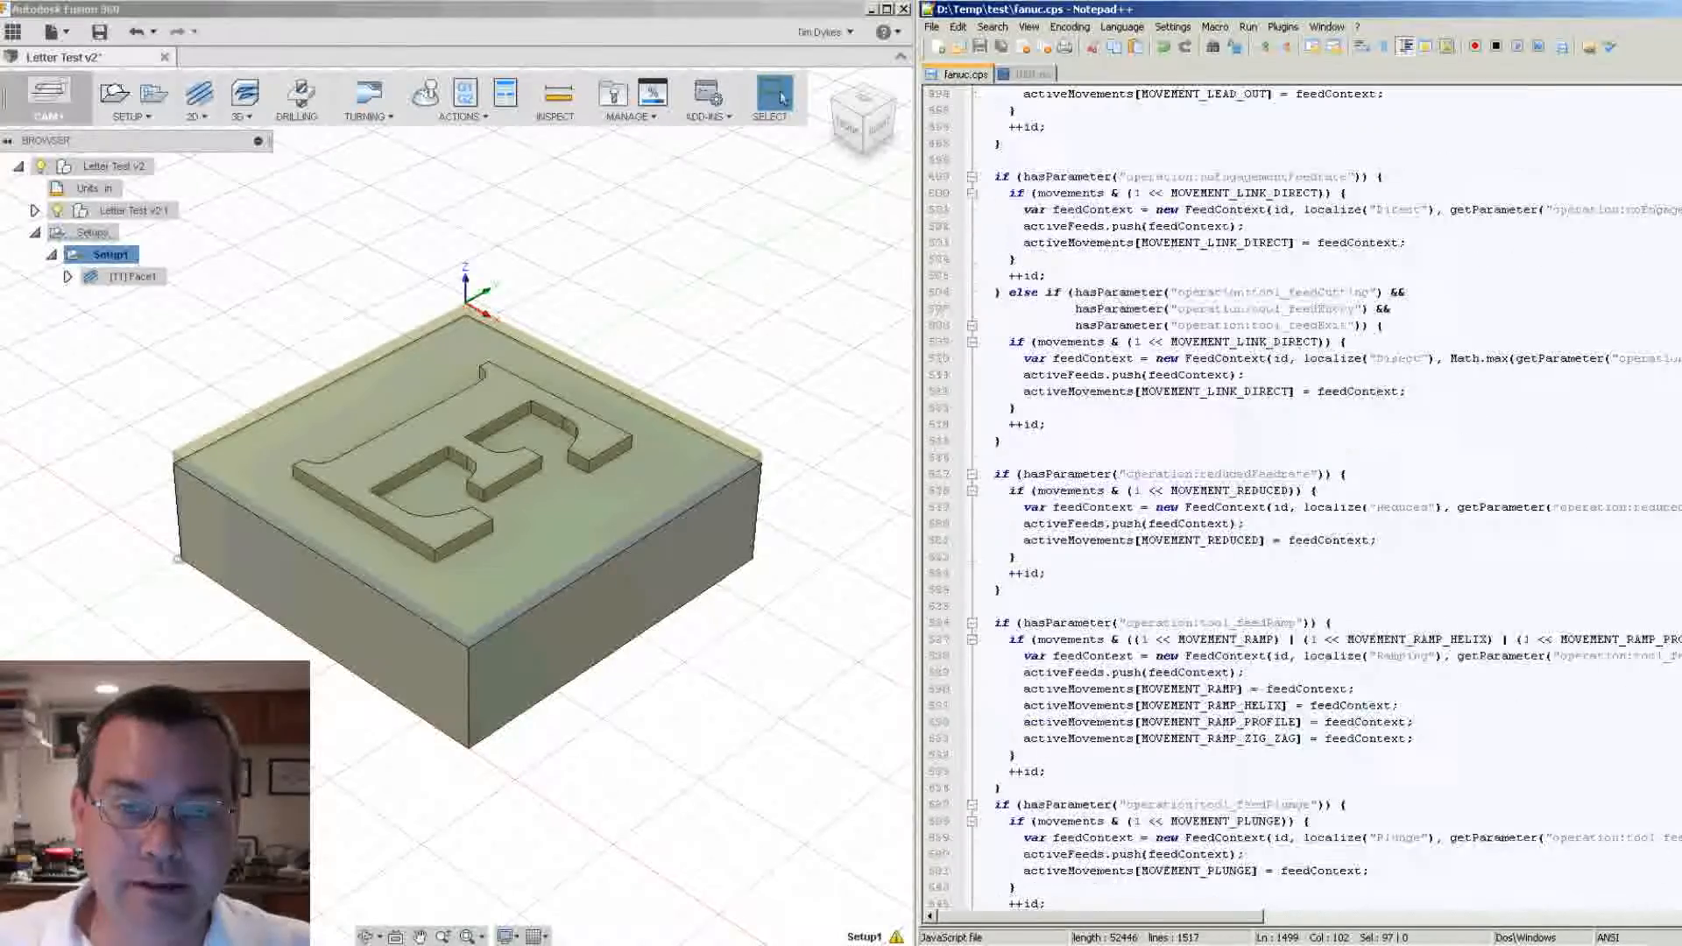
scroll(up, 3)
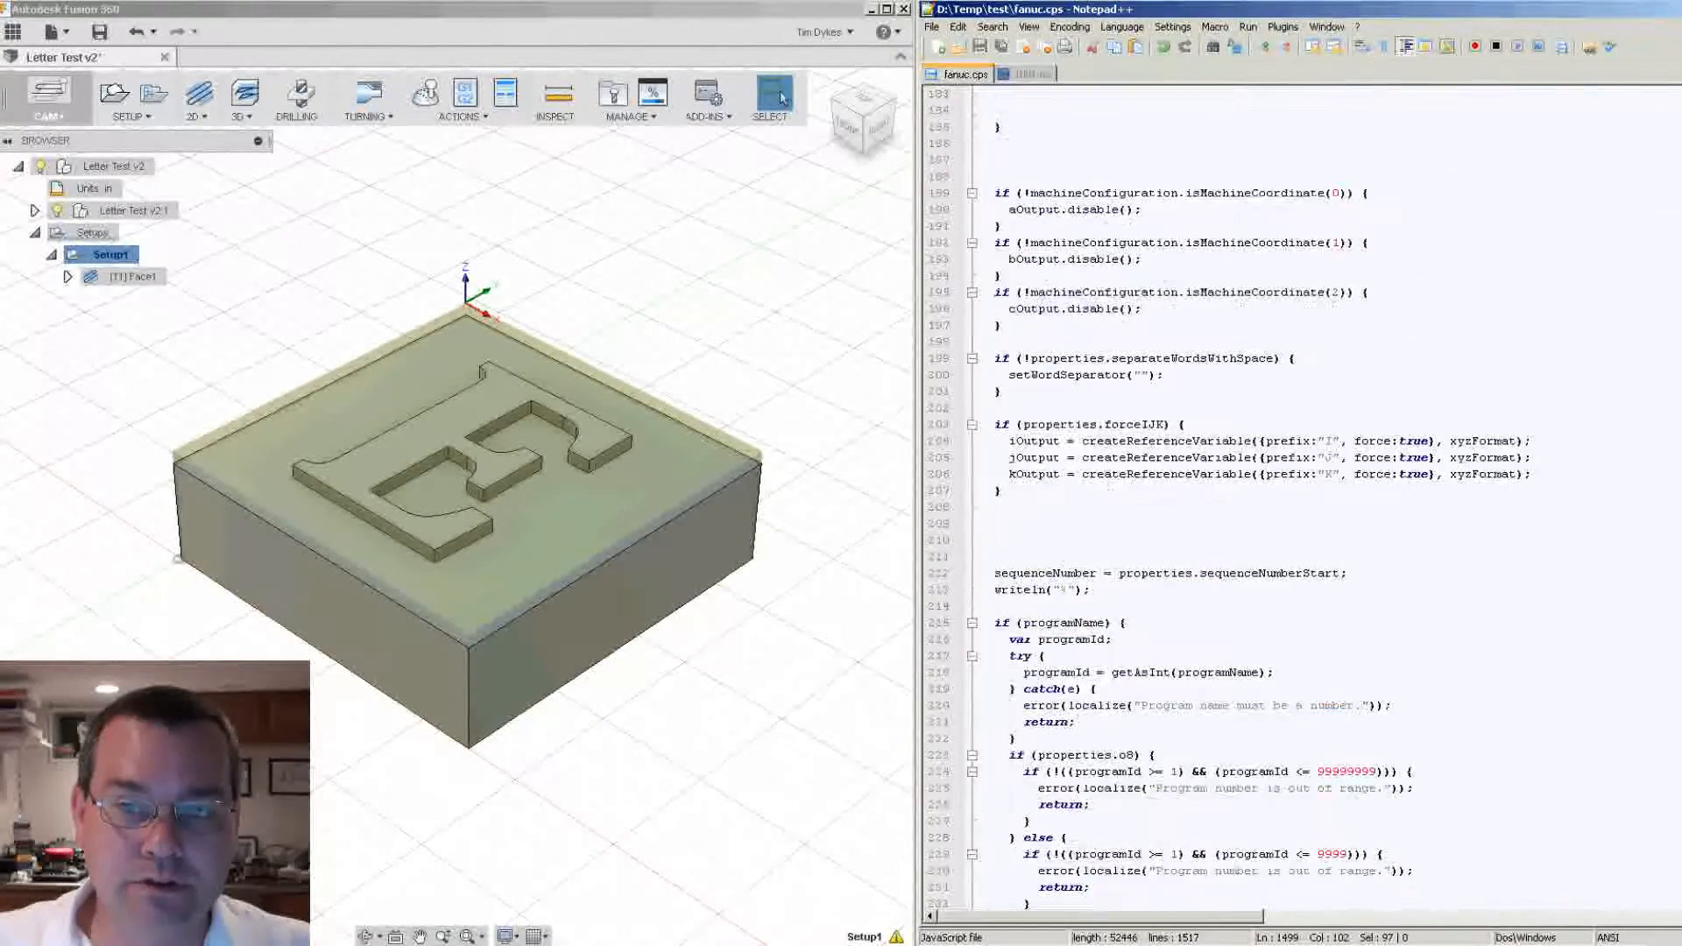
scroll(up, 3)
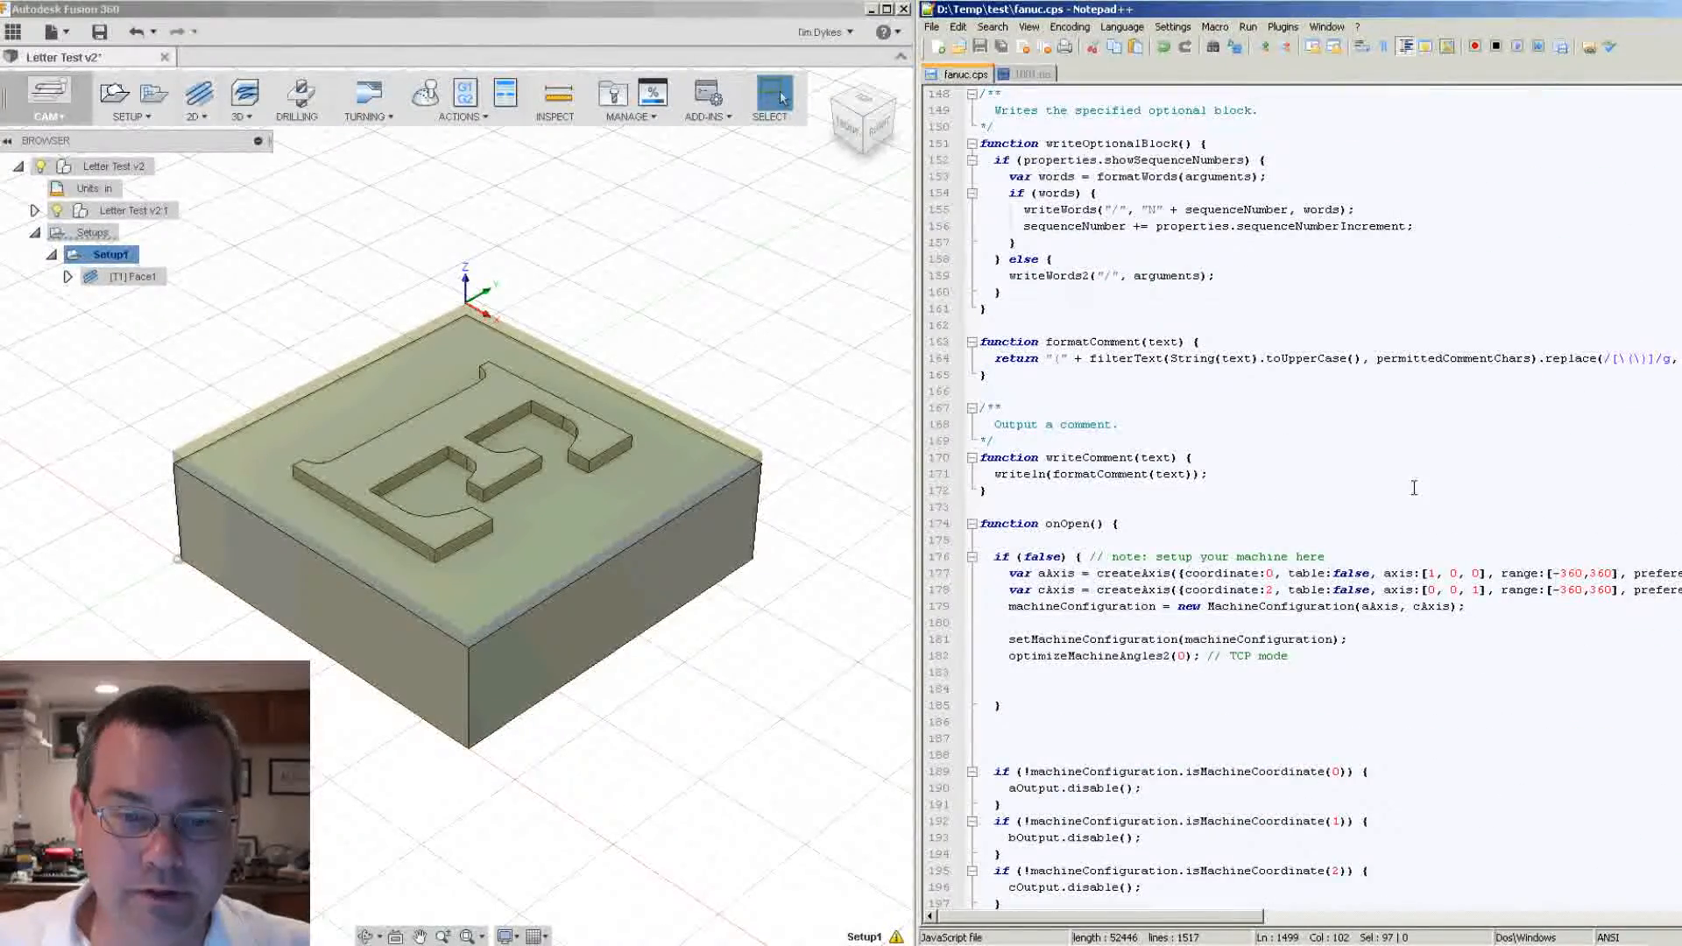
double_click(1038, 524)
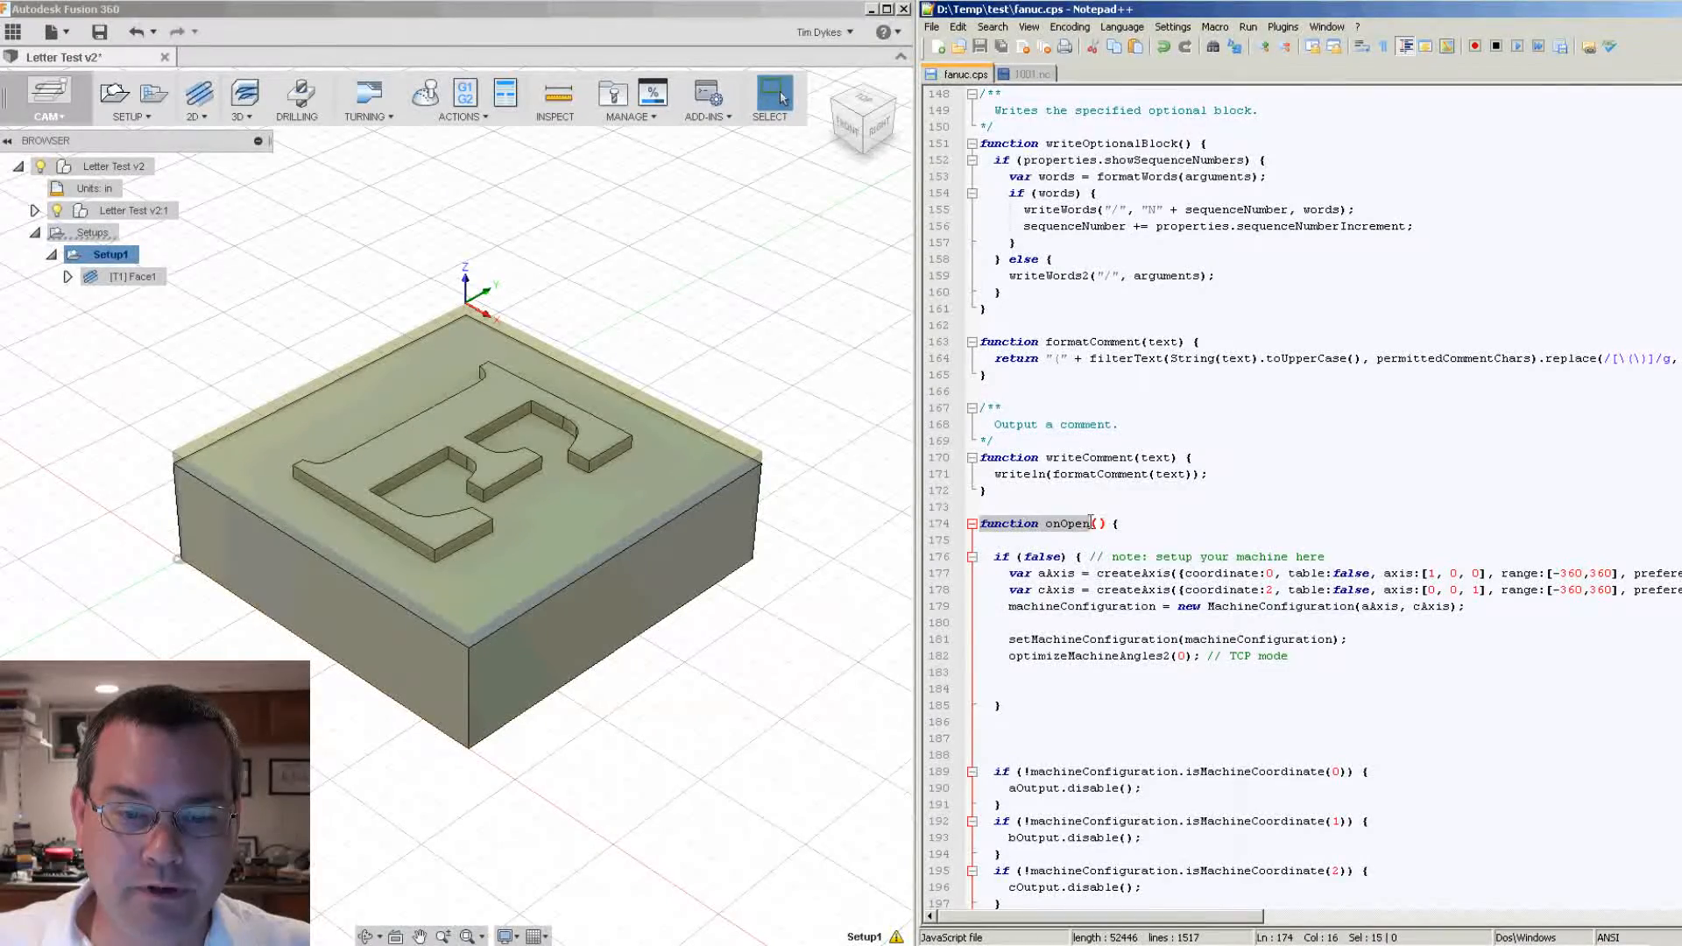
scroll(down, 3)
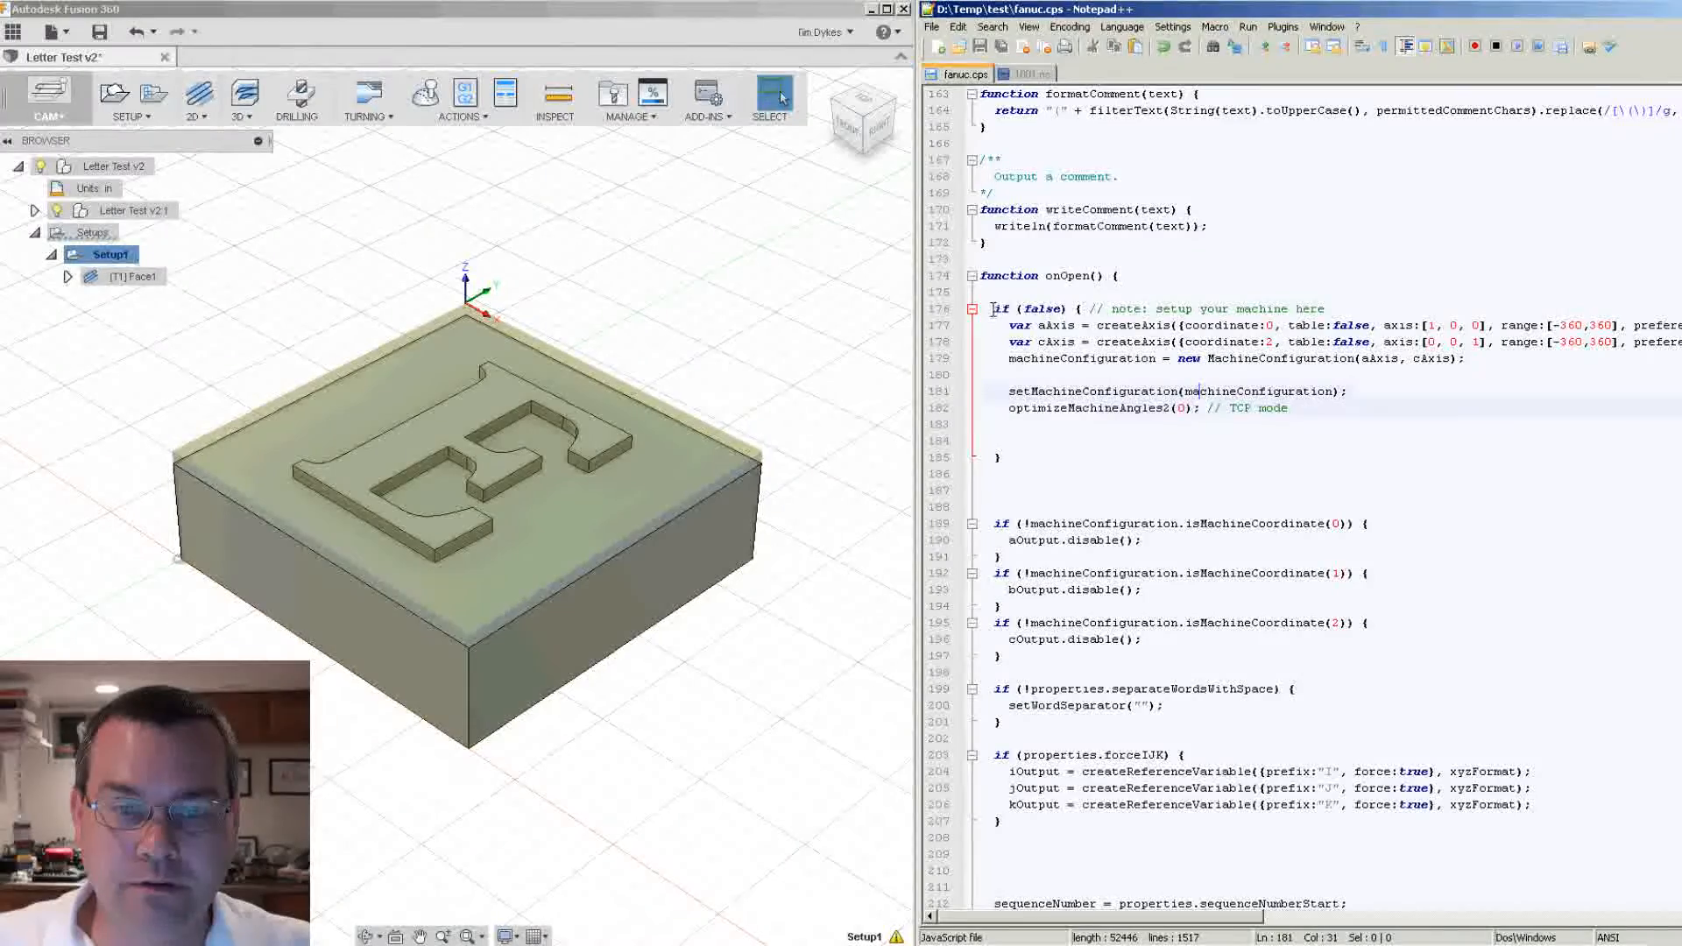
double_click(1042, 309)
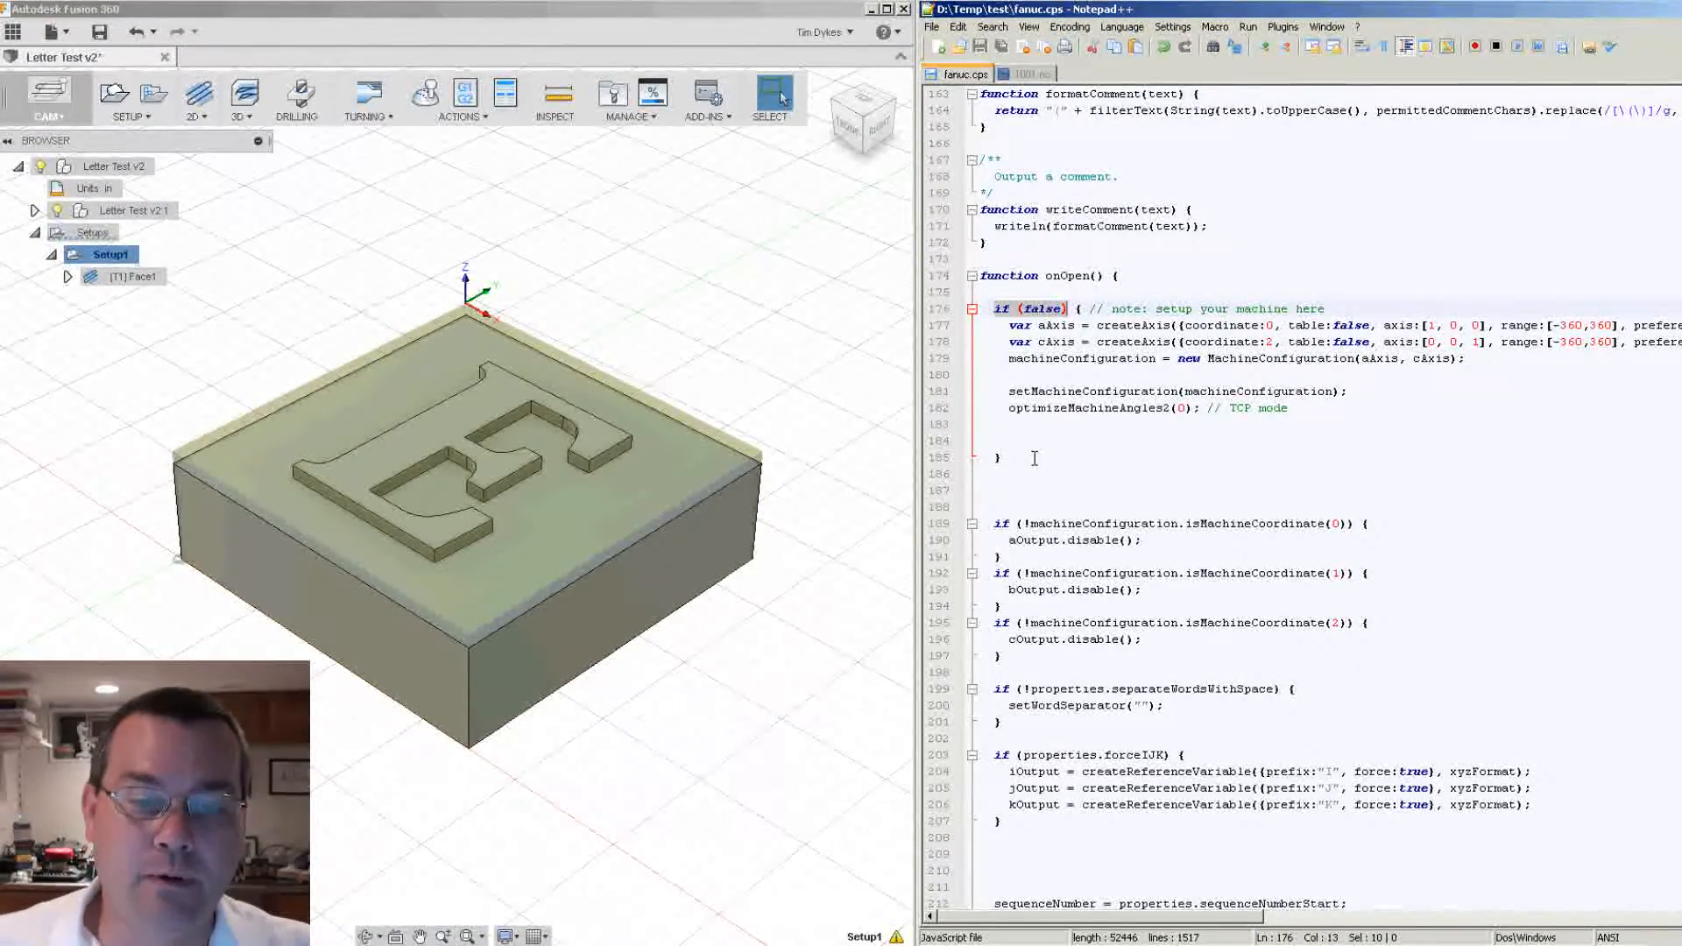
- Insert setHomePositionX(1.0) and setHomePositionY(2.0) below onOpen's if block, fix indentation, and save
click(1005, 455)
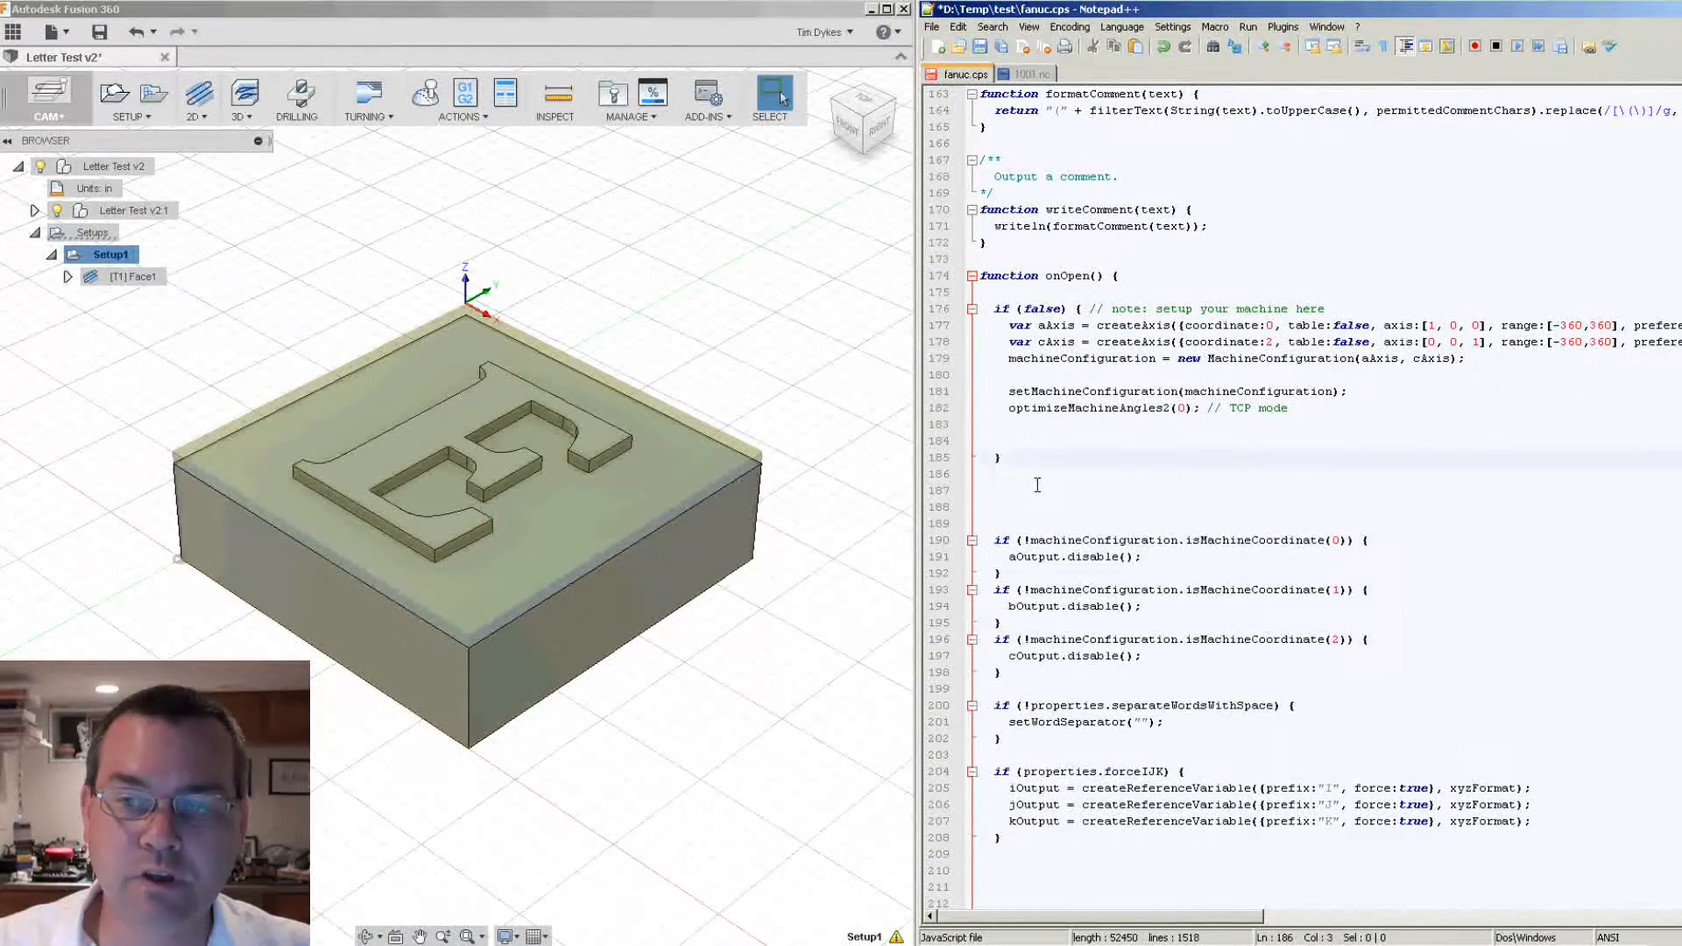
key(Enter)
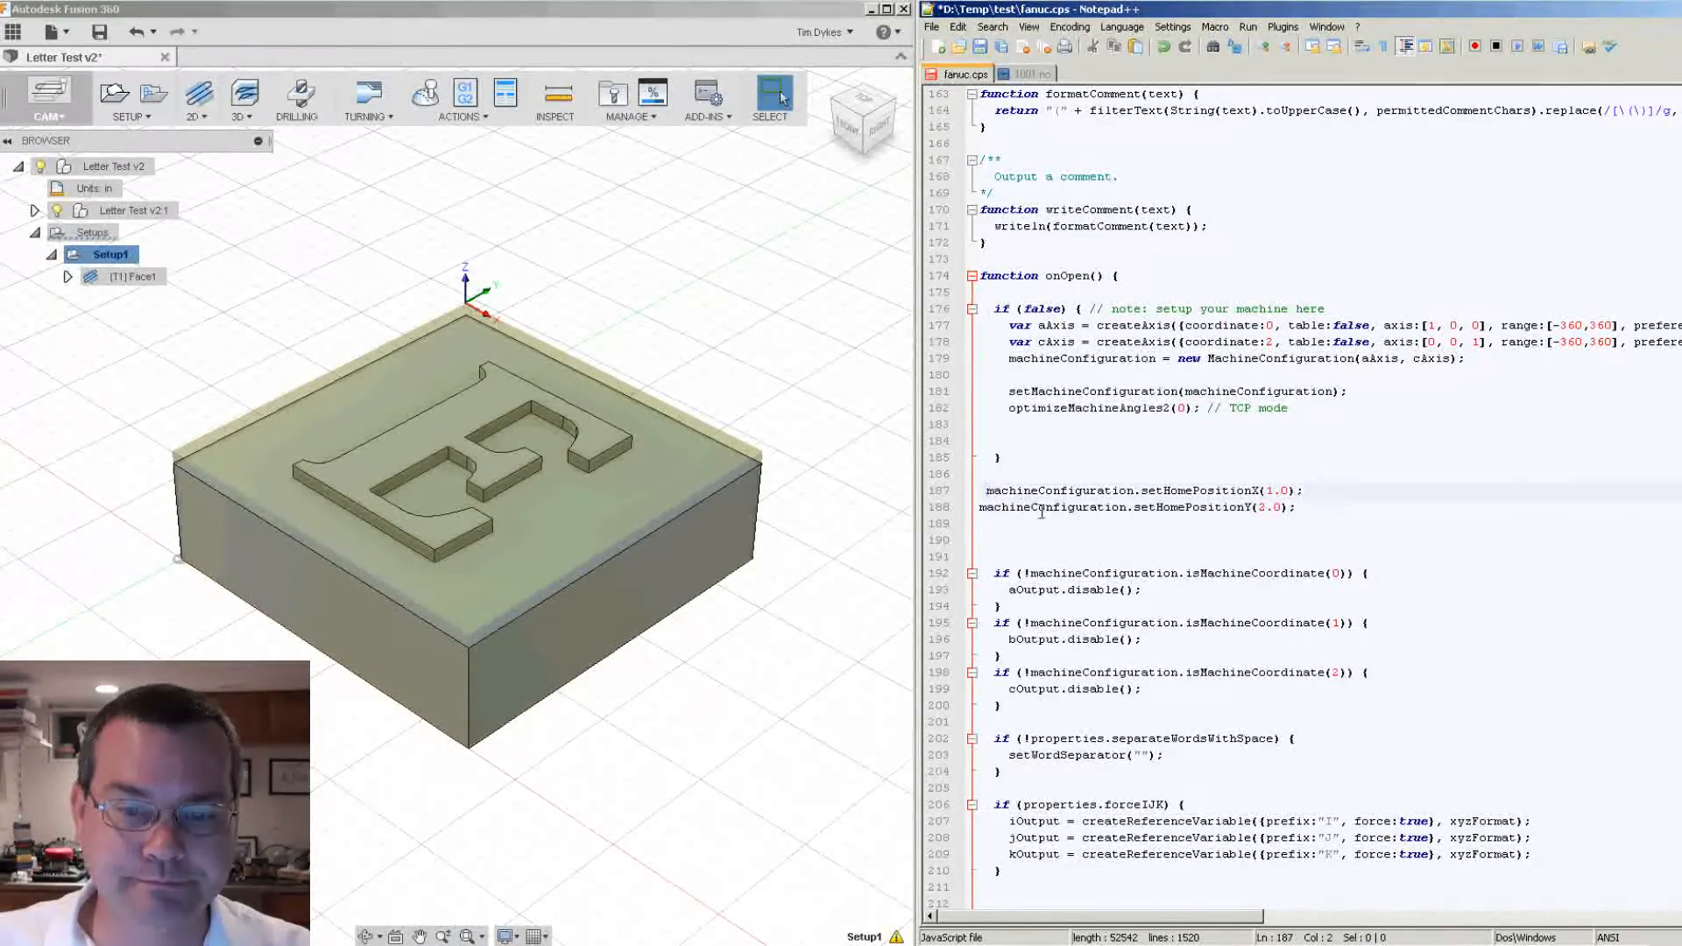
click(1303, 492)
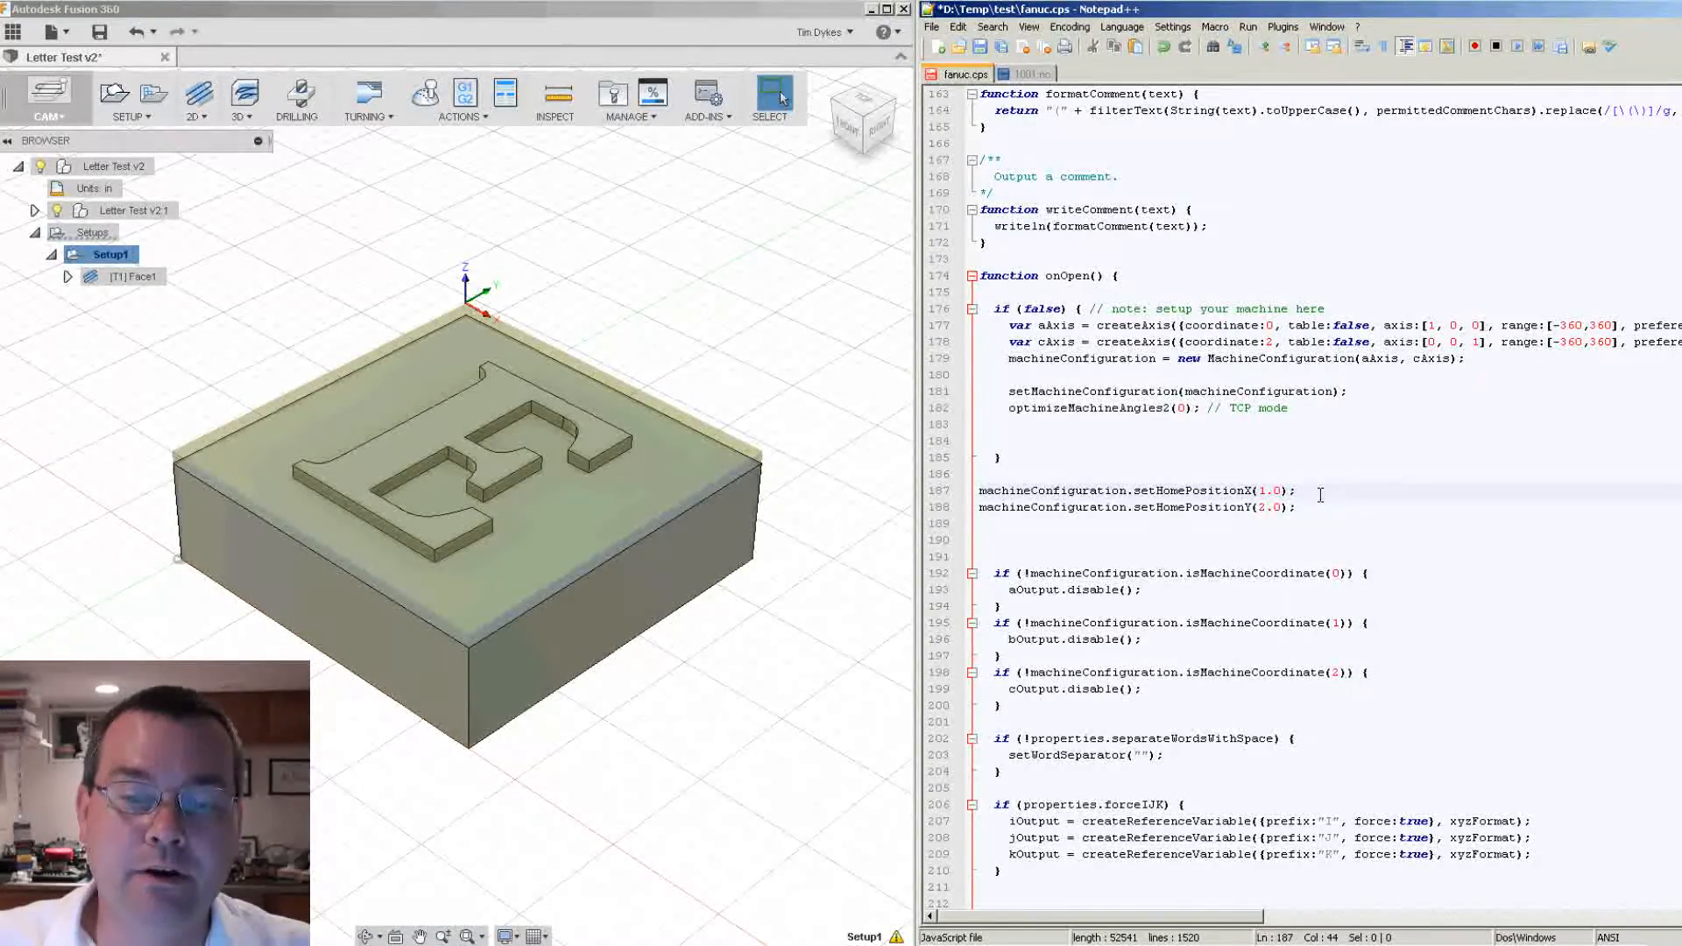
click(1263, 490)
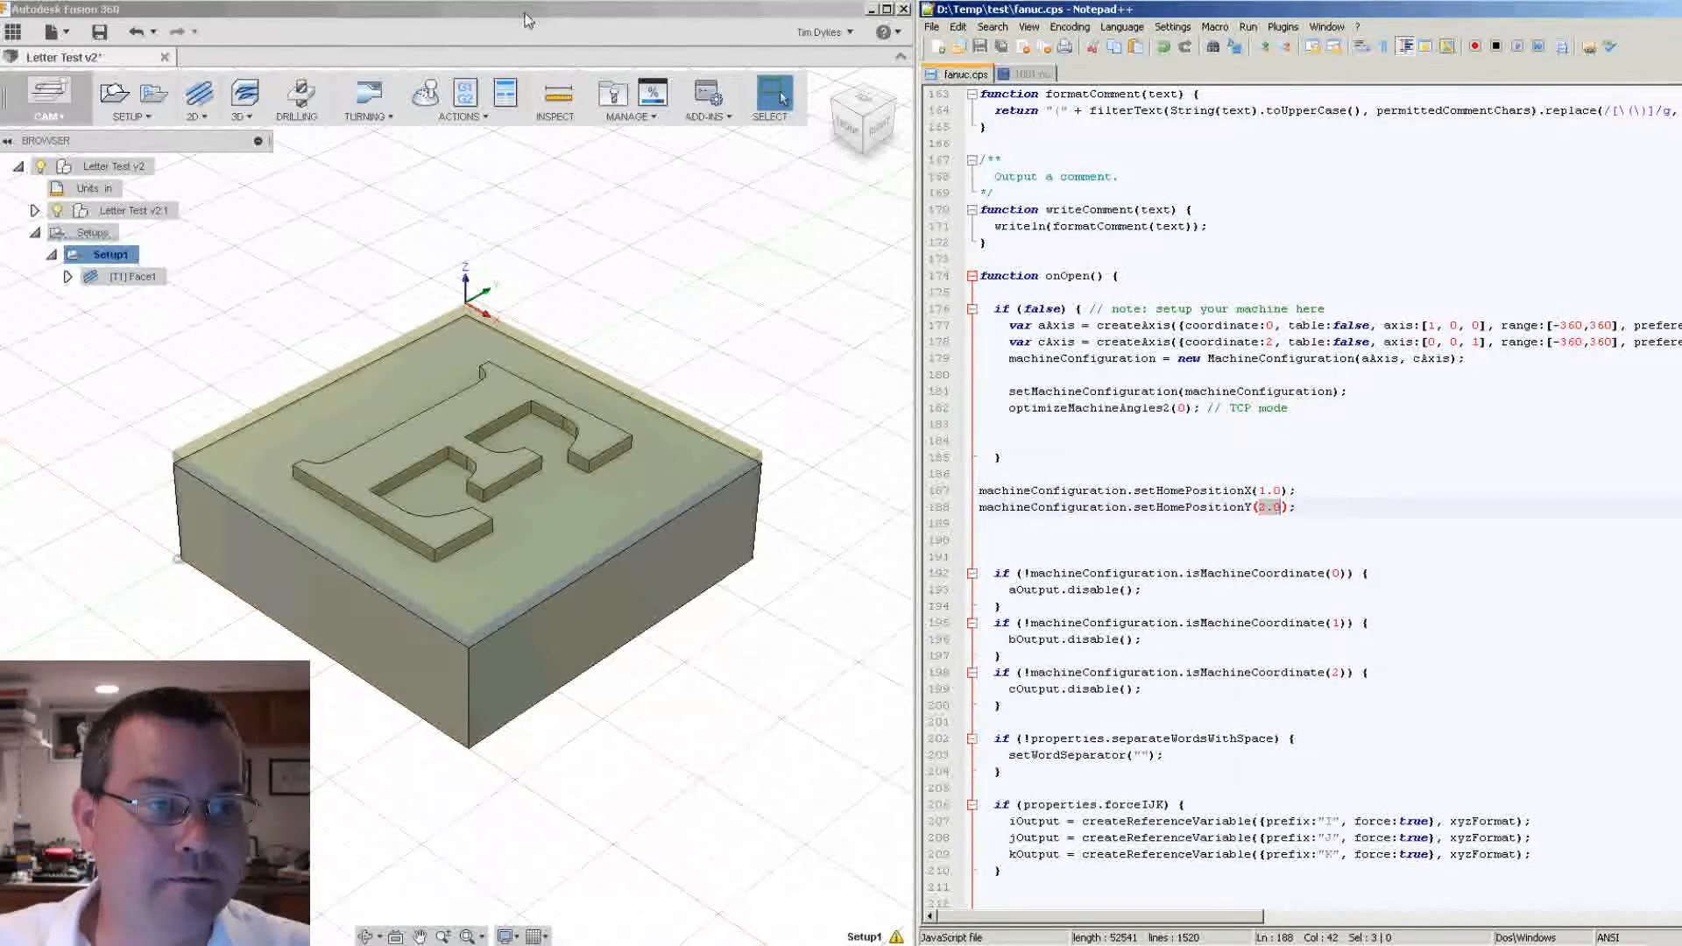
- Post the setup with the Generic FANUC post to D:\Temp\test\1001.nc
click(461, 95)
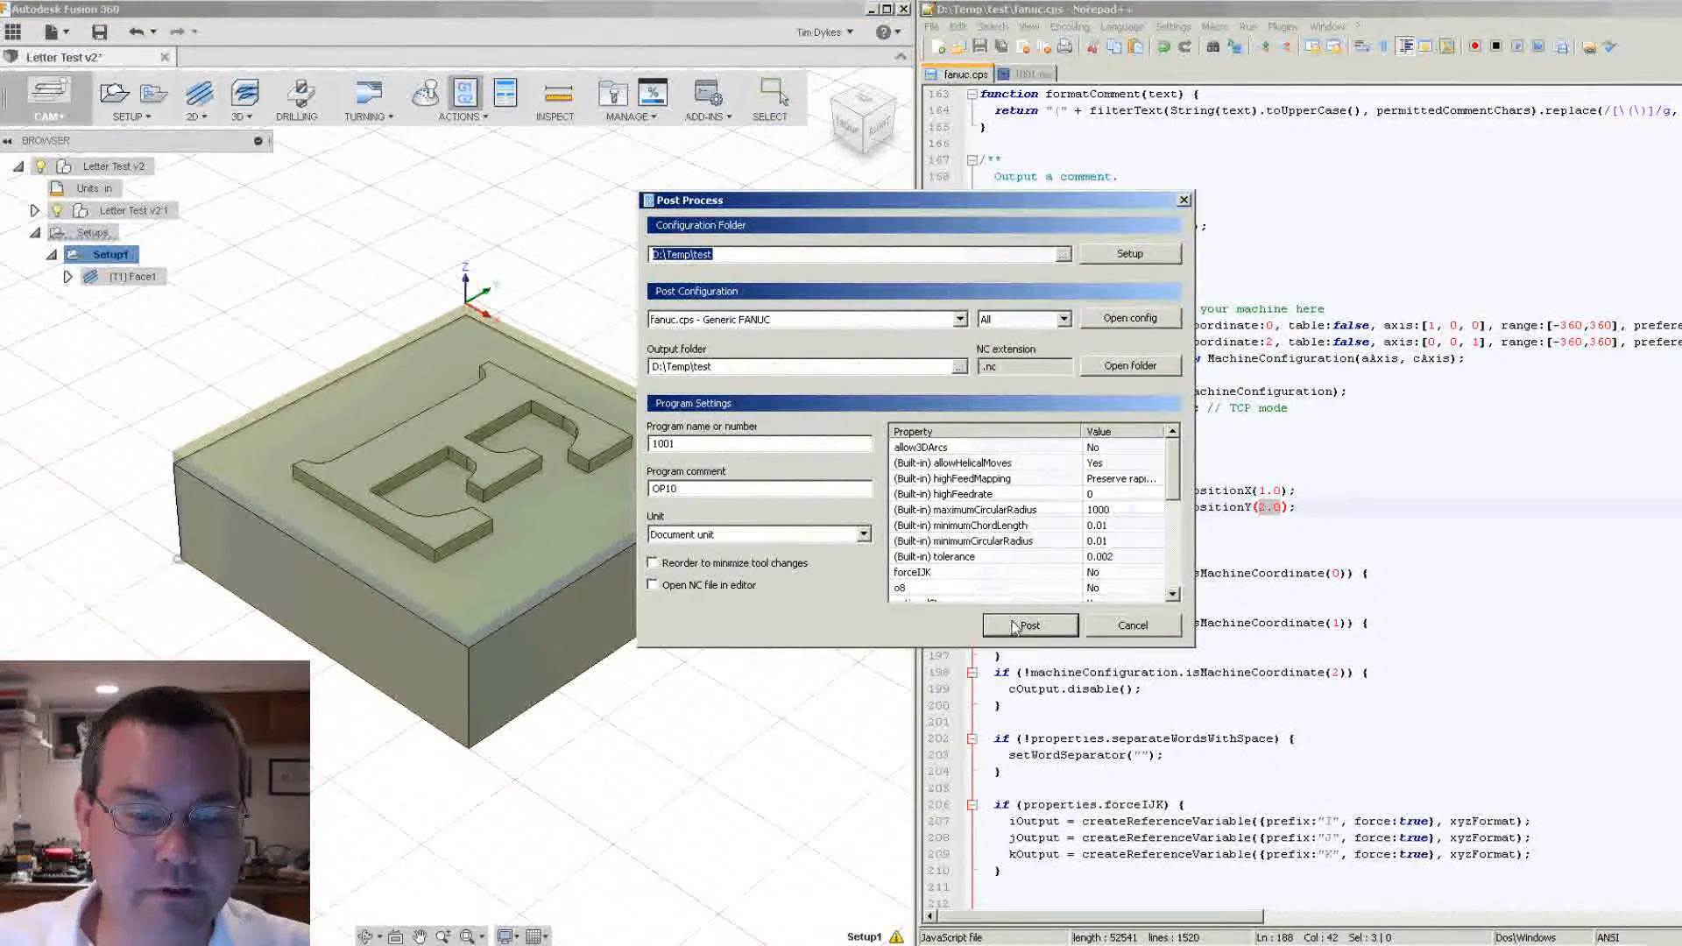
click(1027, 625)
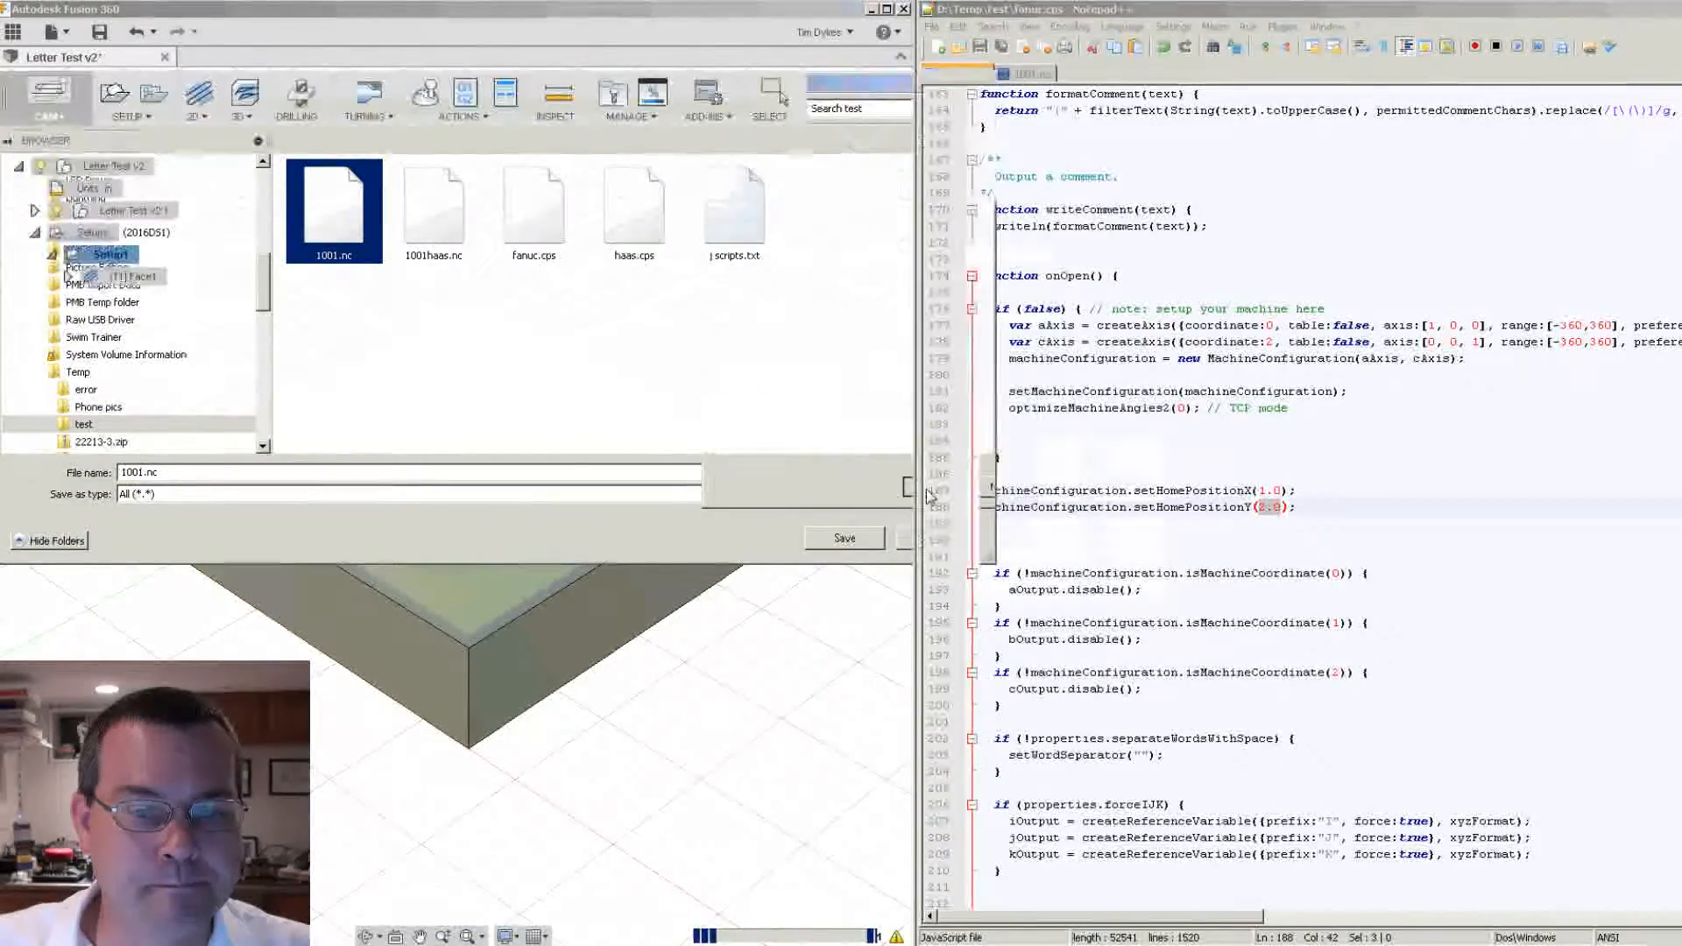
click(843, 537)
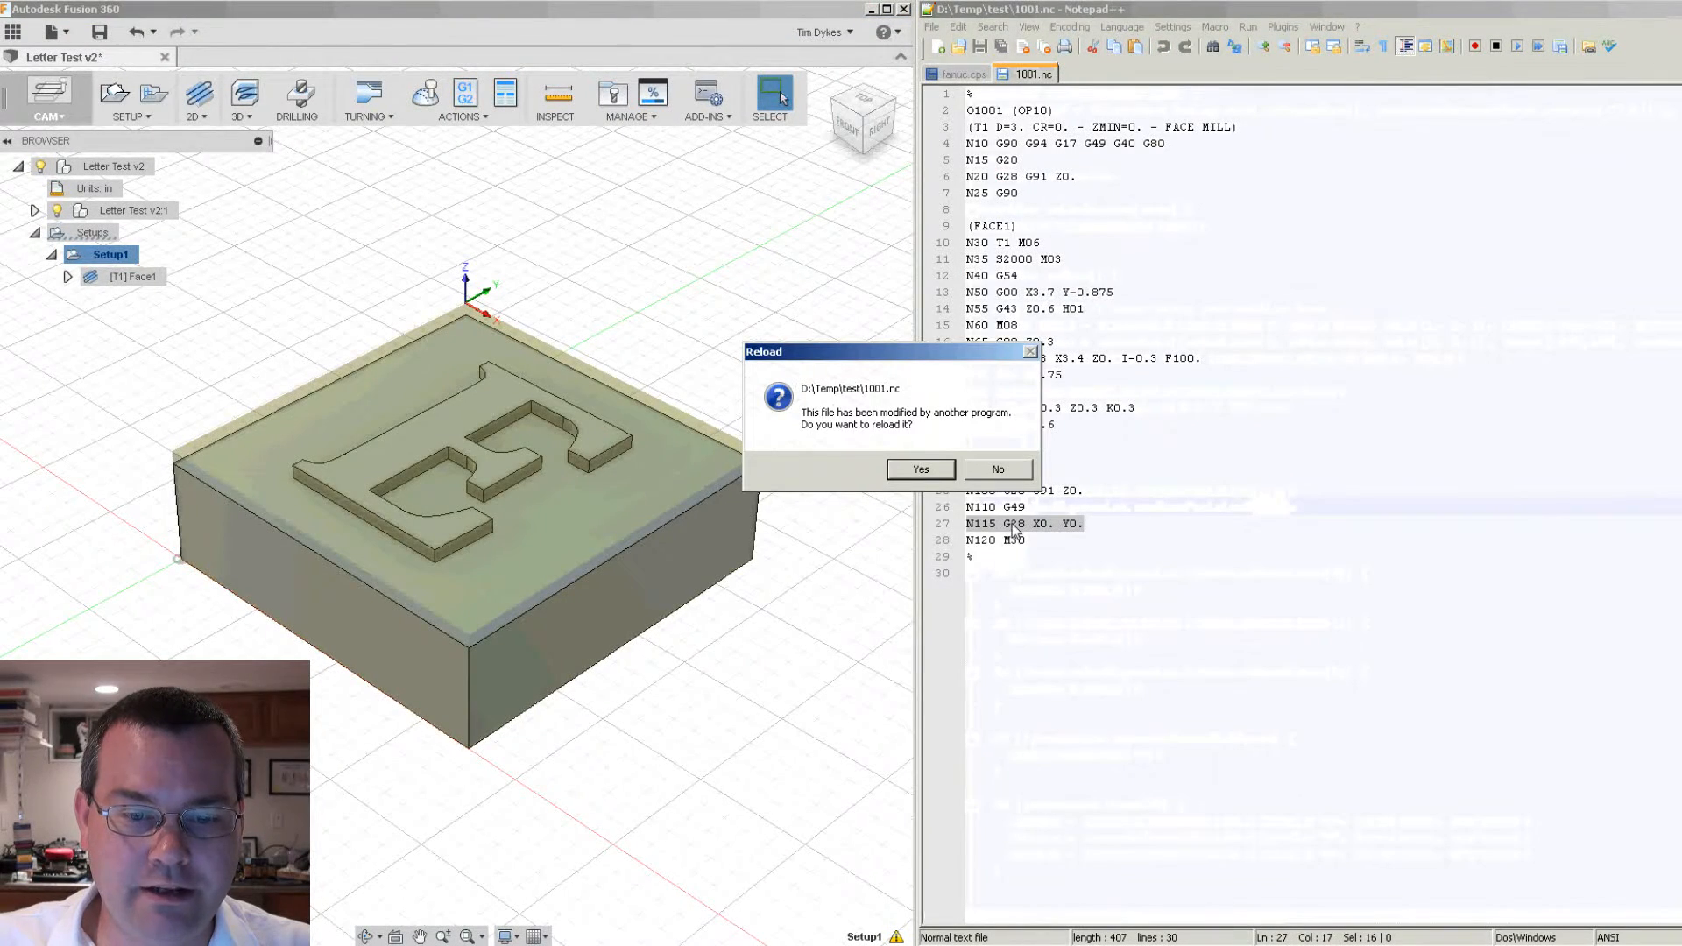
- Reload 1001.nc, check its G90 G53 G00 X1. Y2. line, then return to fanuc.cps
click(919, 468)
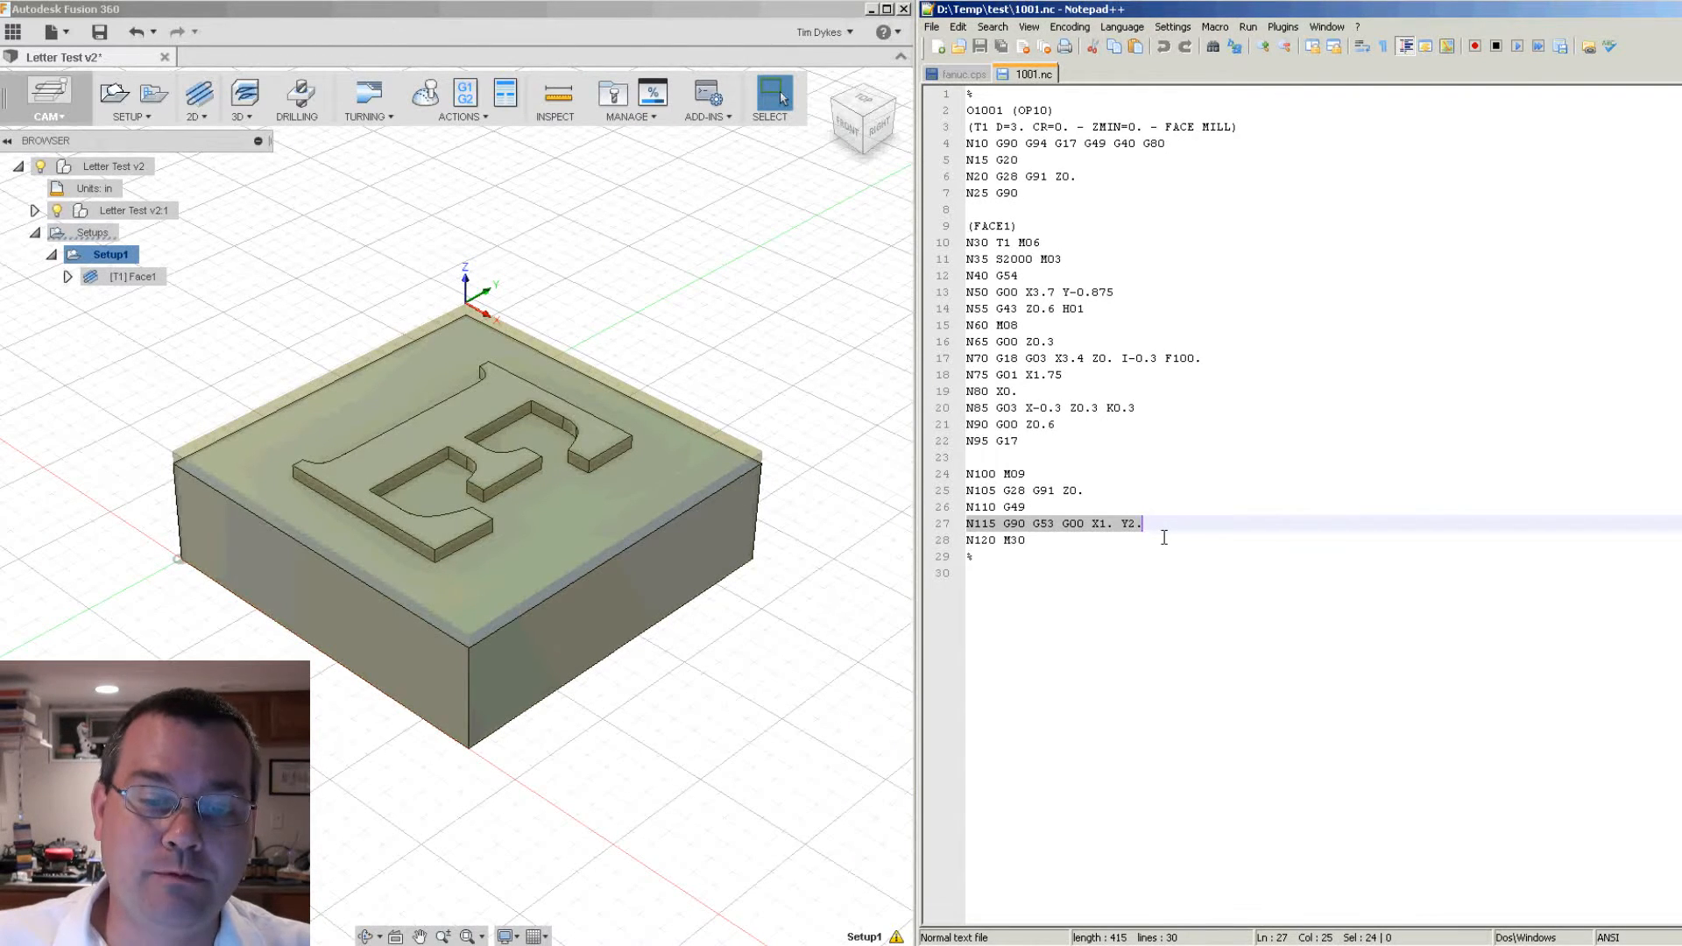
click(1093, 524)
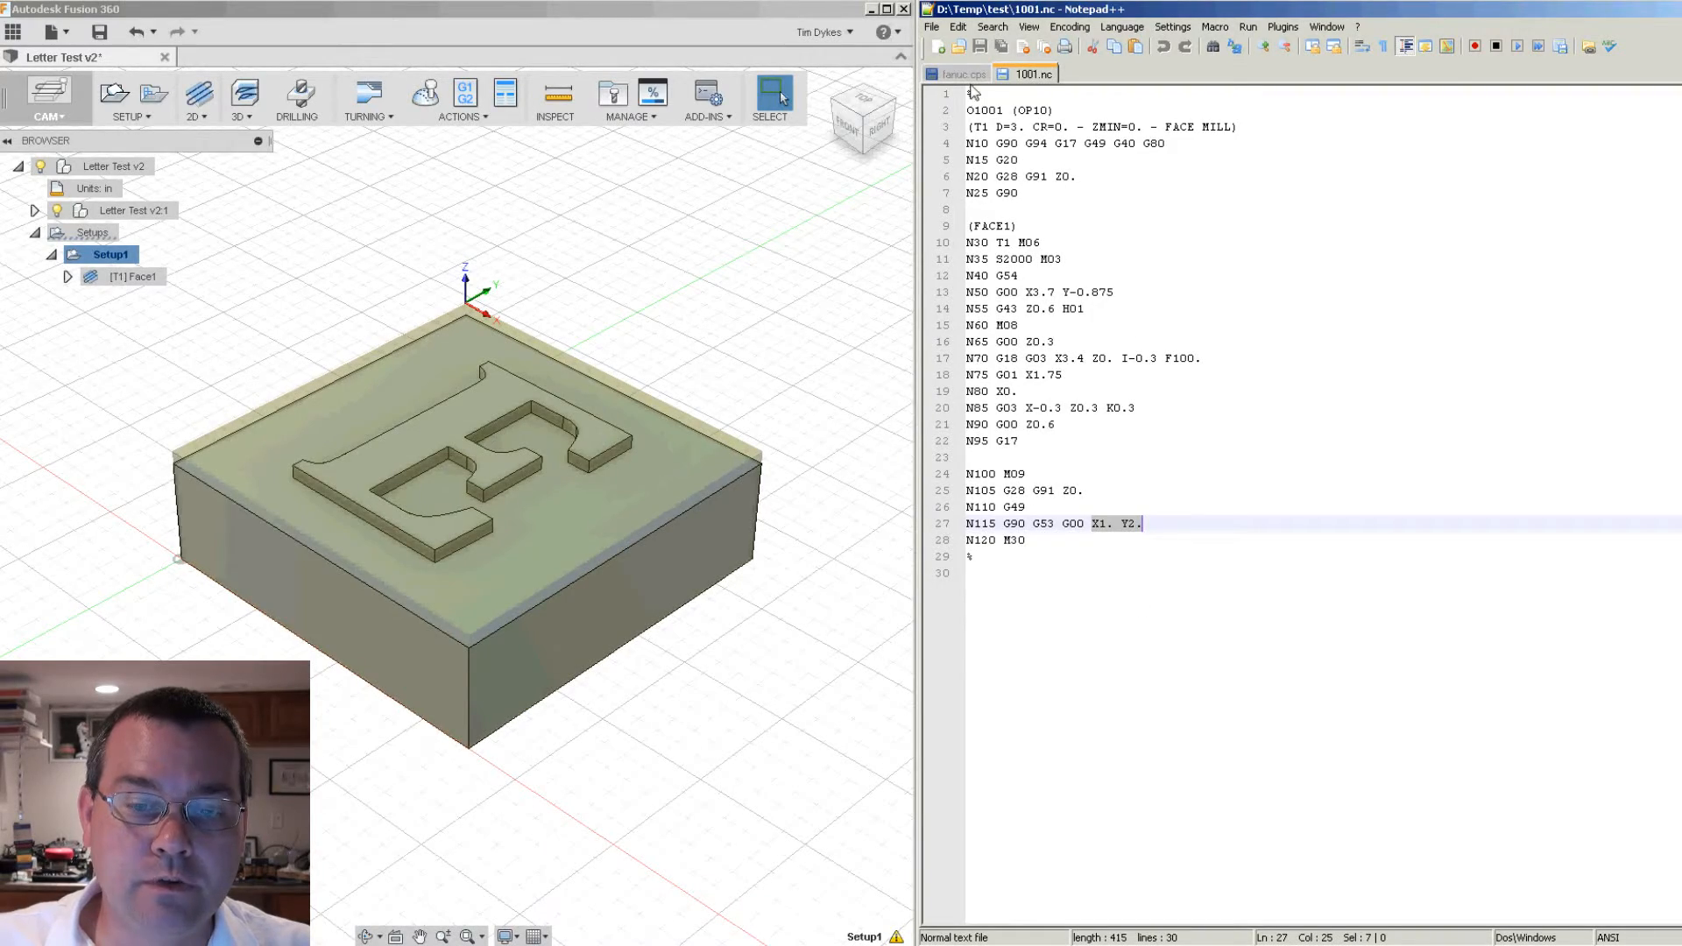
click(957, 73)
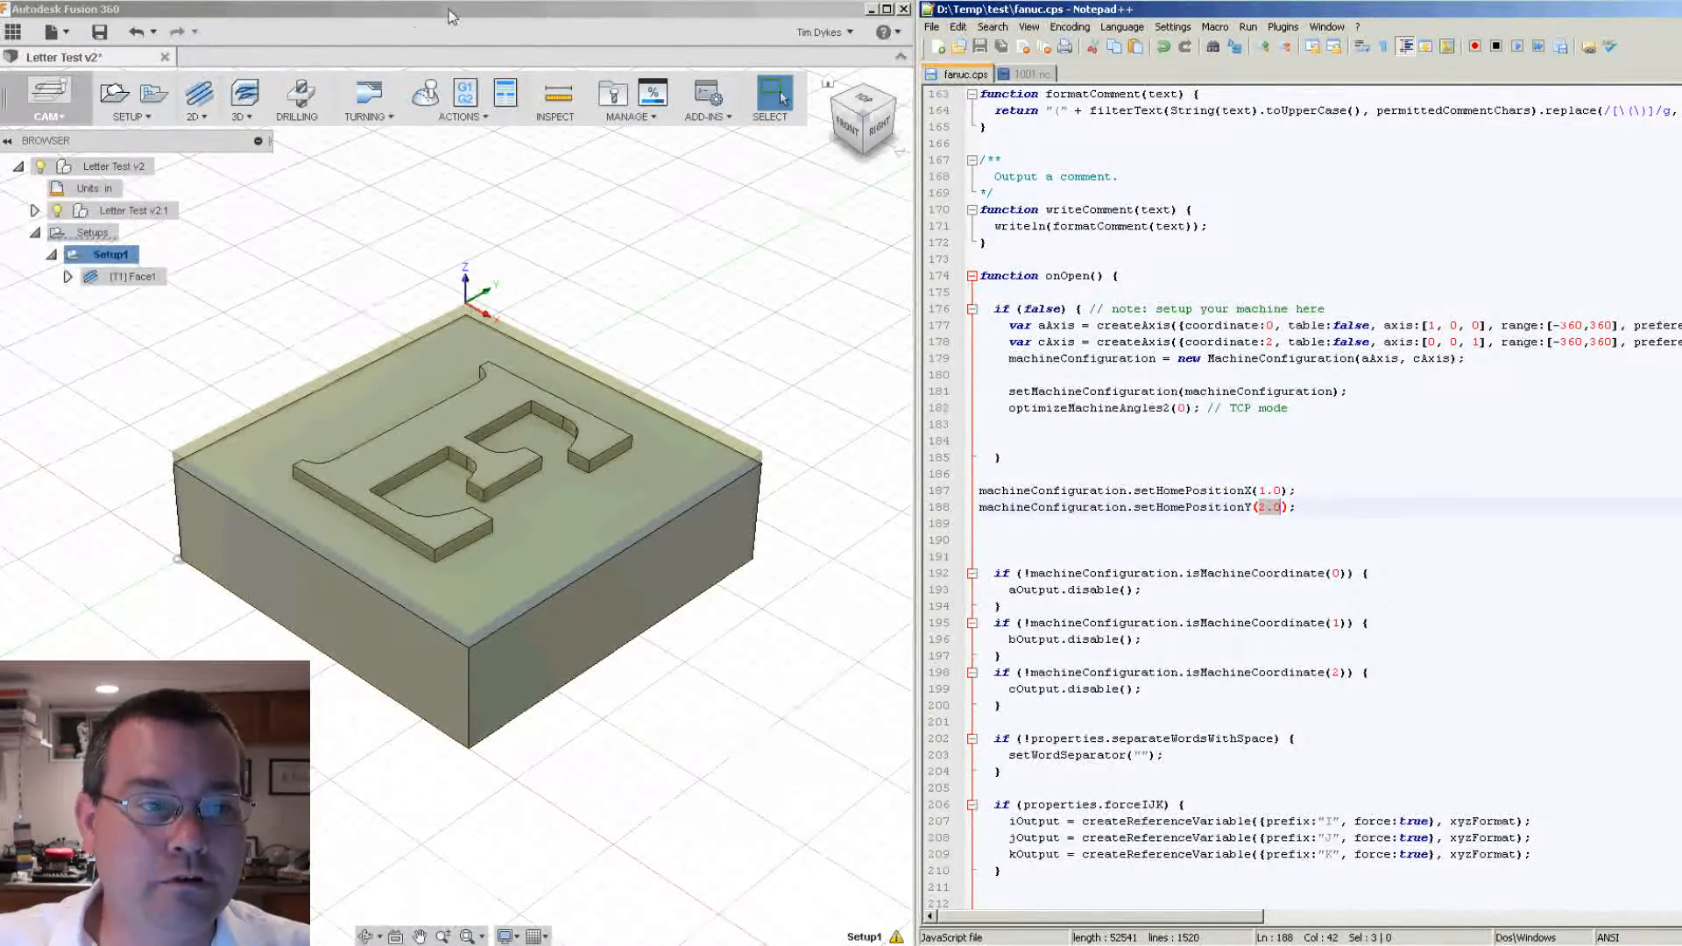
click(464, 91)
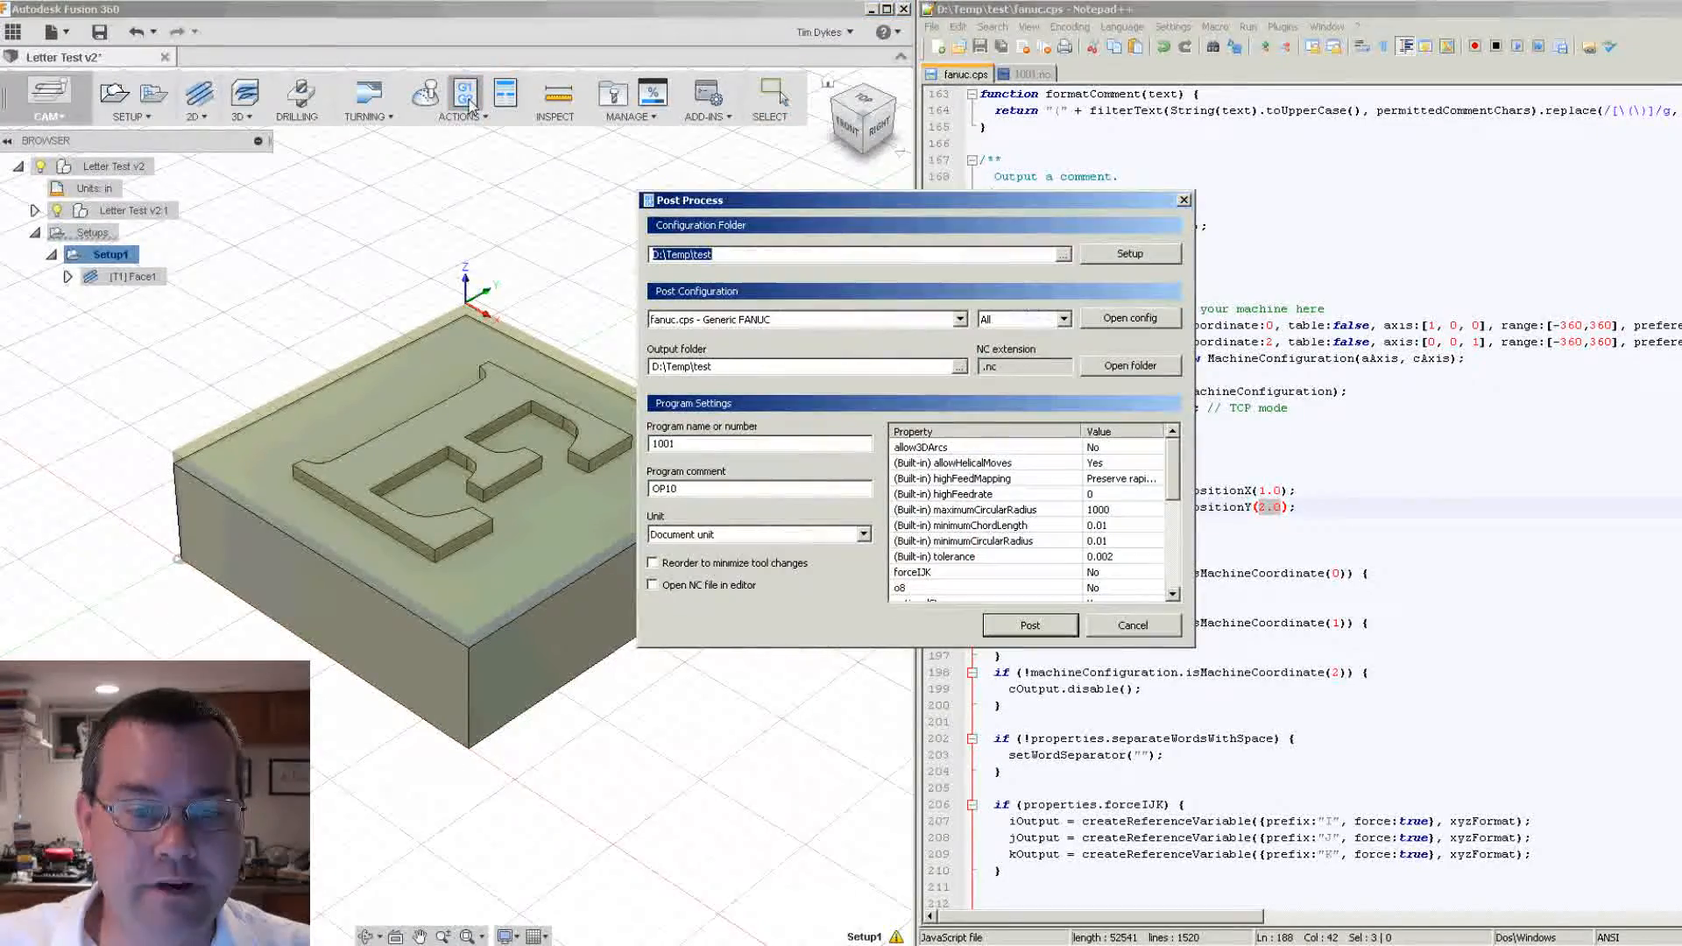
mouse_move(1161, 510)
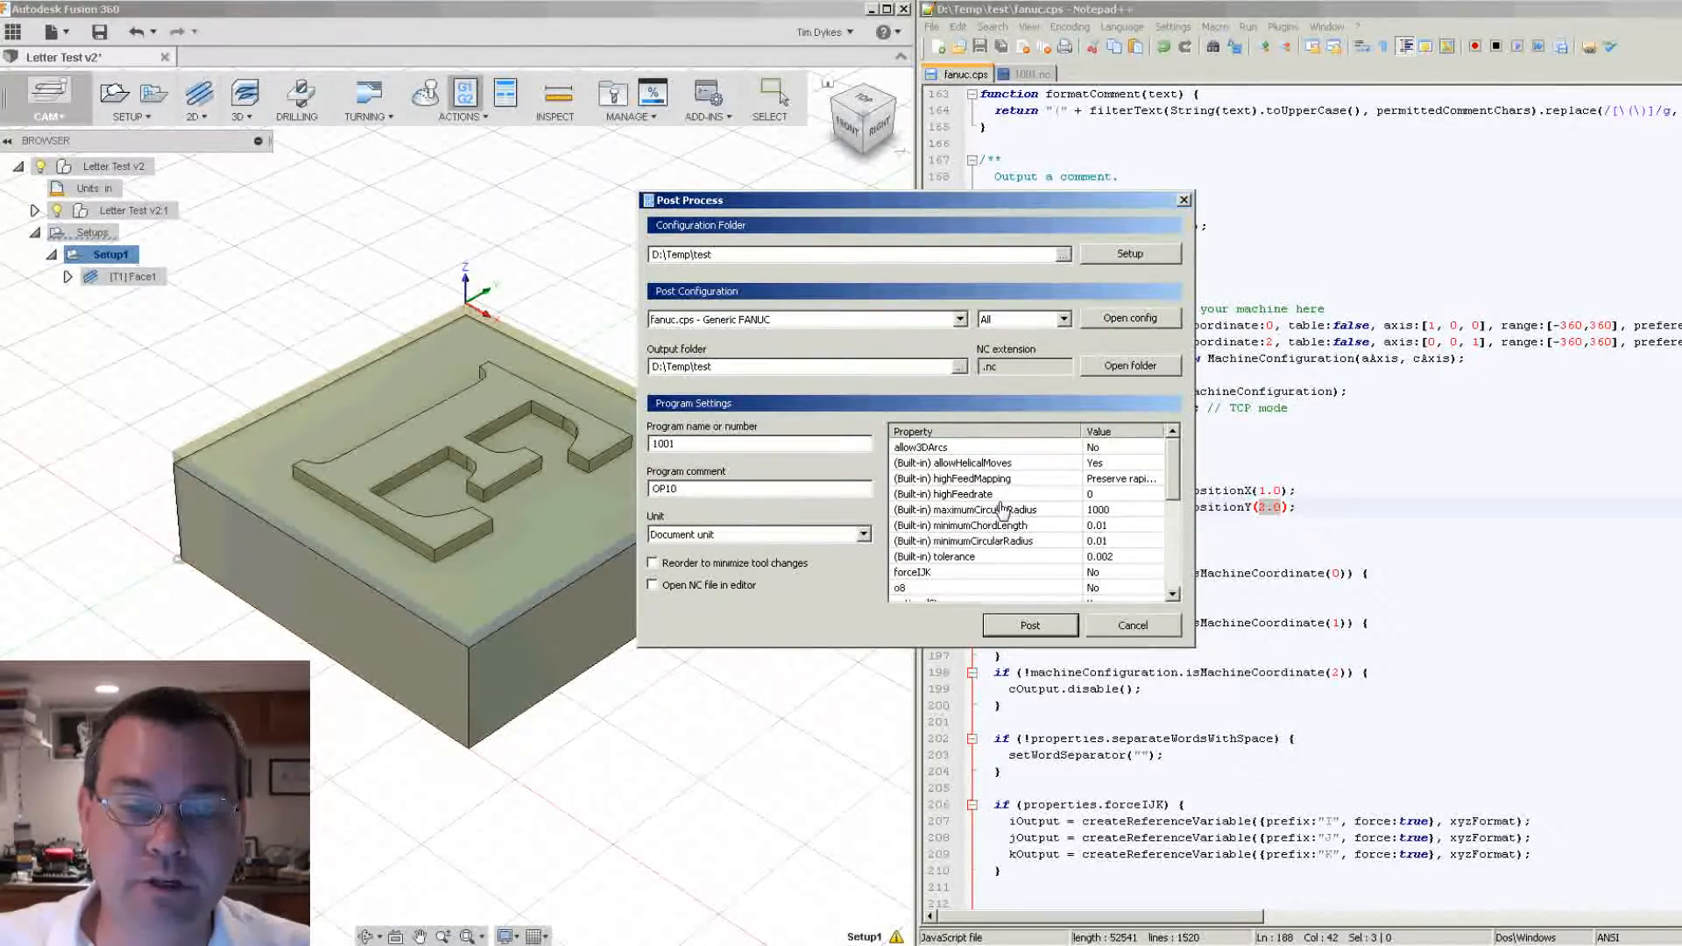
click(1131, 625)
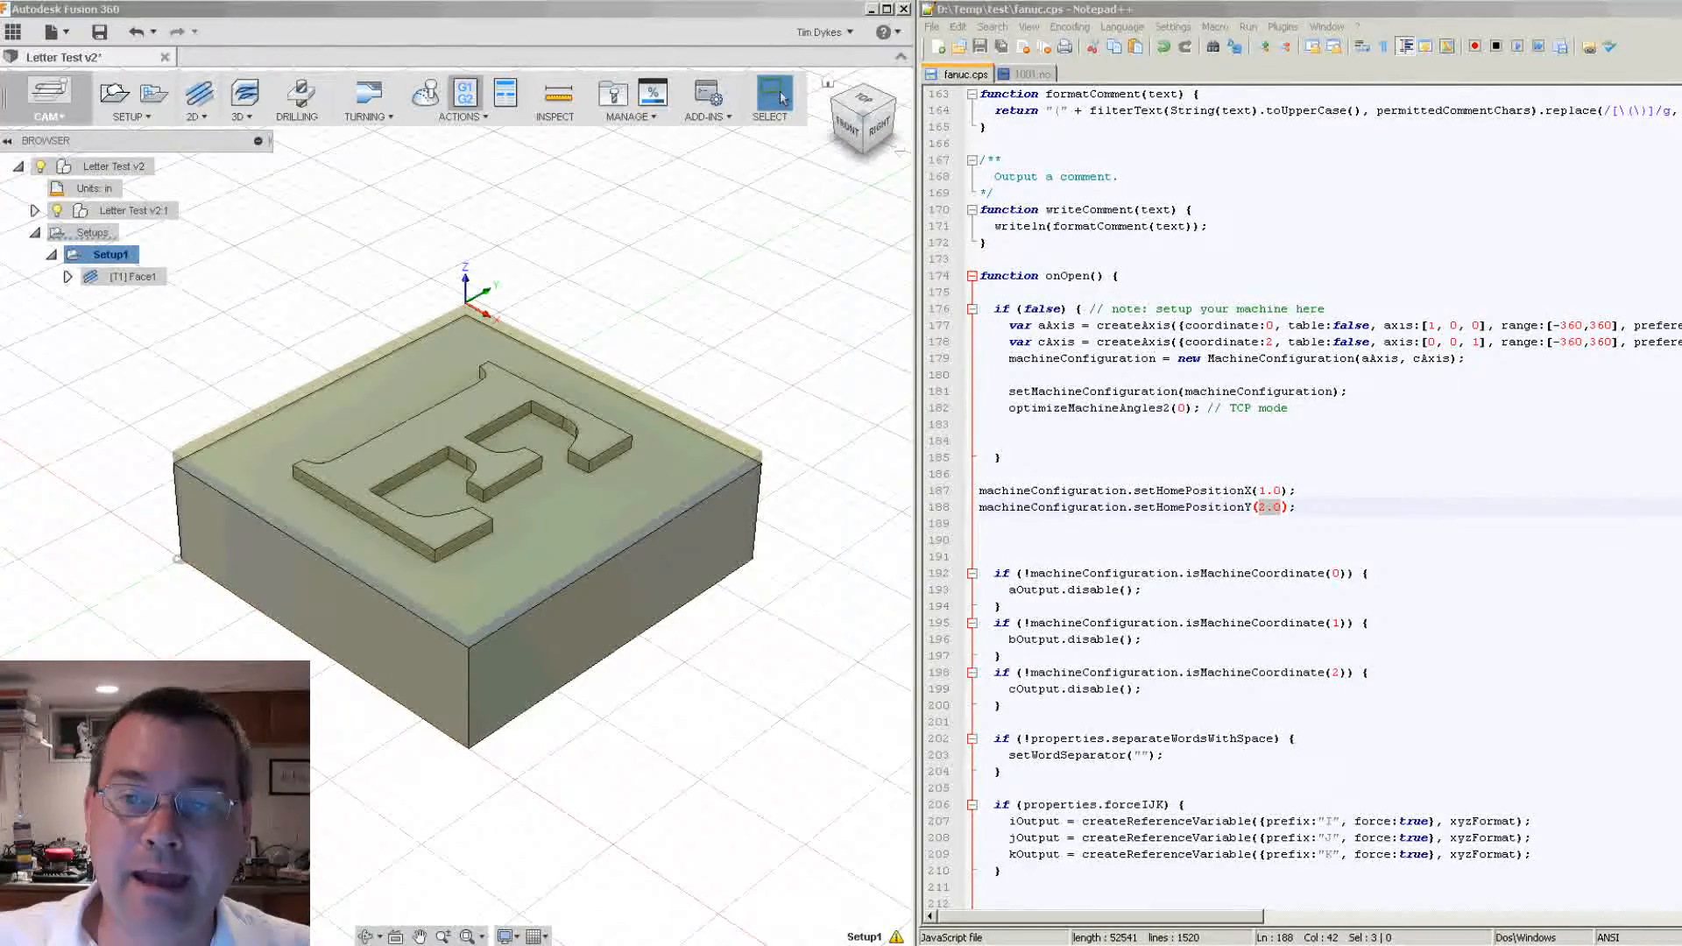
- Add commented HomeX: 1 and HomeY: 2 entries at the top of the properties block
scroll(up, 3)
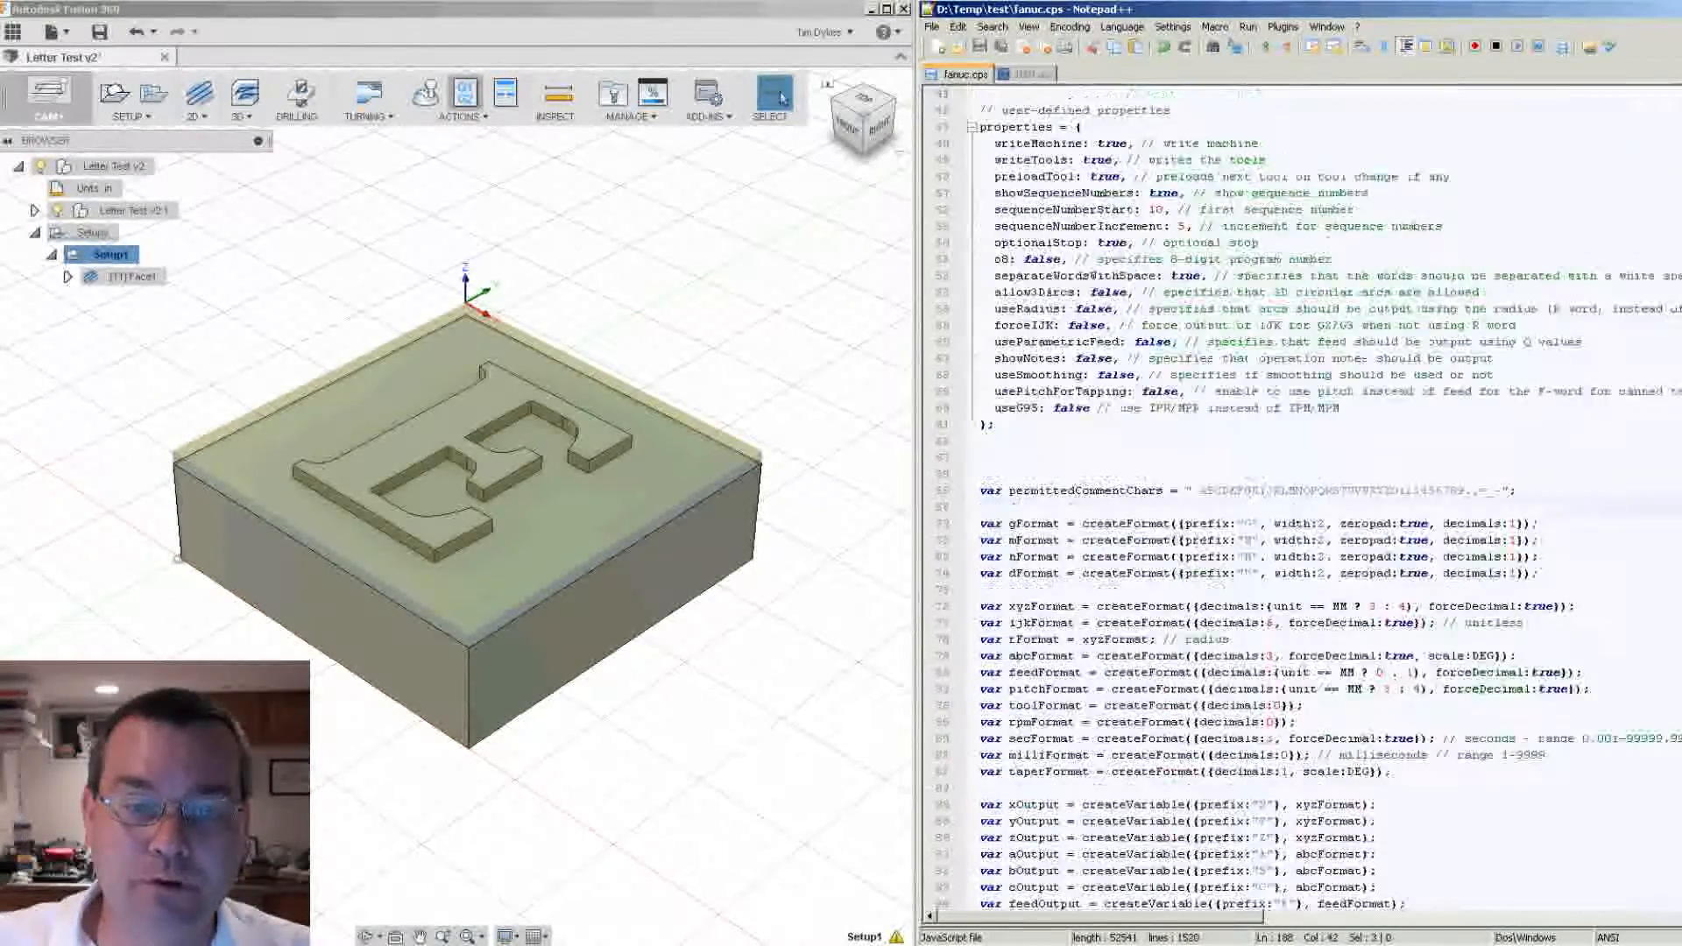
scroll(up, 3)
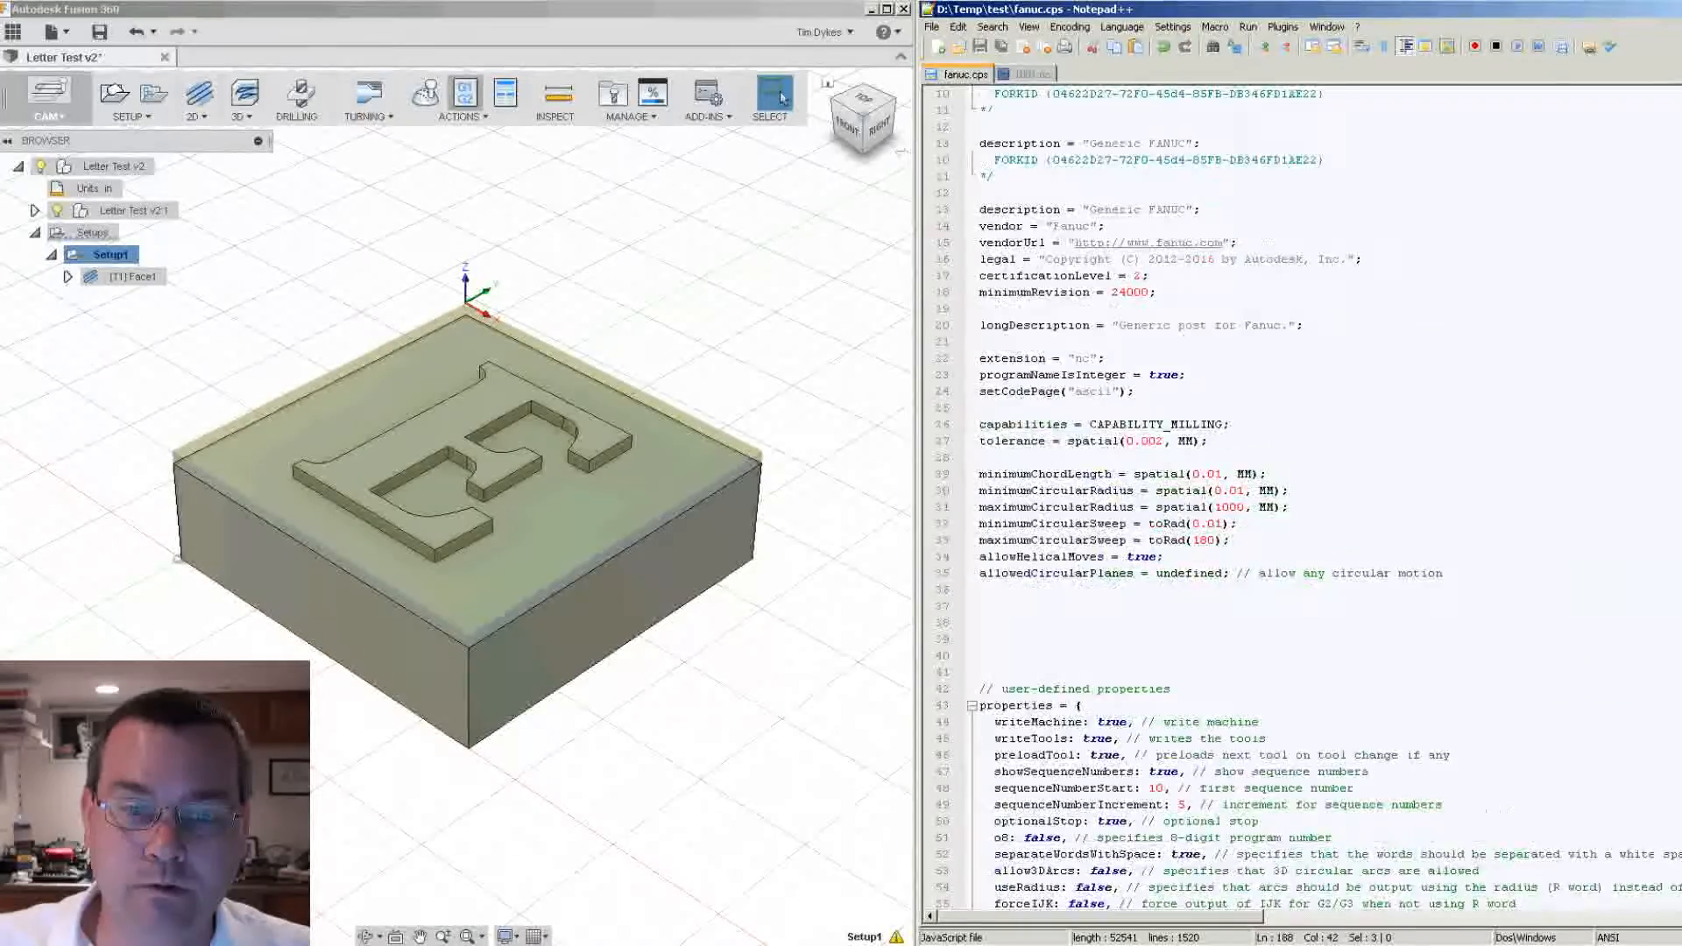
scroll(down, 3)
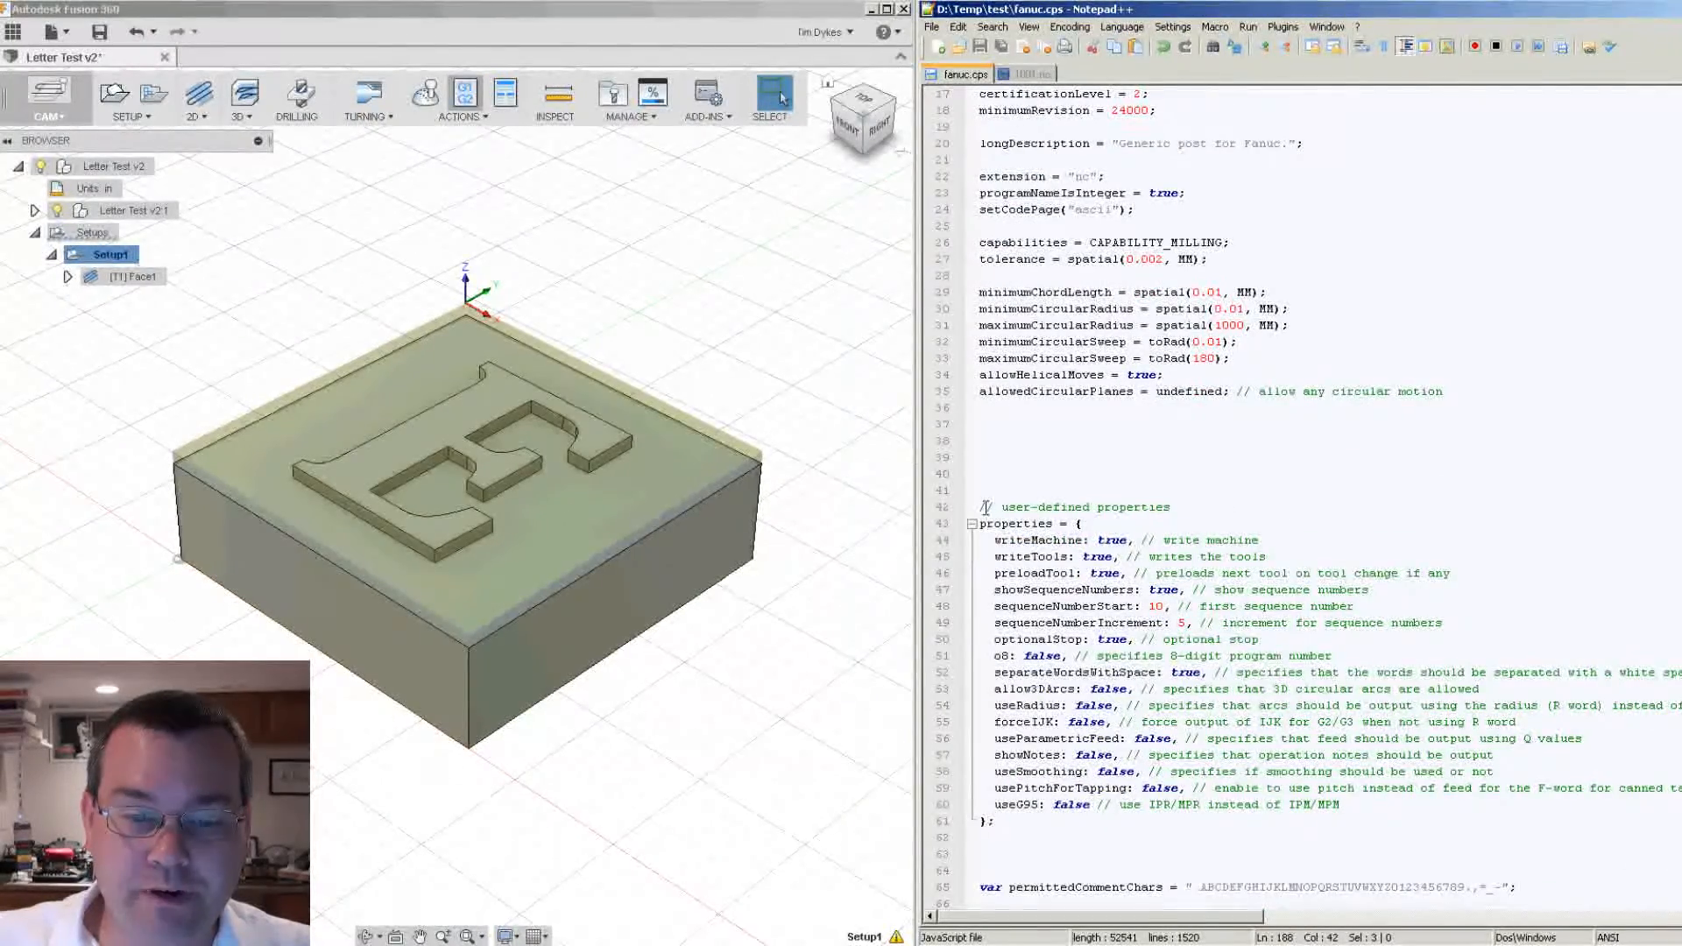
click(979, 524)
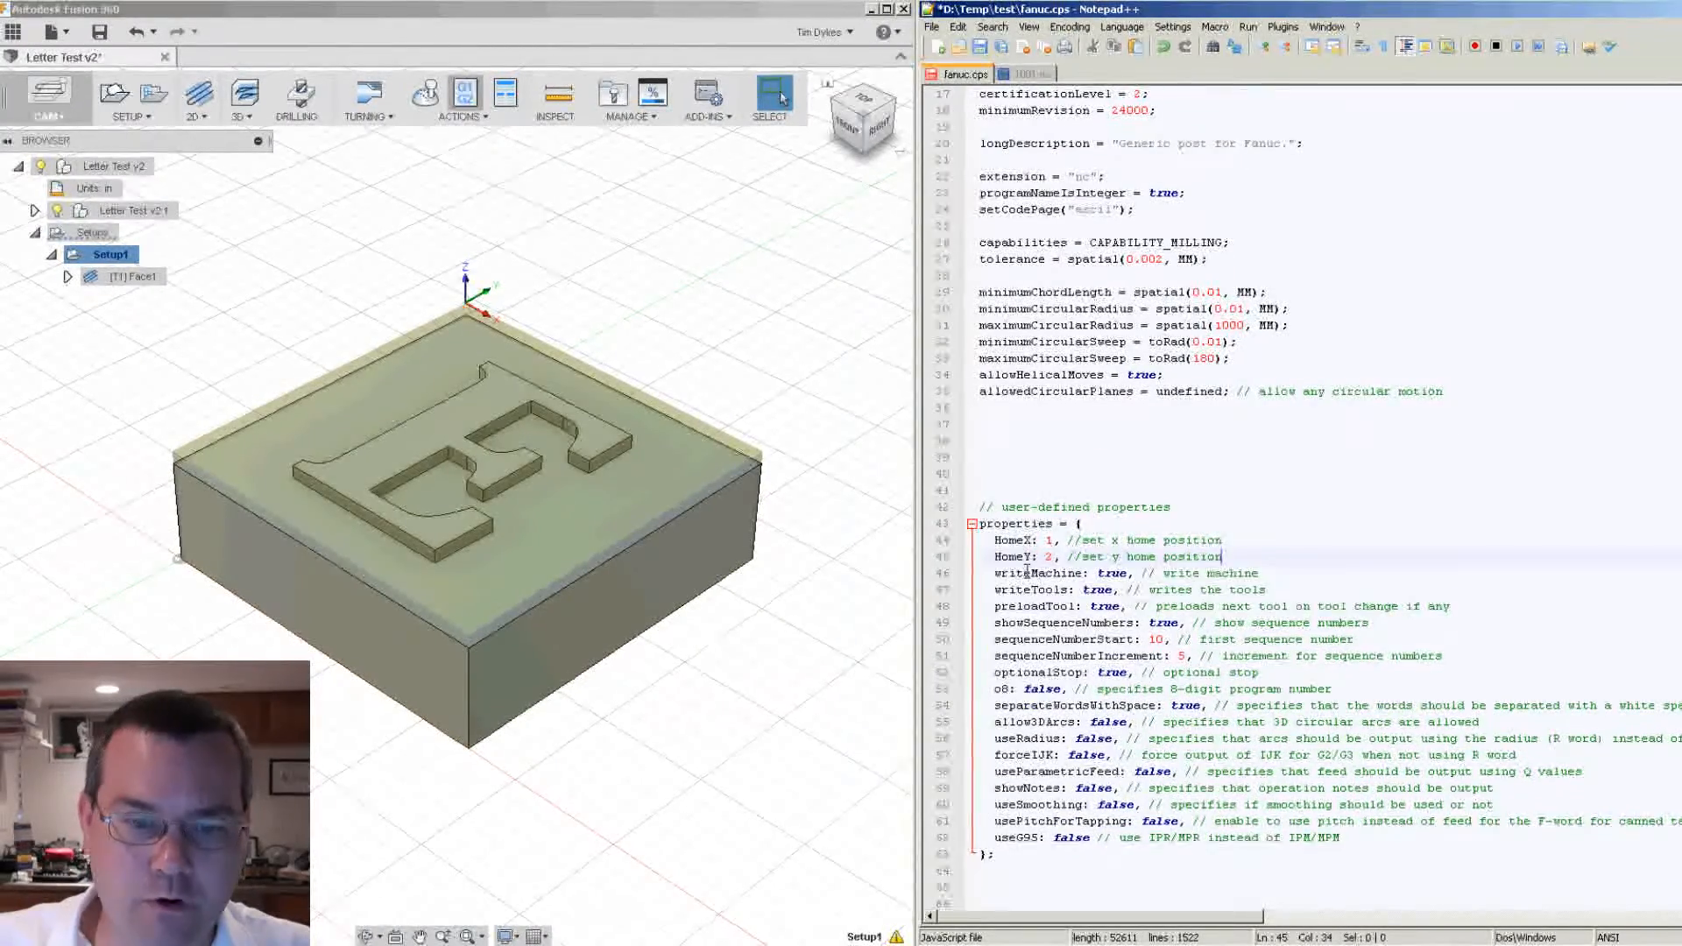
click(1055, 540)
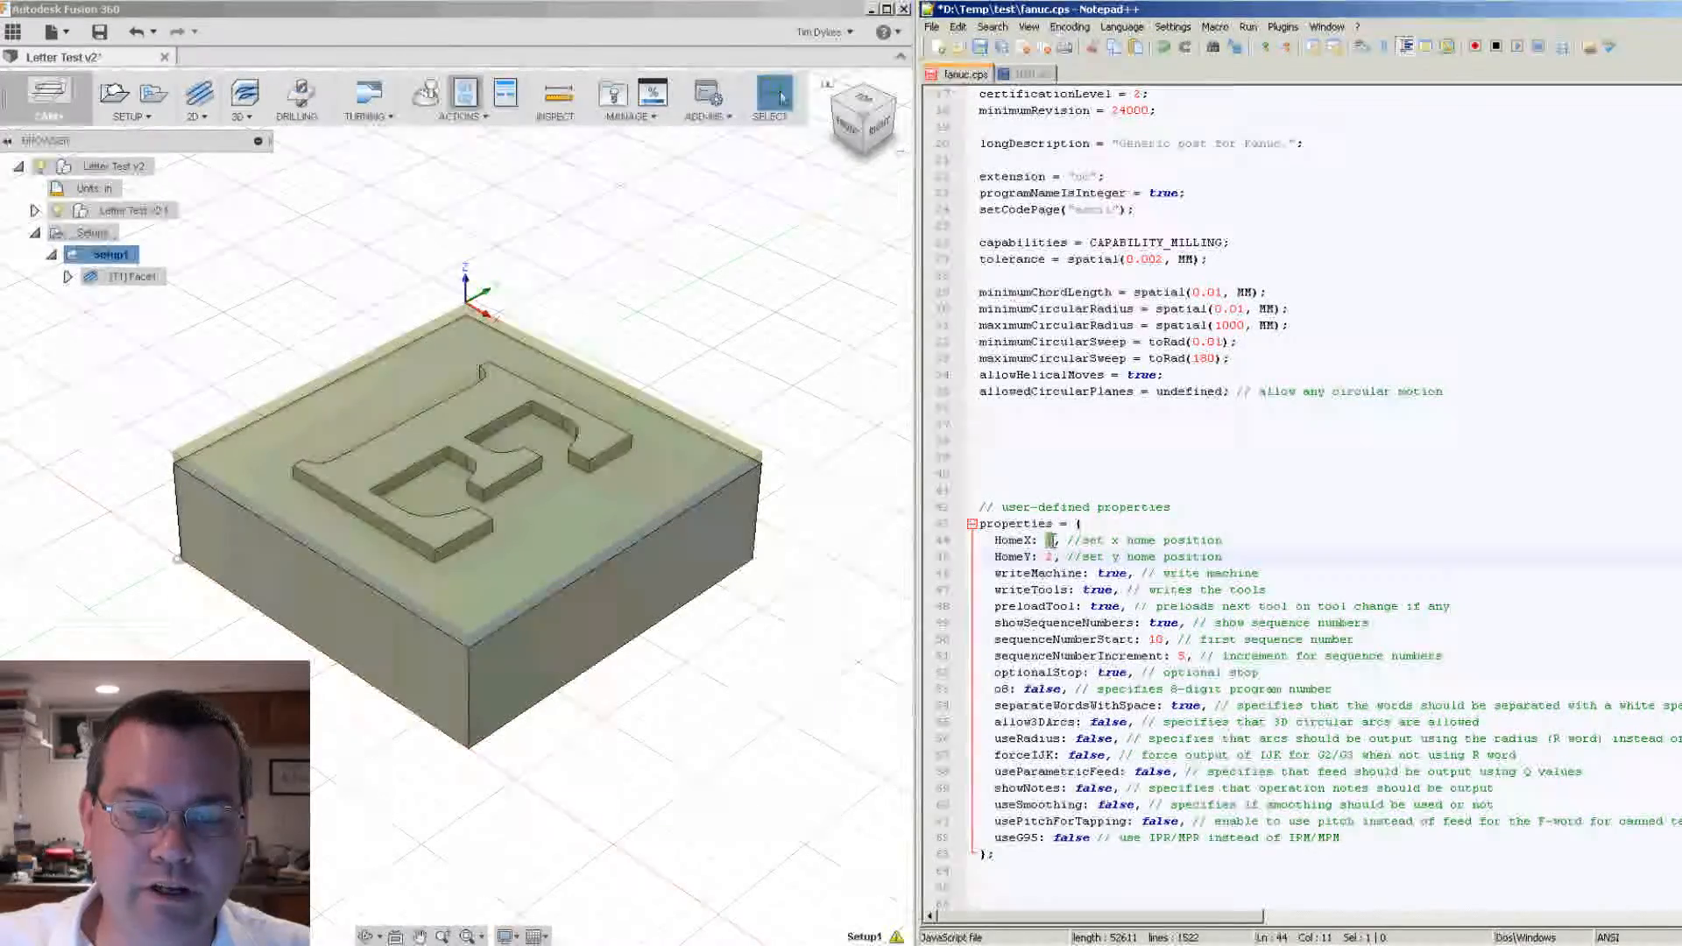
click(1167, 557)
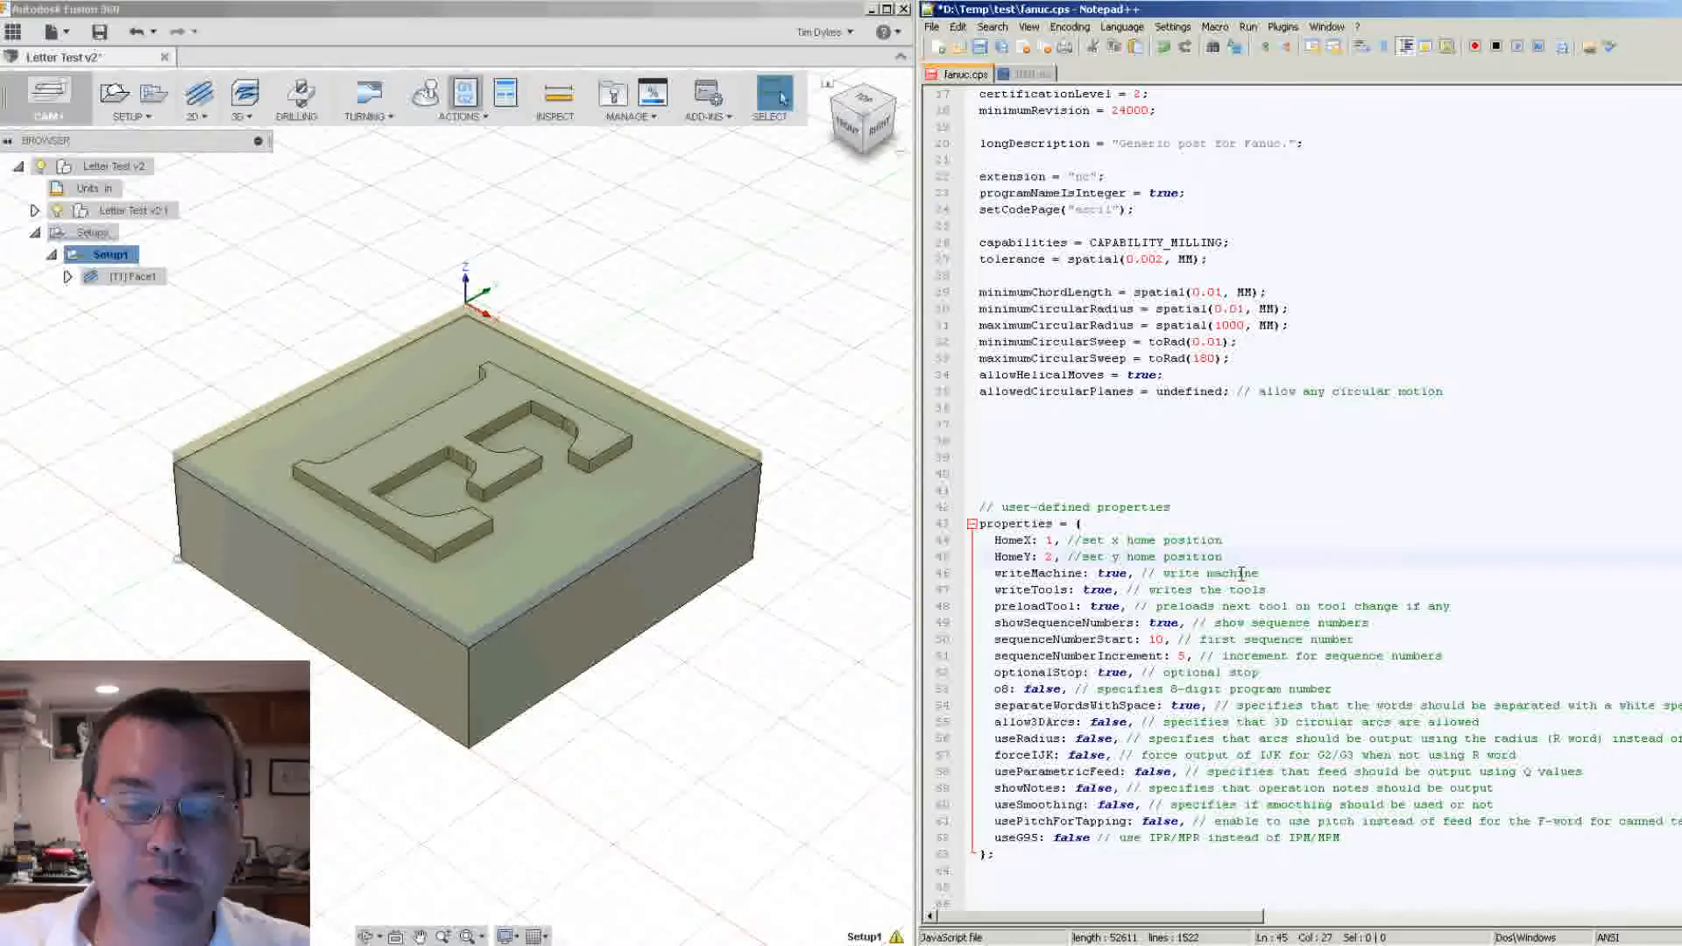
scroll(down, 3)
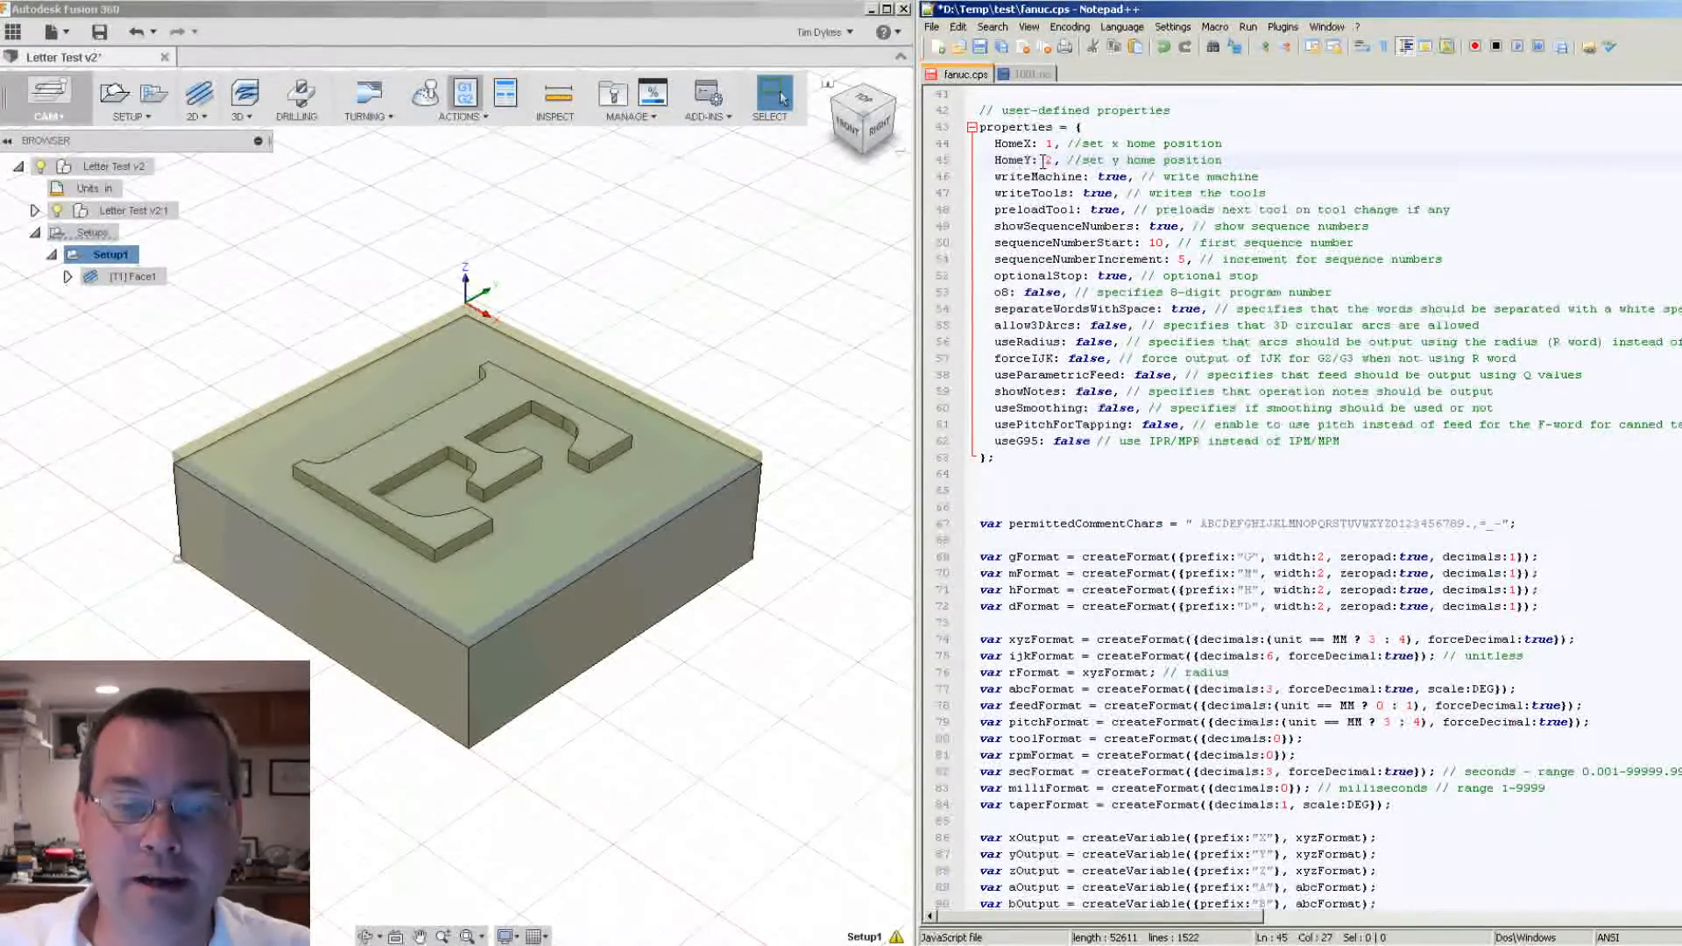
- Scroll down to onOpen's setHomePositionX/Y calls to switch them to HomeX and HomeY
scroll(down, 3)
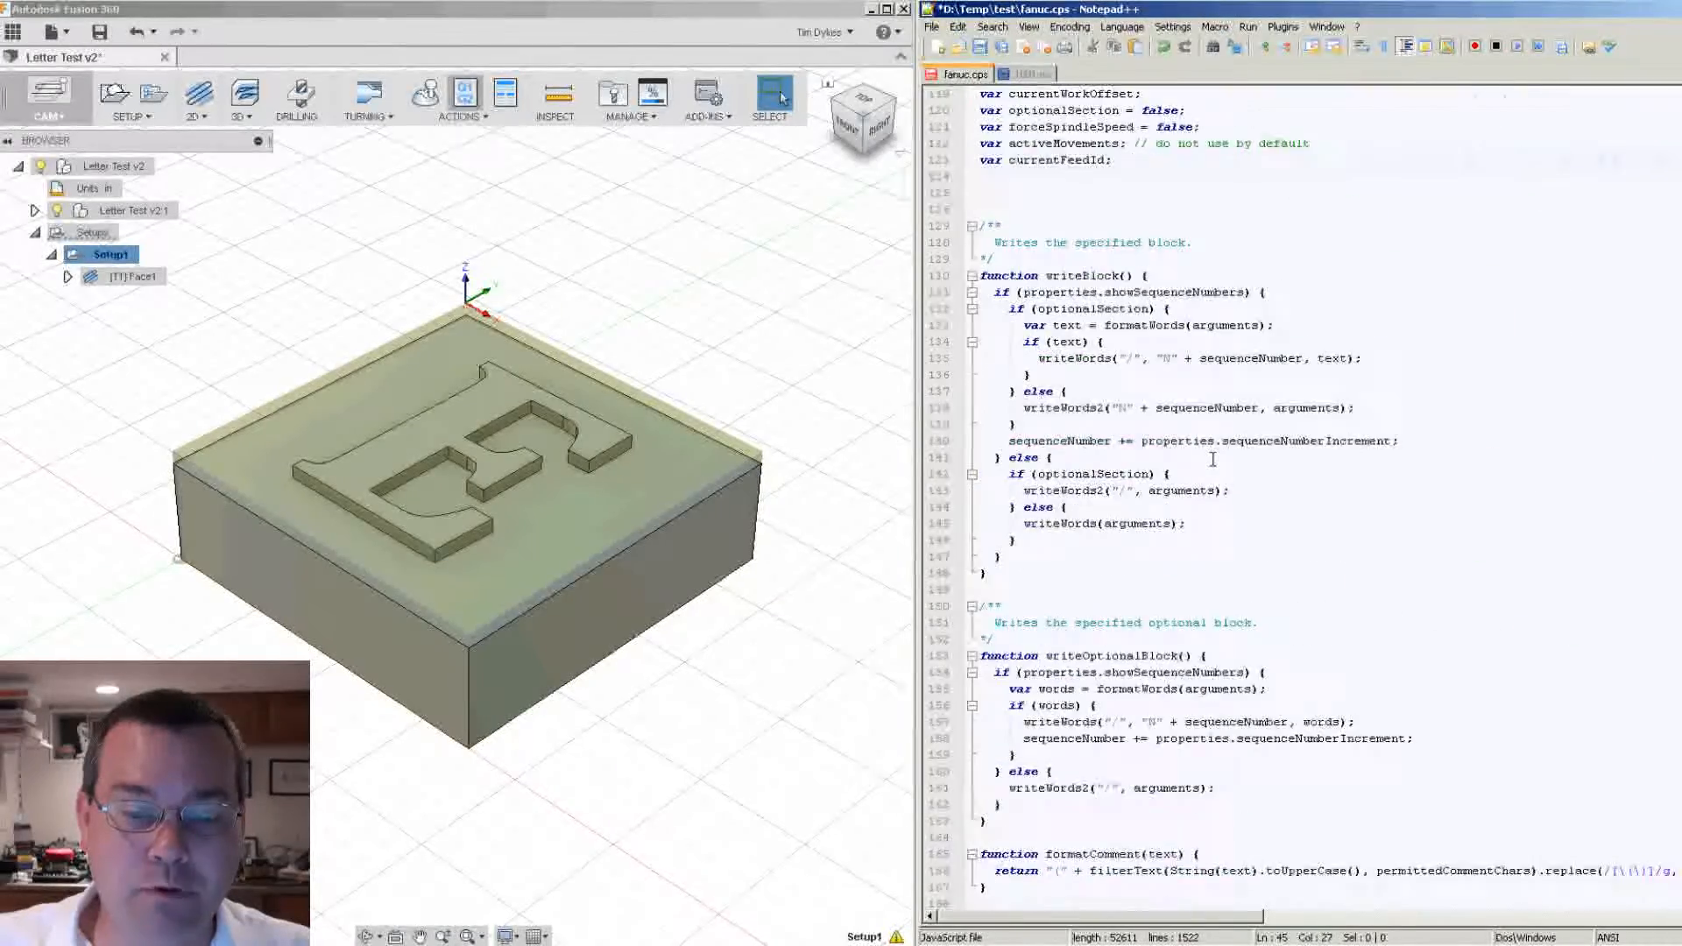
scroll(down, 3)
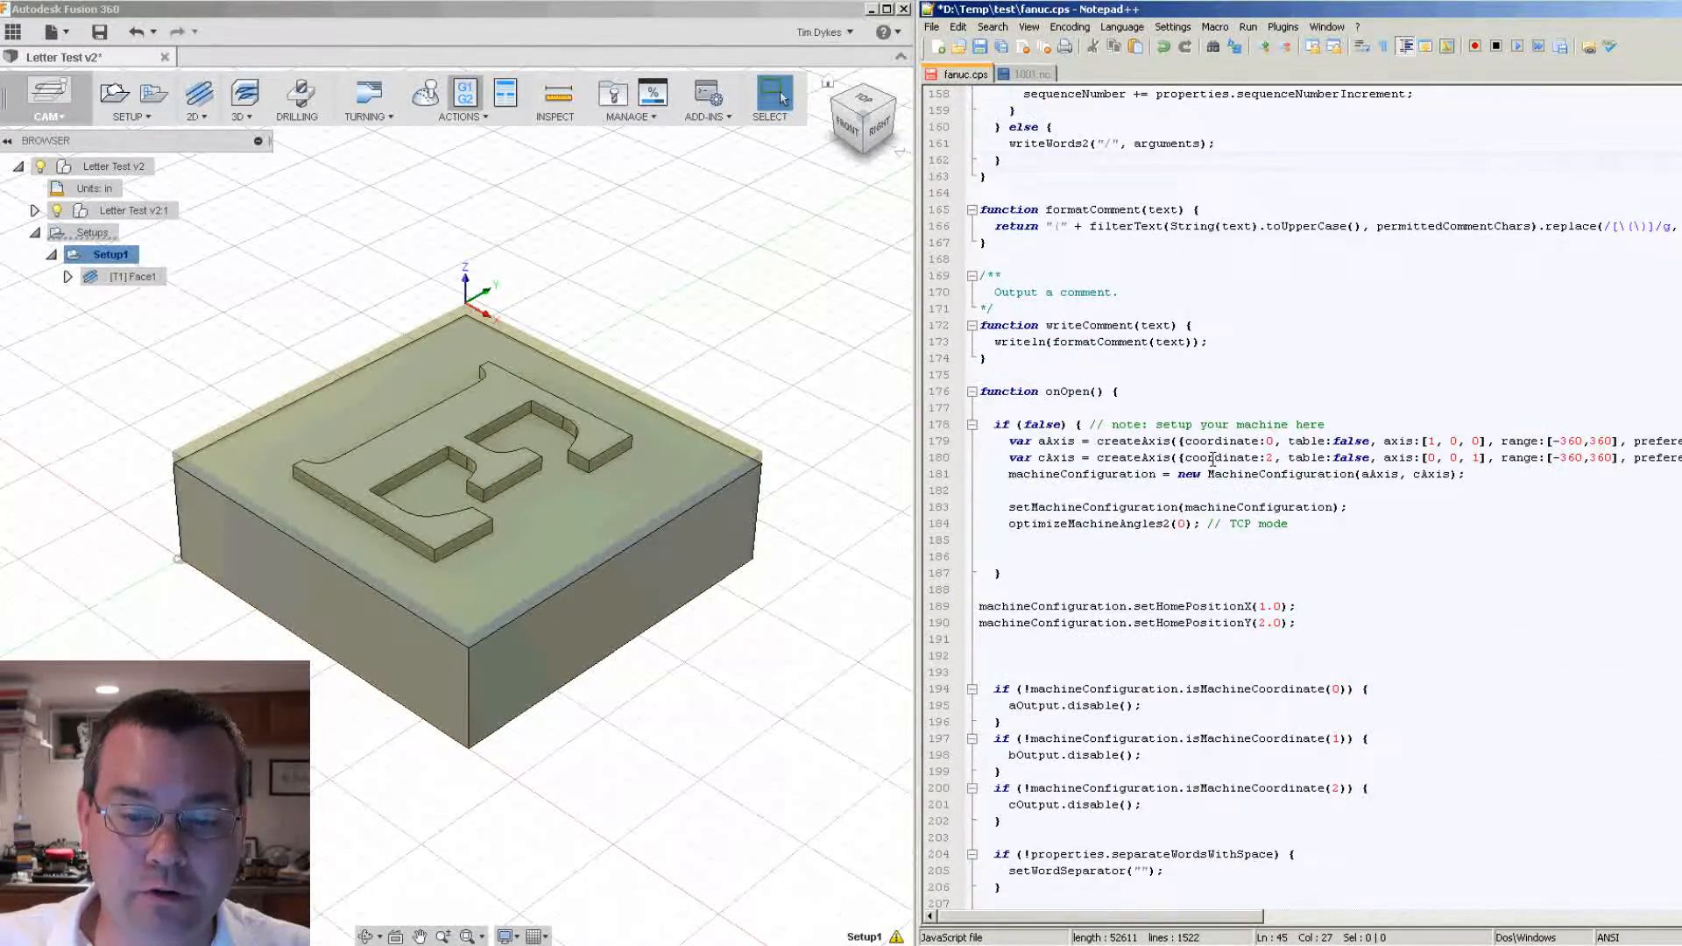
scroll(down, 3)
text(HomeY)
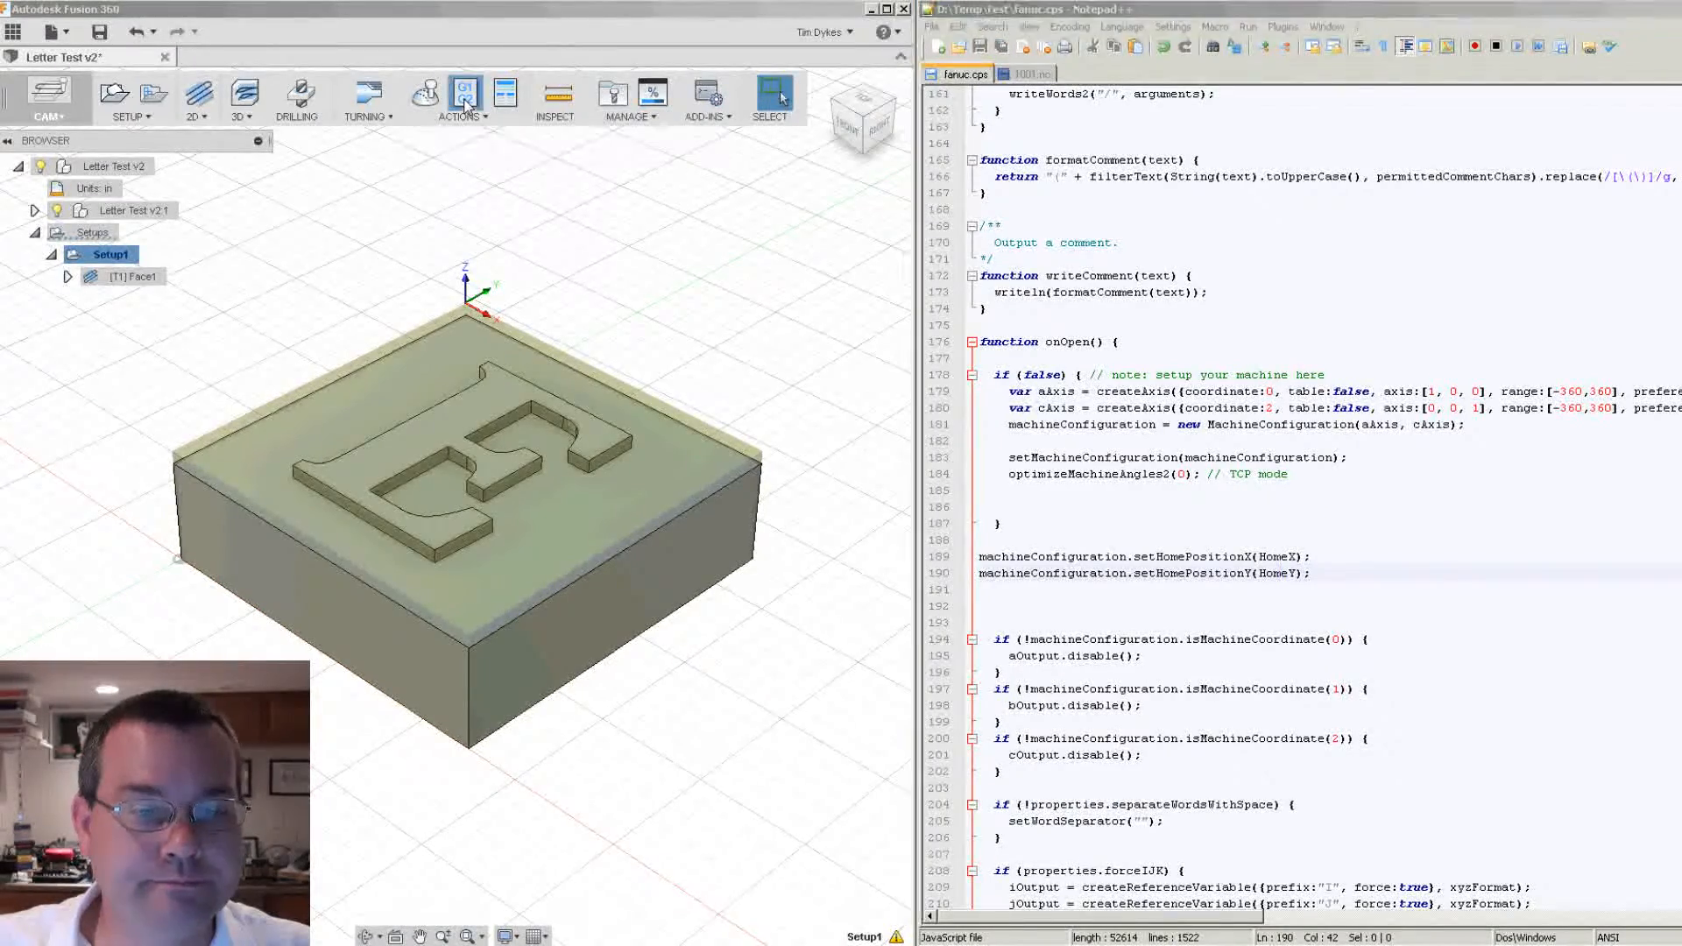
- Post 1001.nc with HomeX 10 and HomeY 20, then reload it in Notepad++
click(461, 95)
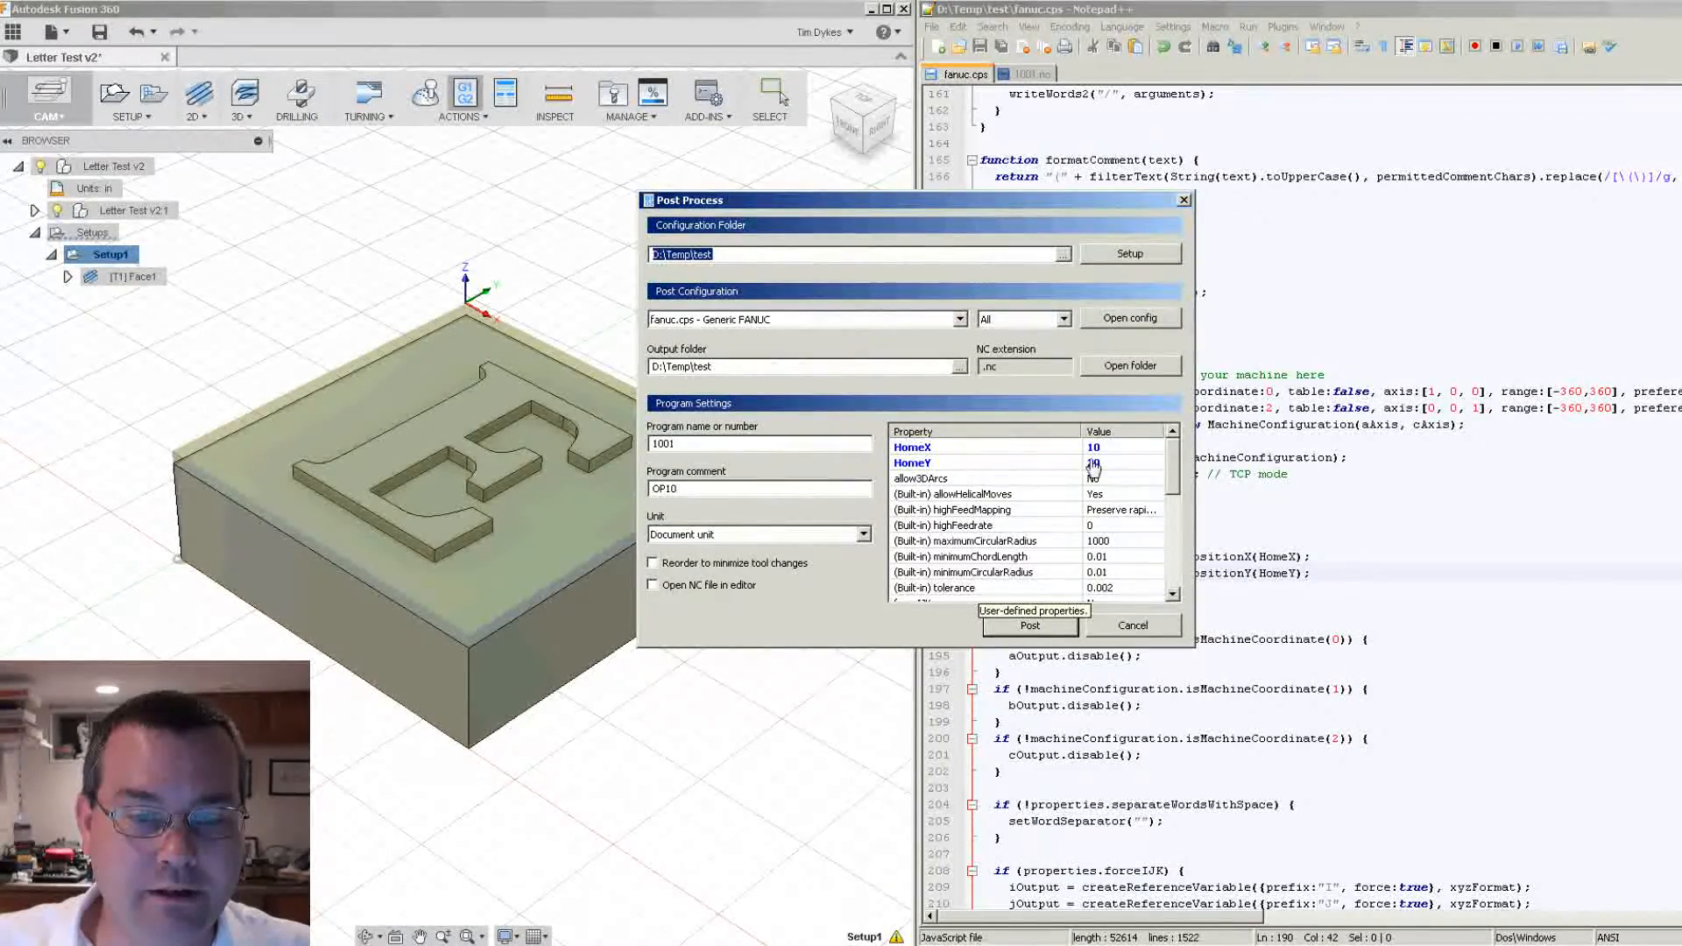
click(1122, 448)
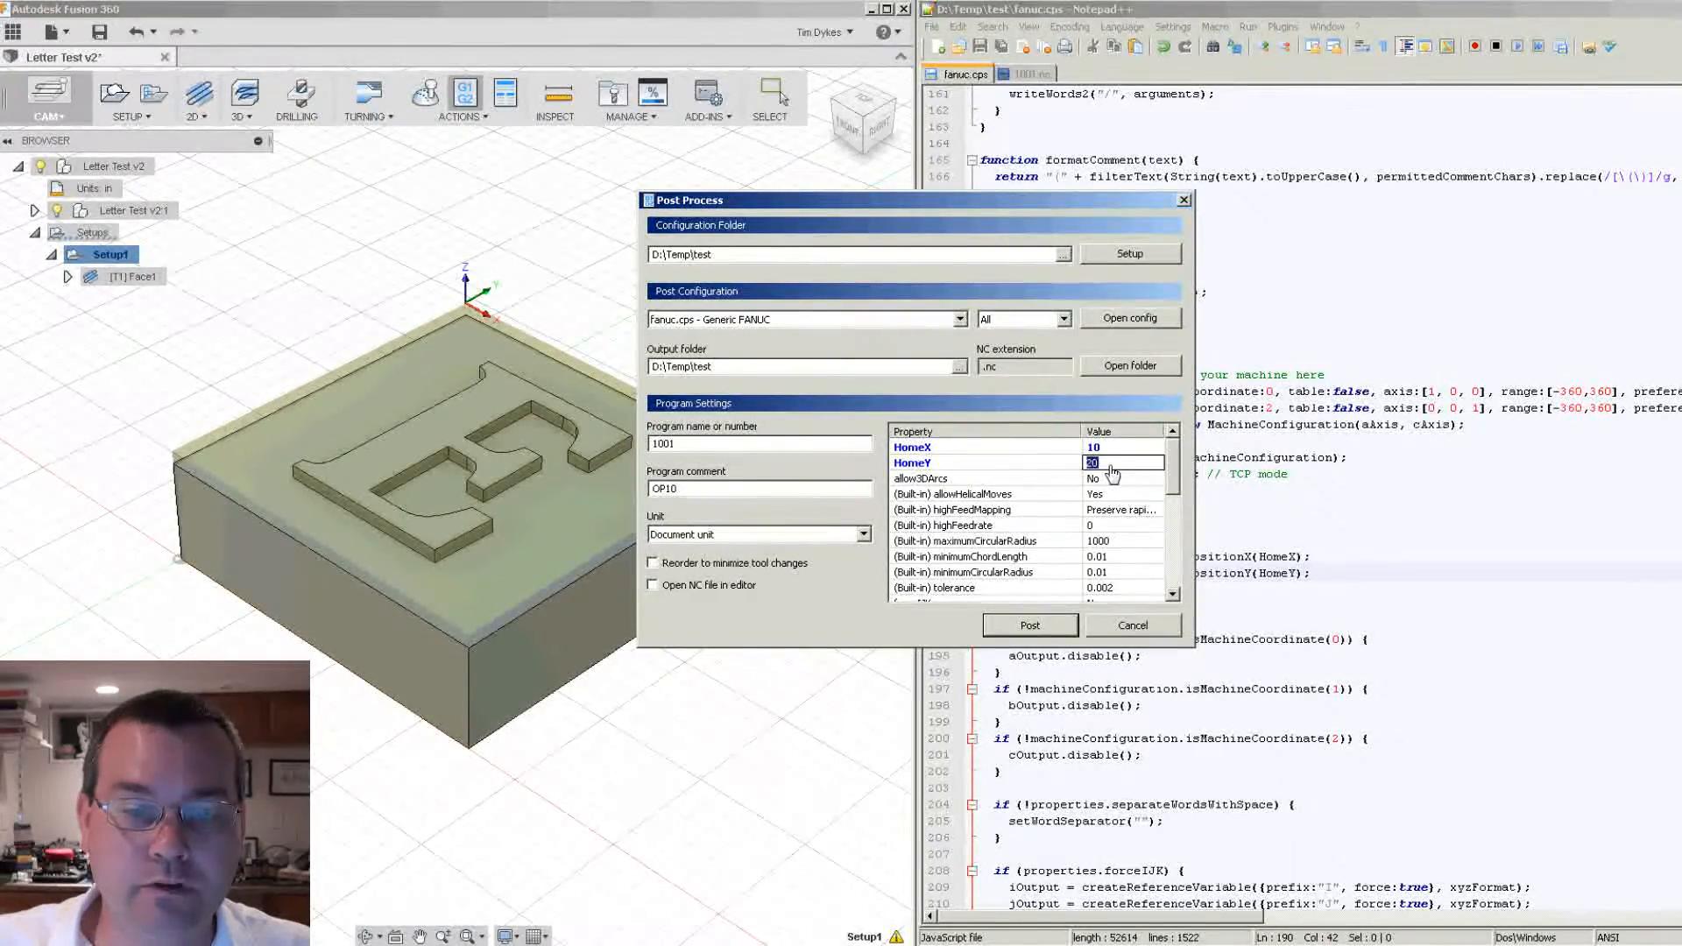
mouse_move(1028, 626)
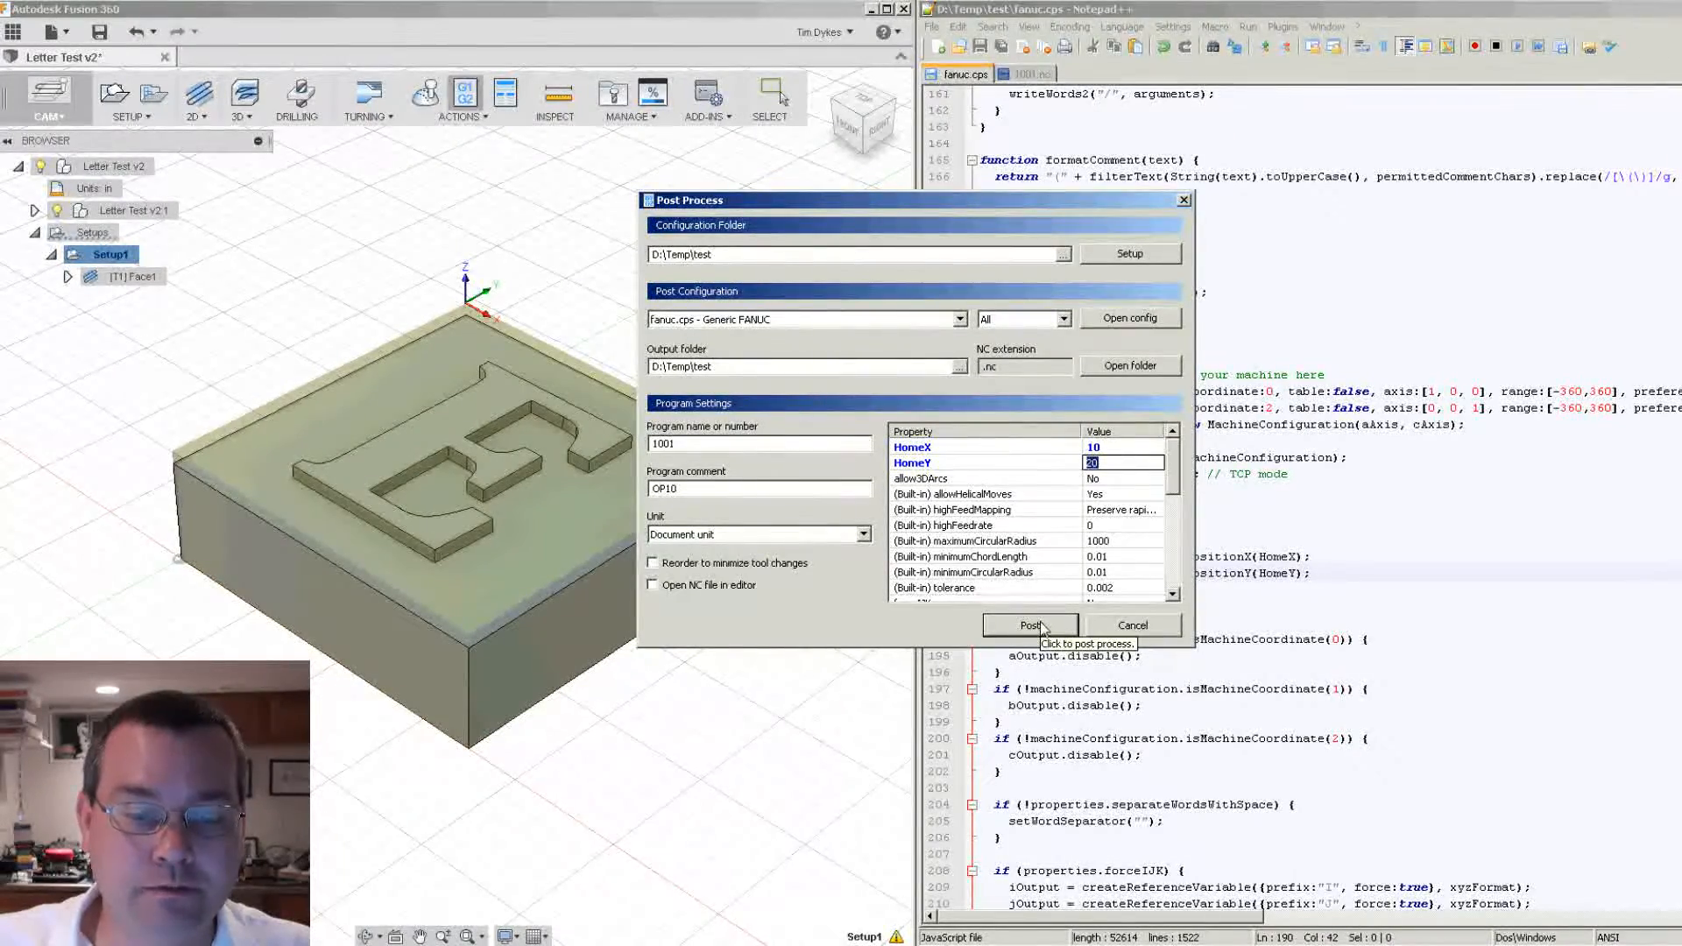
click(1028, 625)
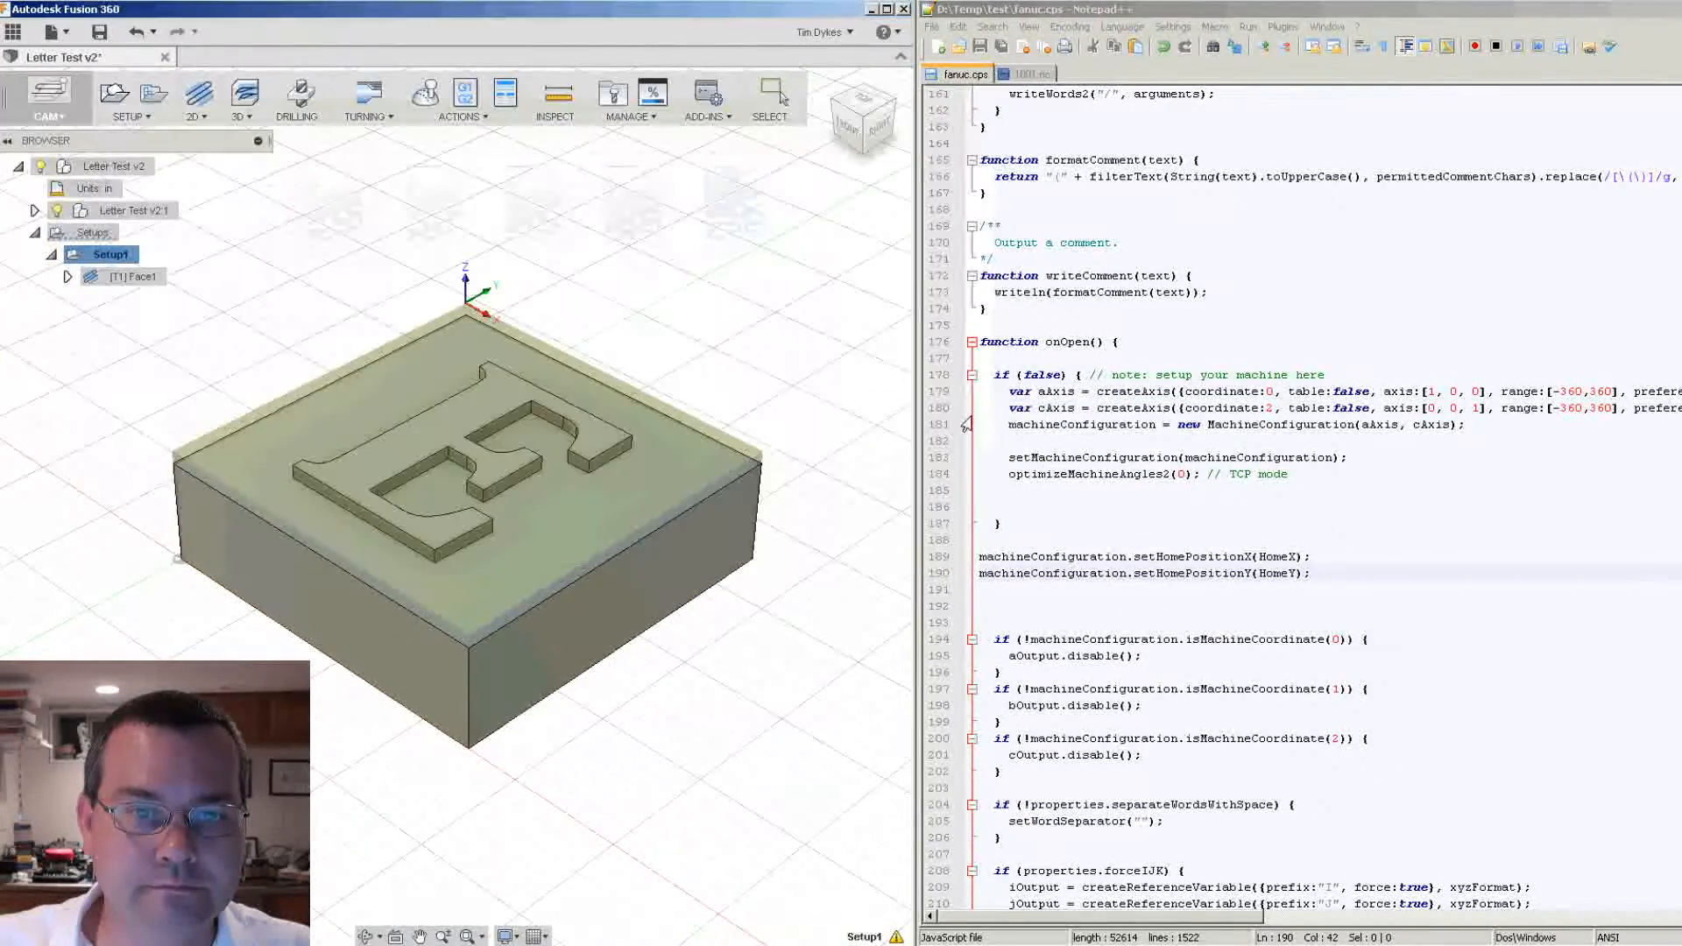
click(1027, 74)
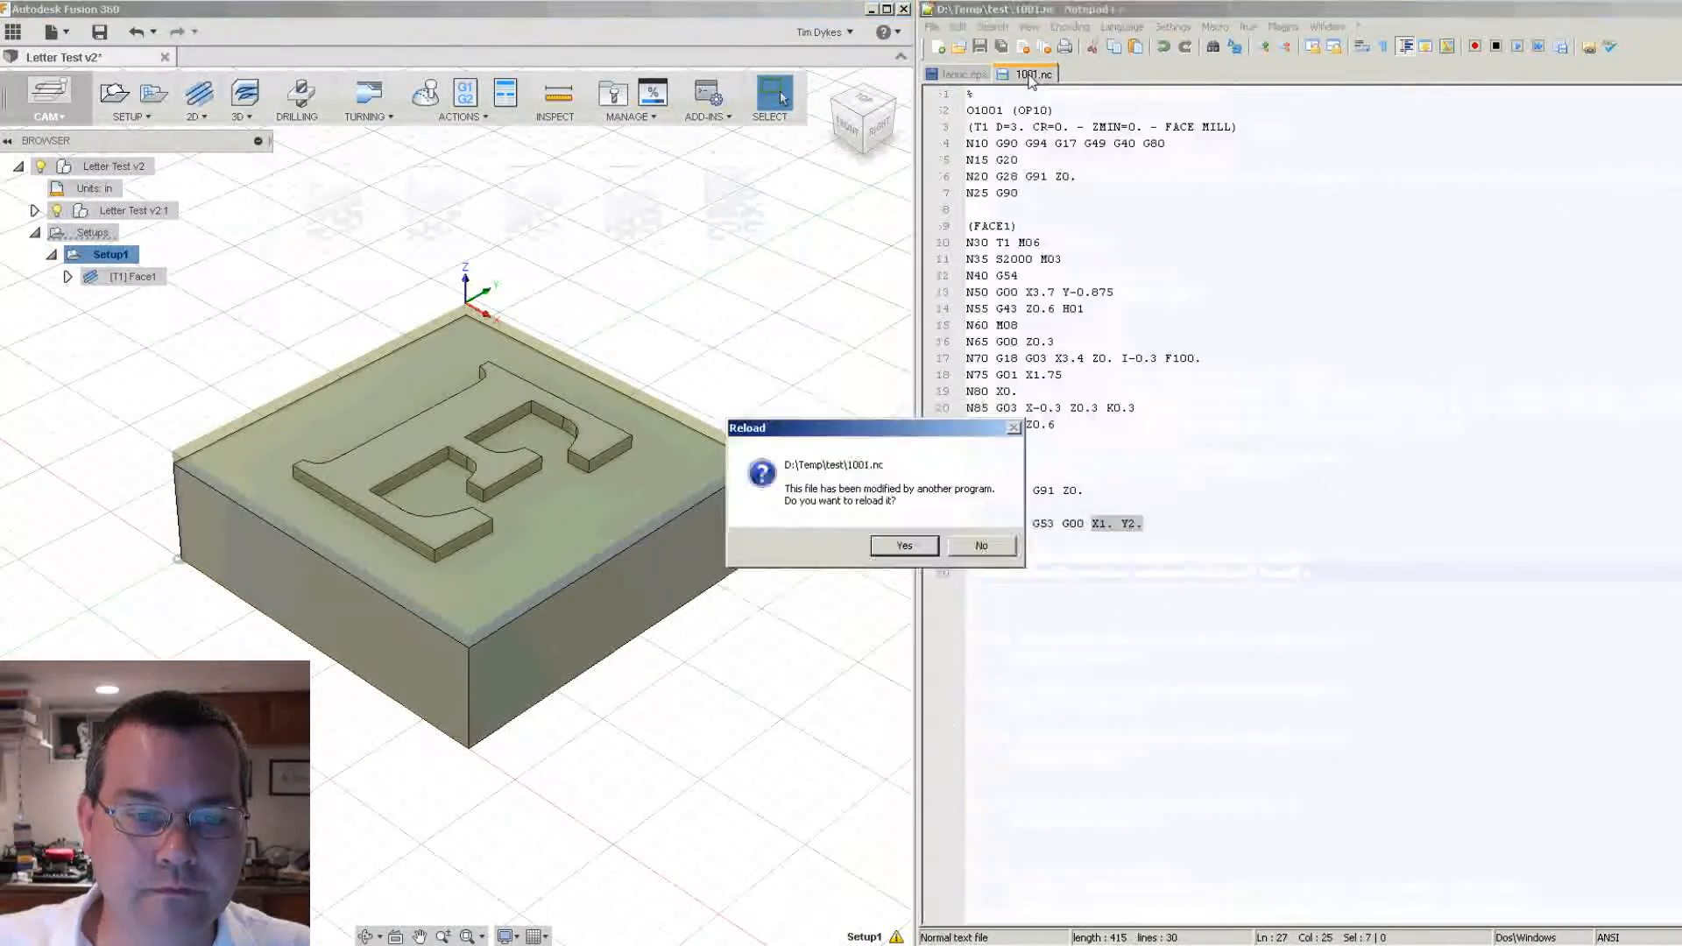
click(902, 545)
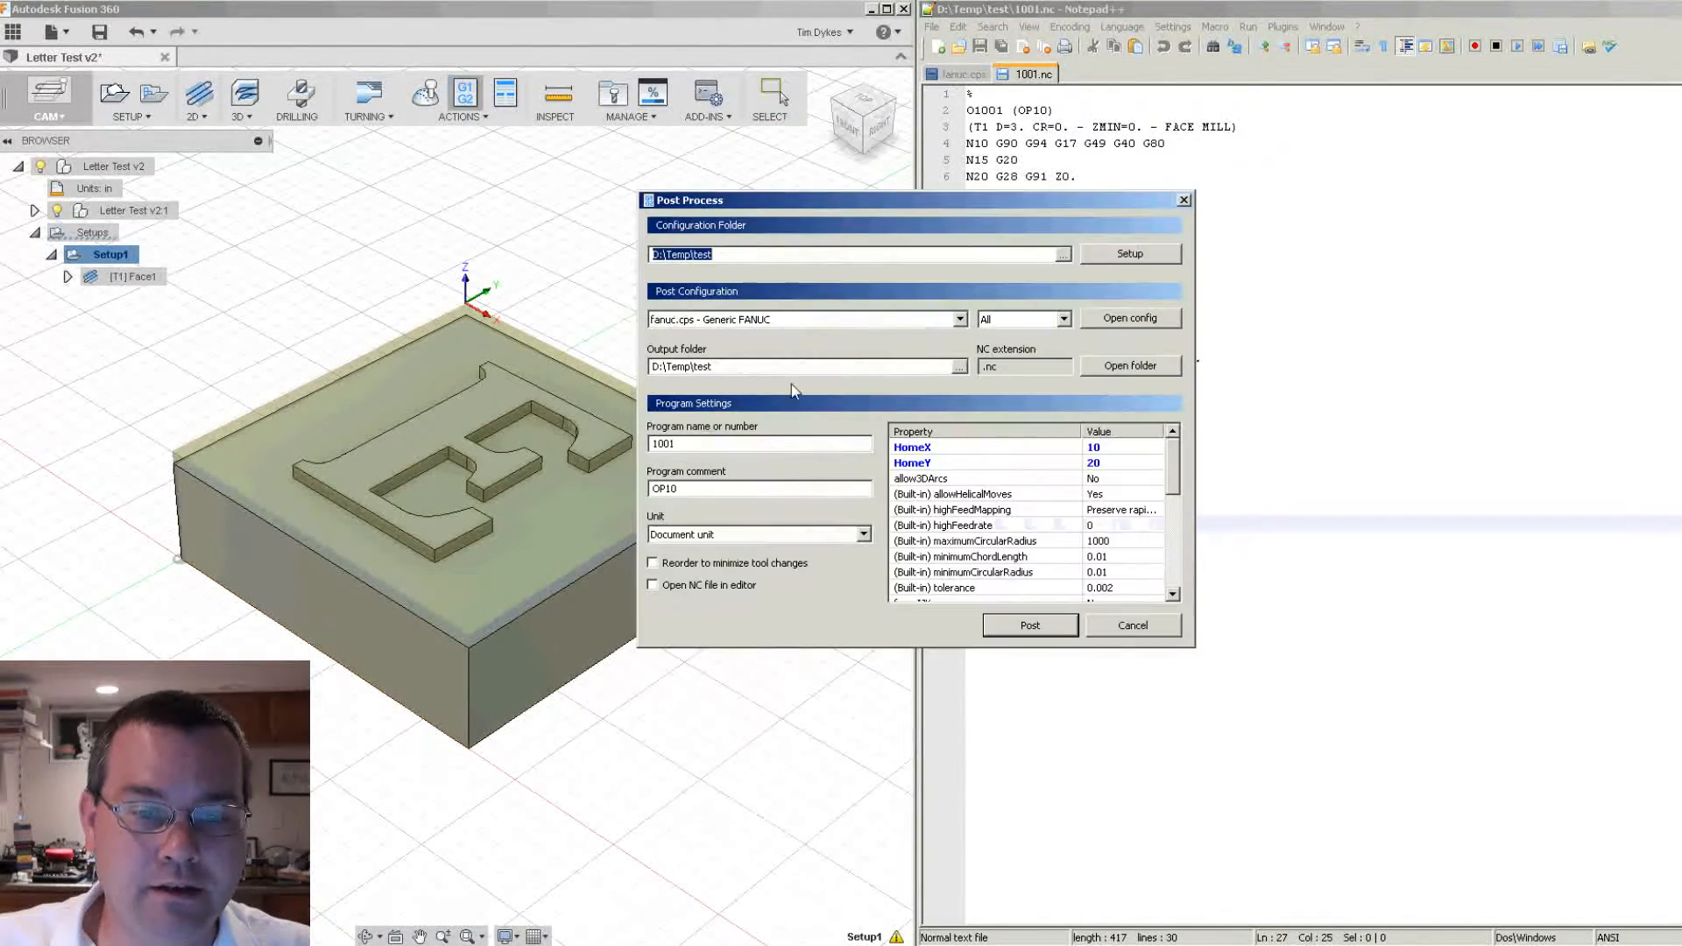
- Enter home value 30, post, and replace the existing 1001.nc
double_click(1122, 448)
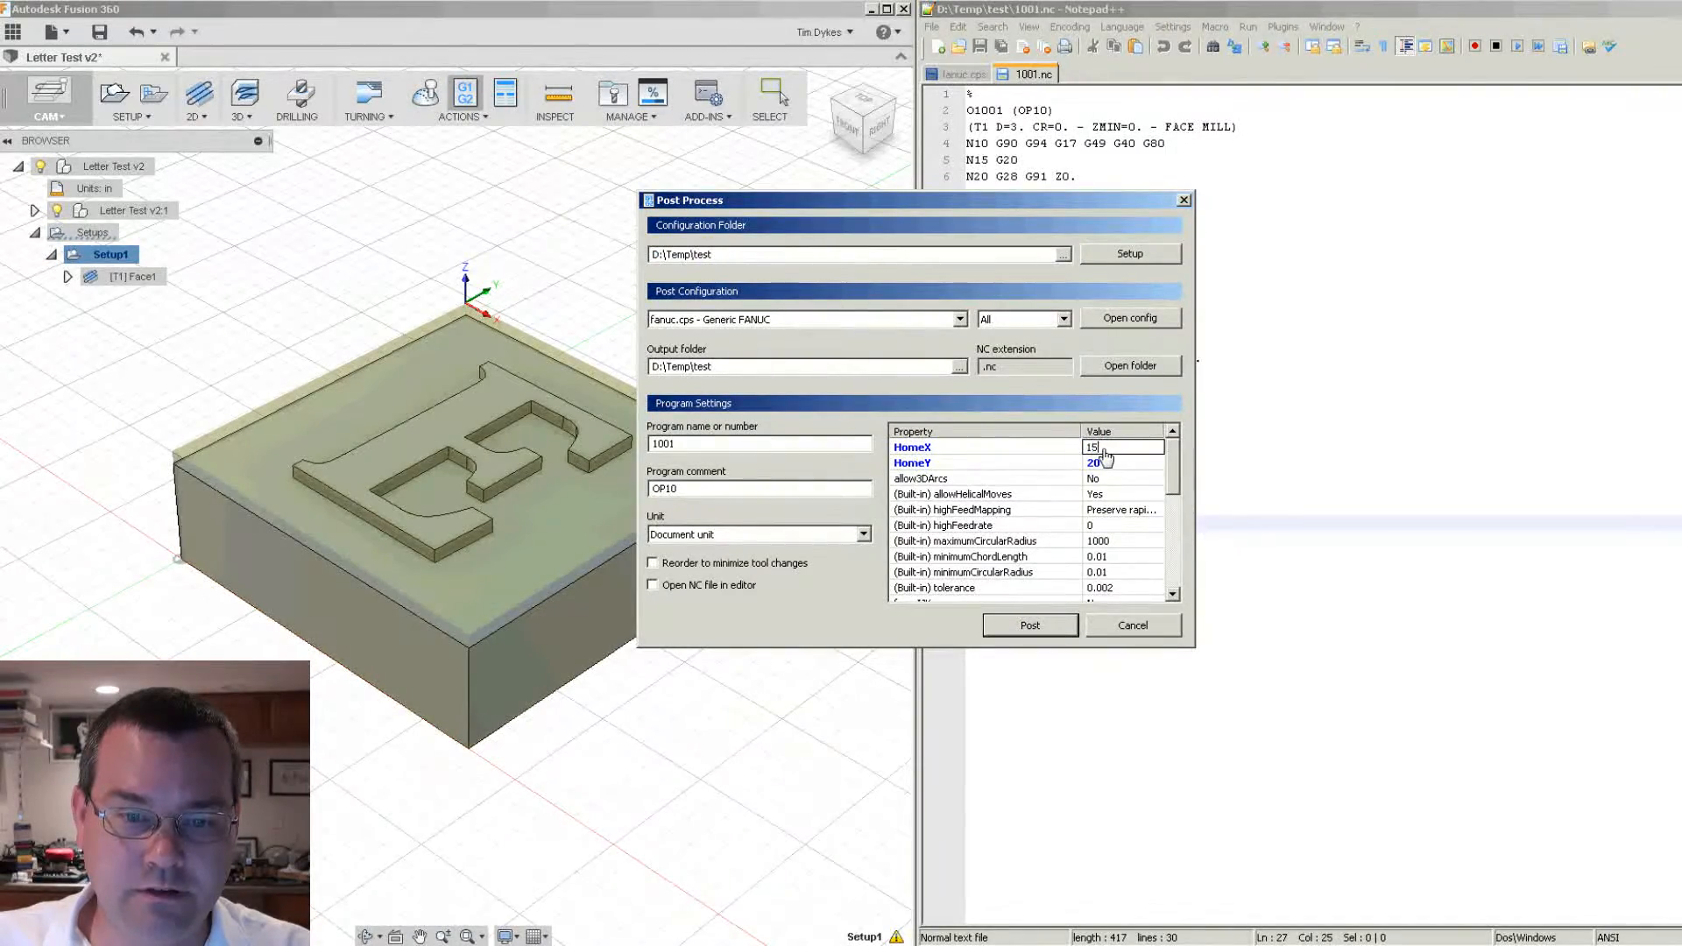
text(30)
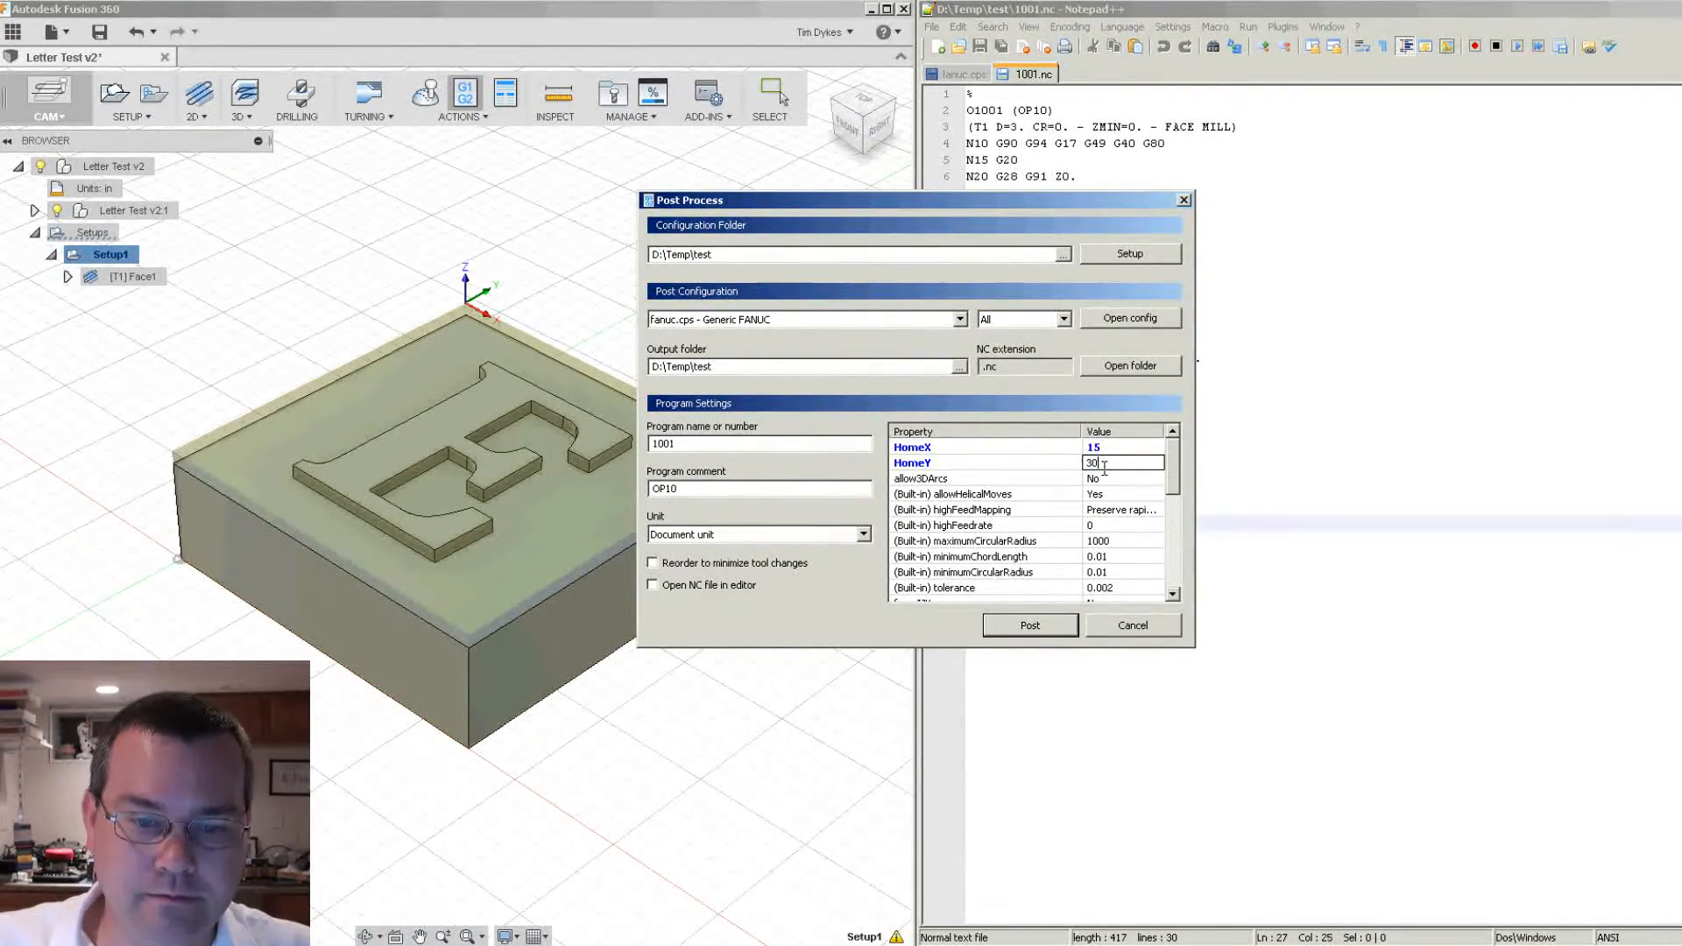
click(1027, 625)
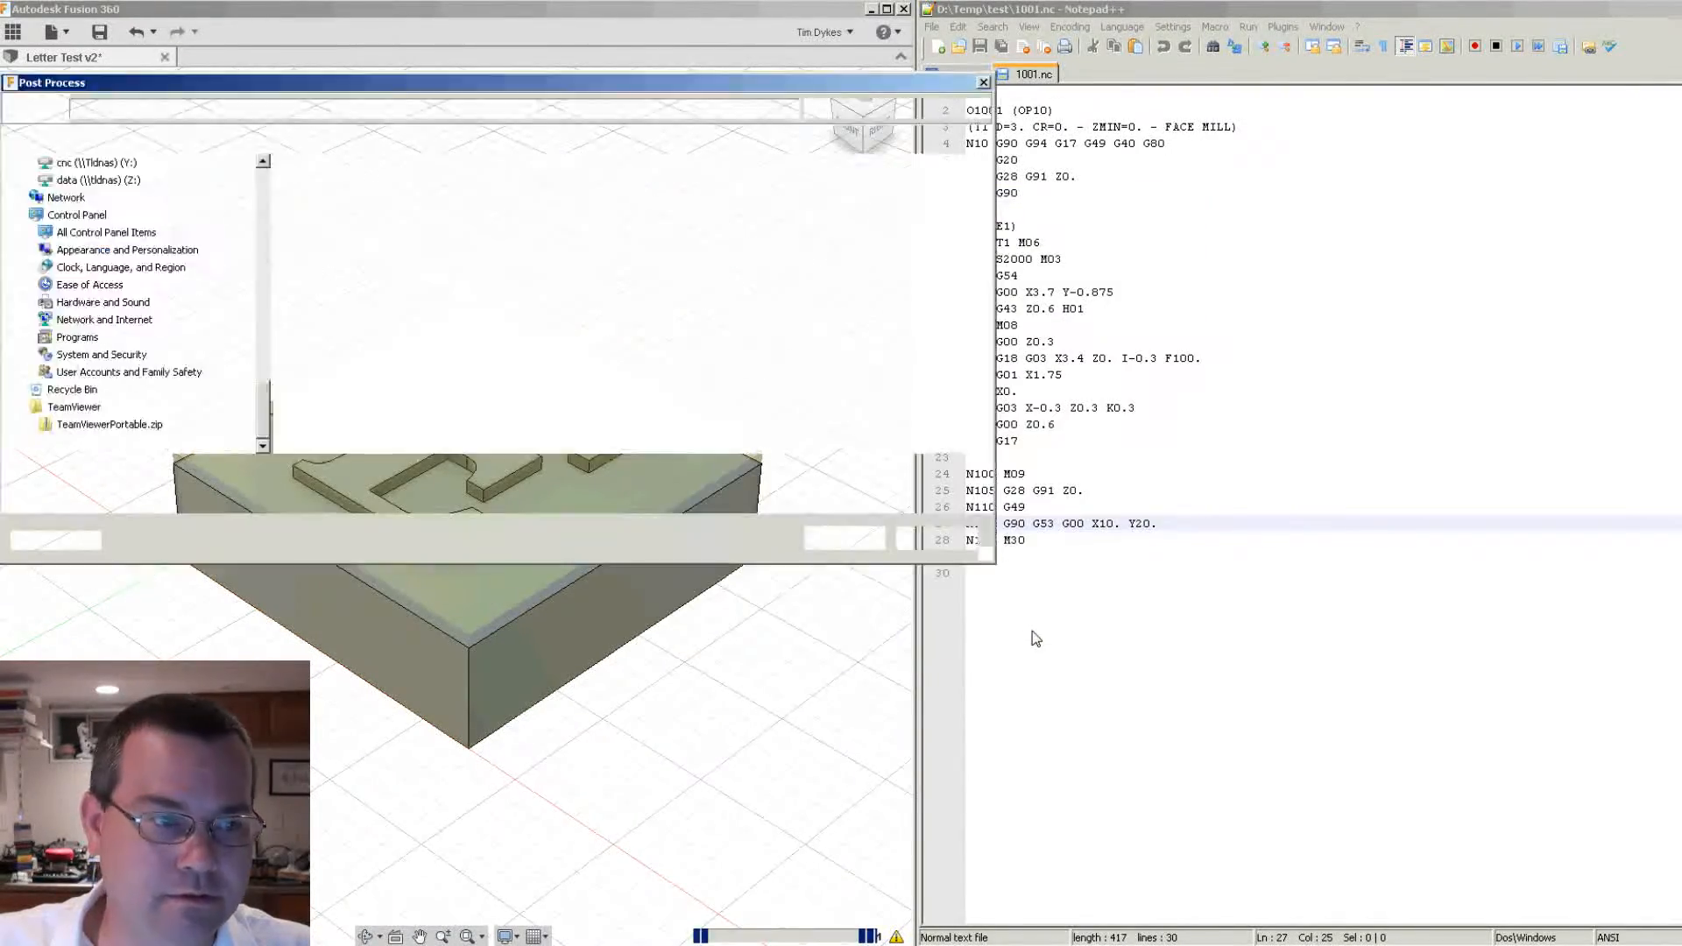
click(842, 537)
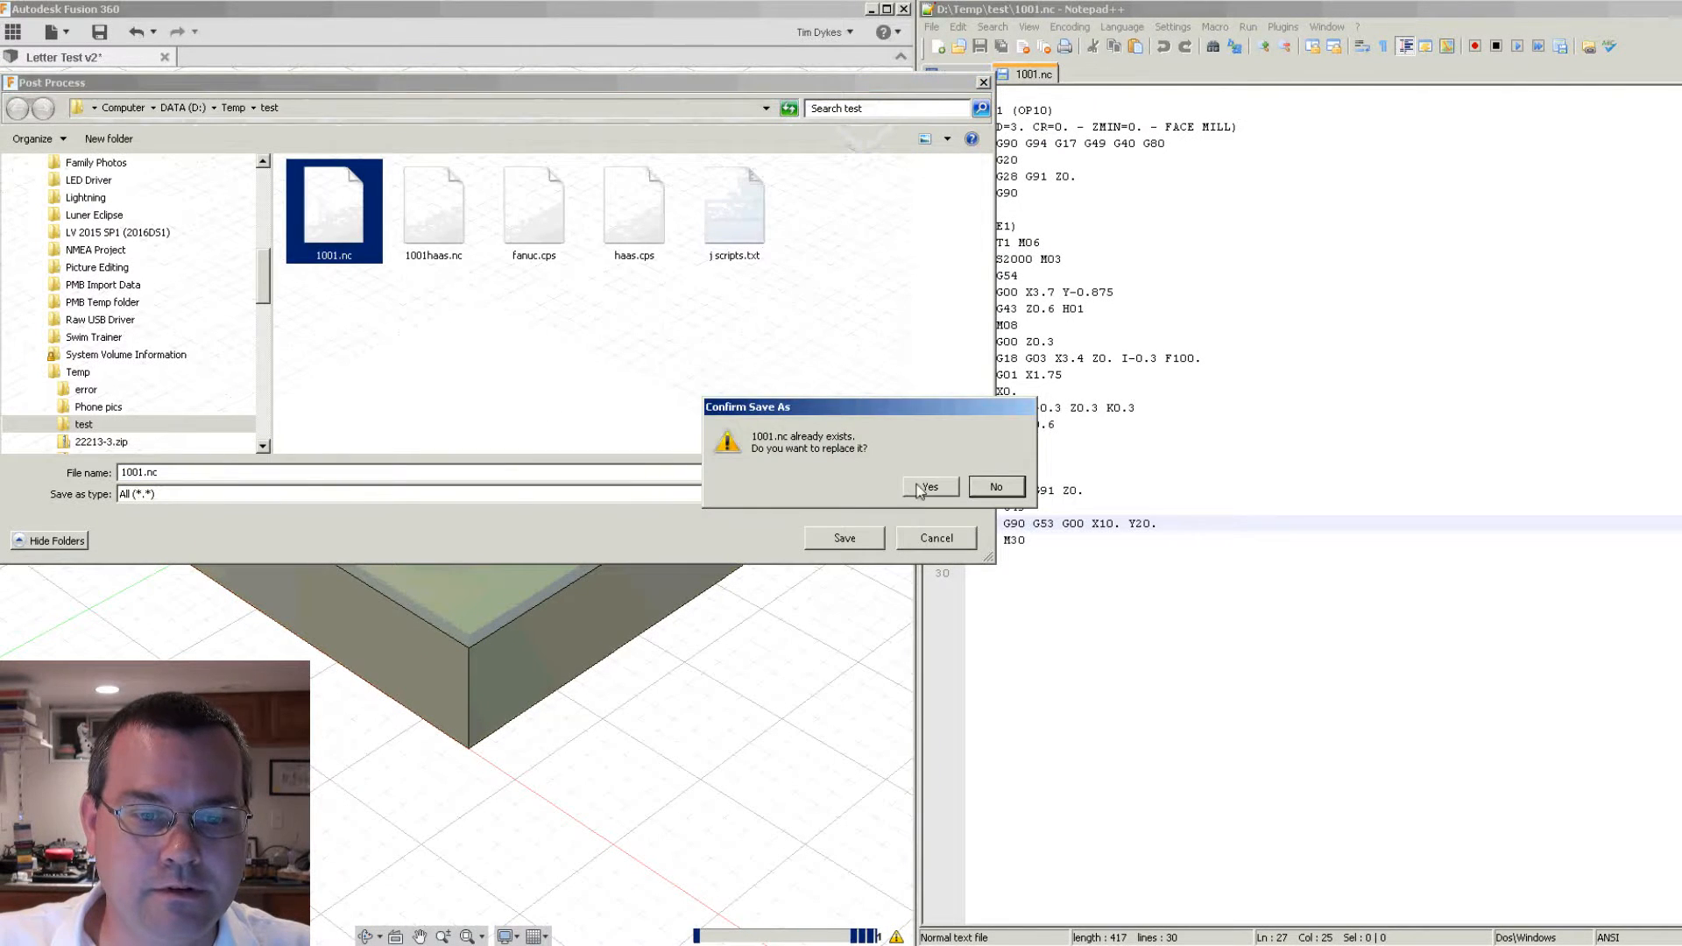
click(928, 487)
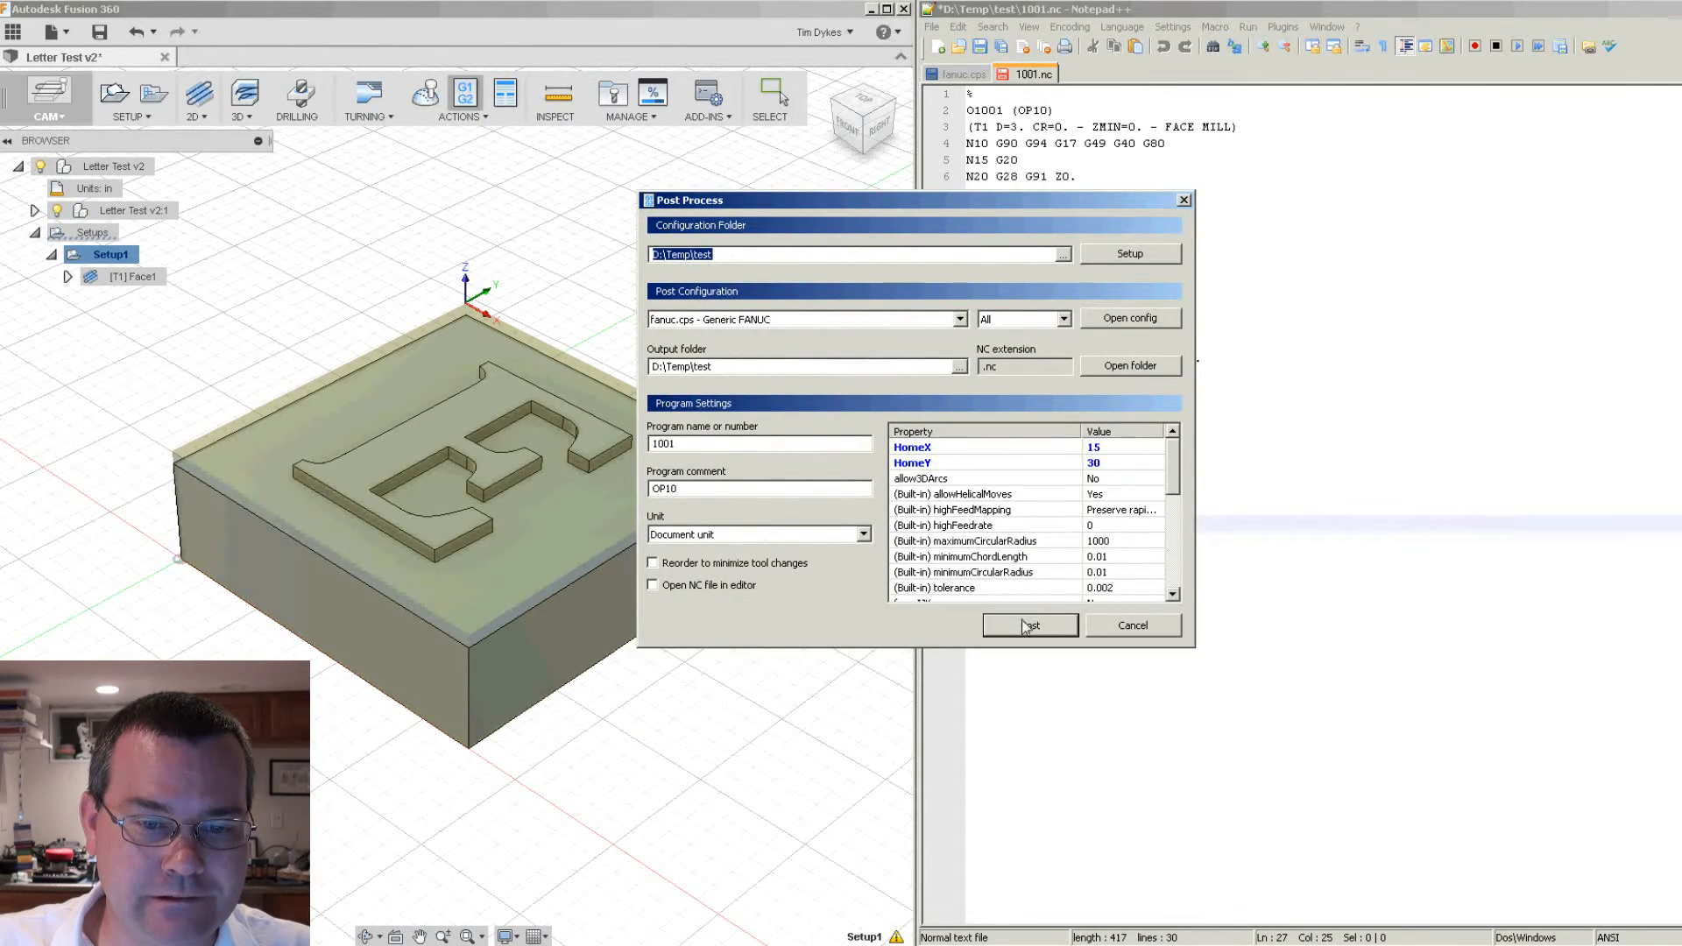
- Repost to 1001.nc and reload the regenerated program in Notepad++
click(1027, 626)
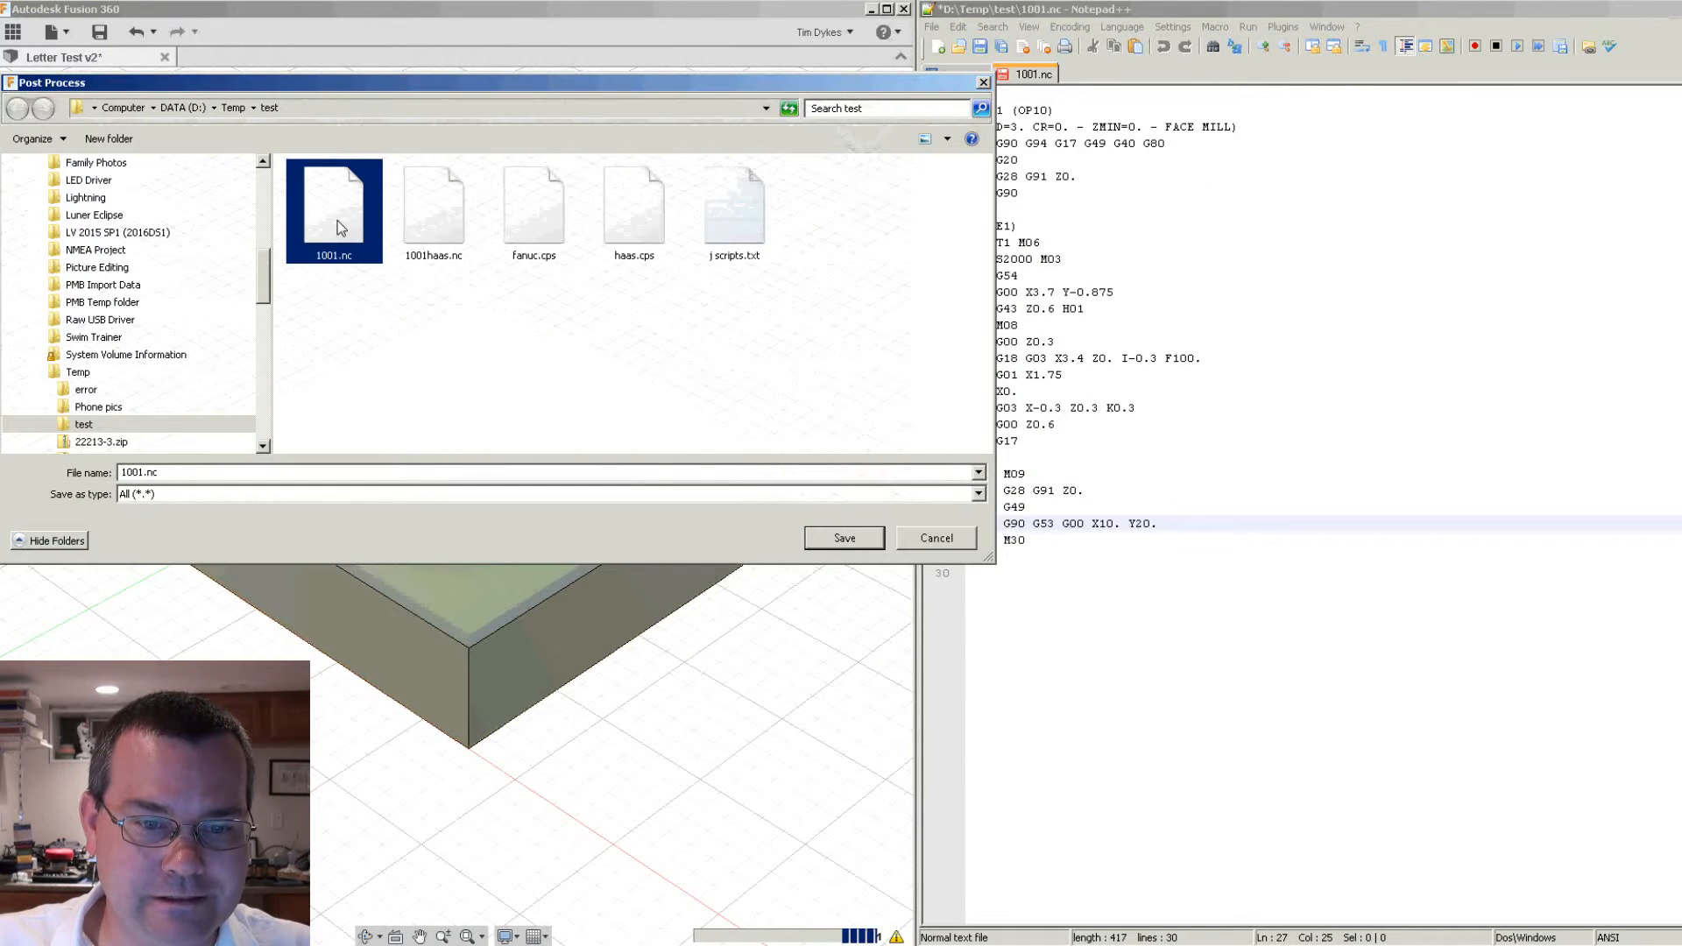
click(843, 537)
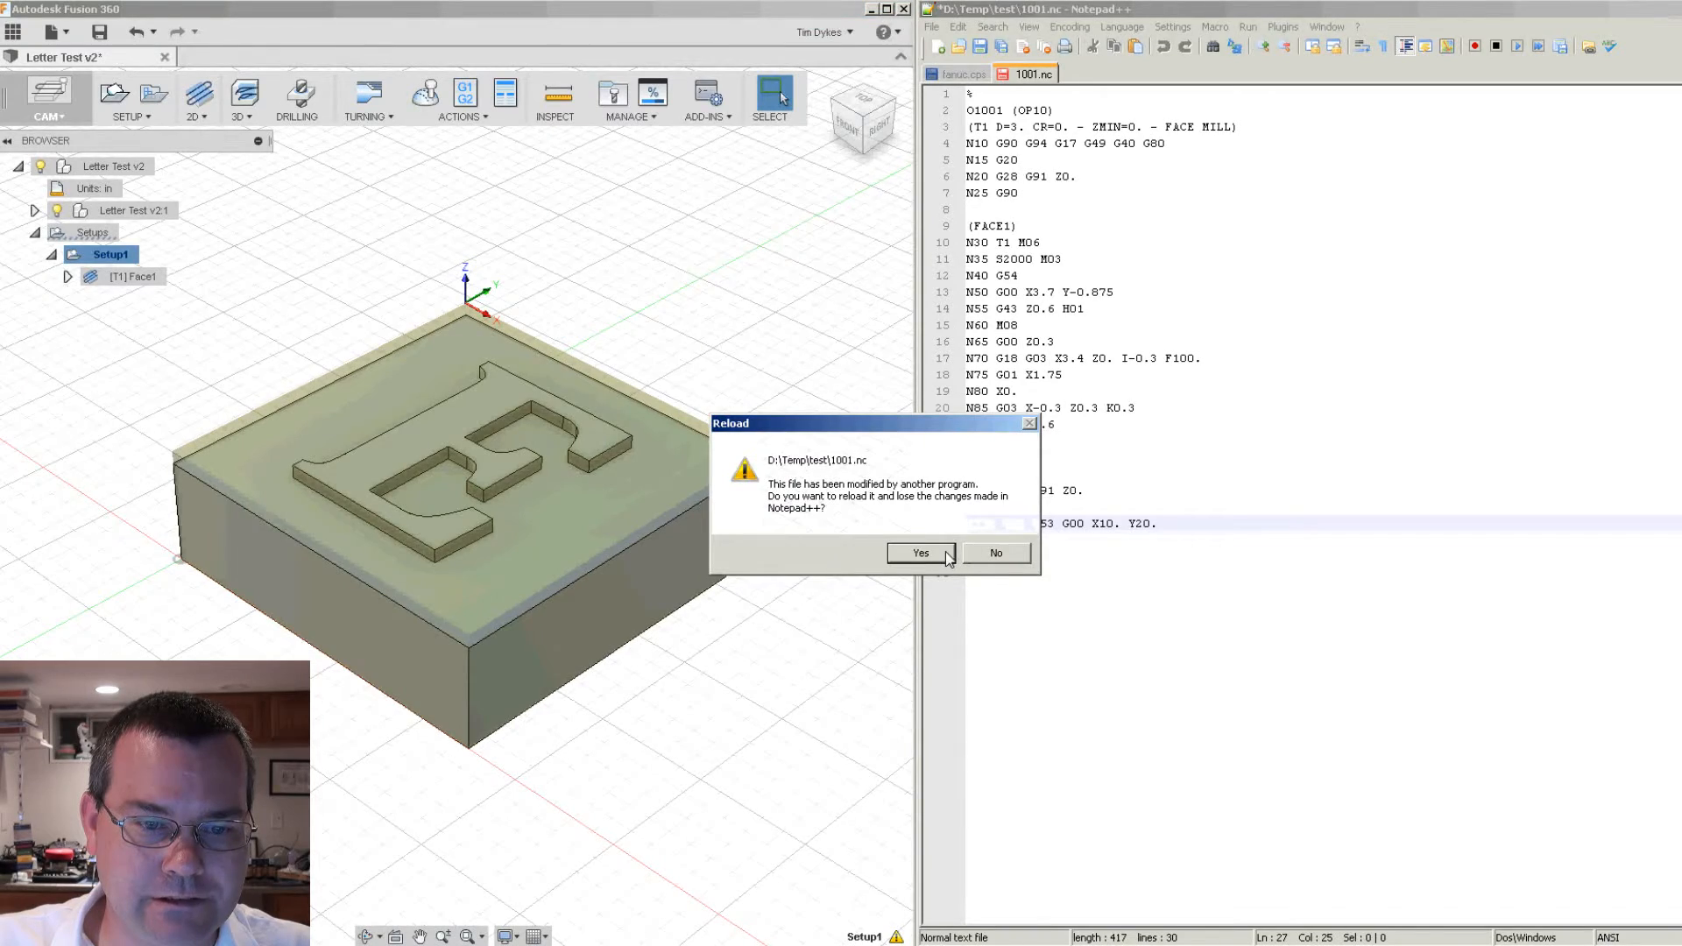
click(919, 553)
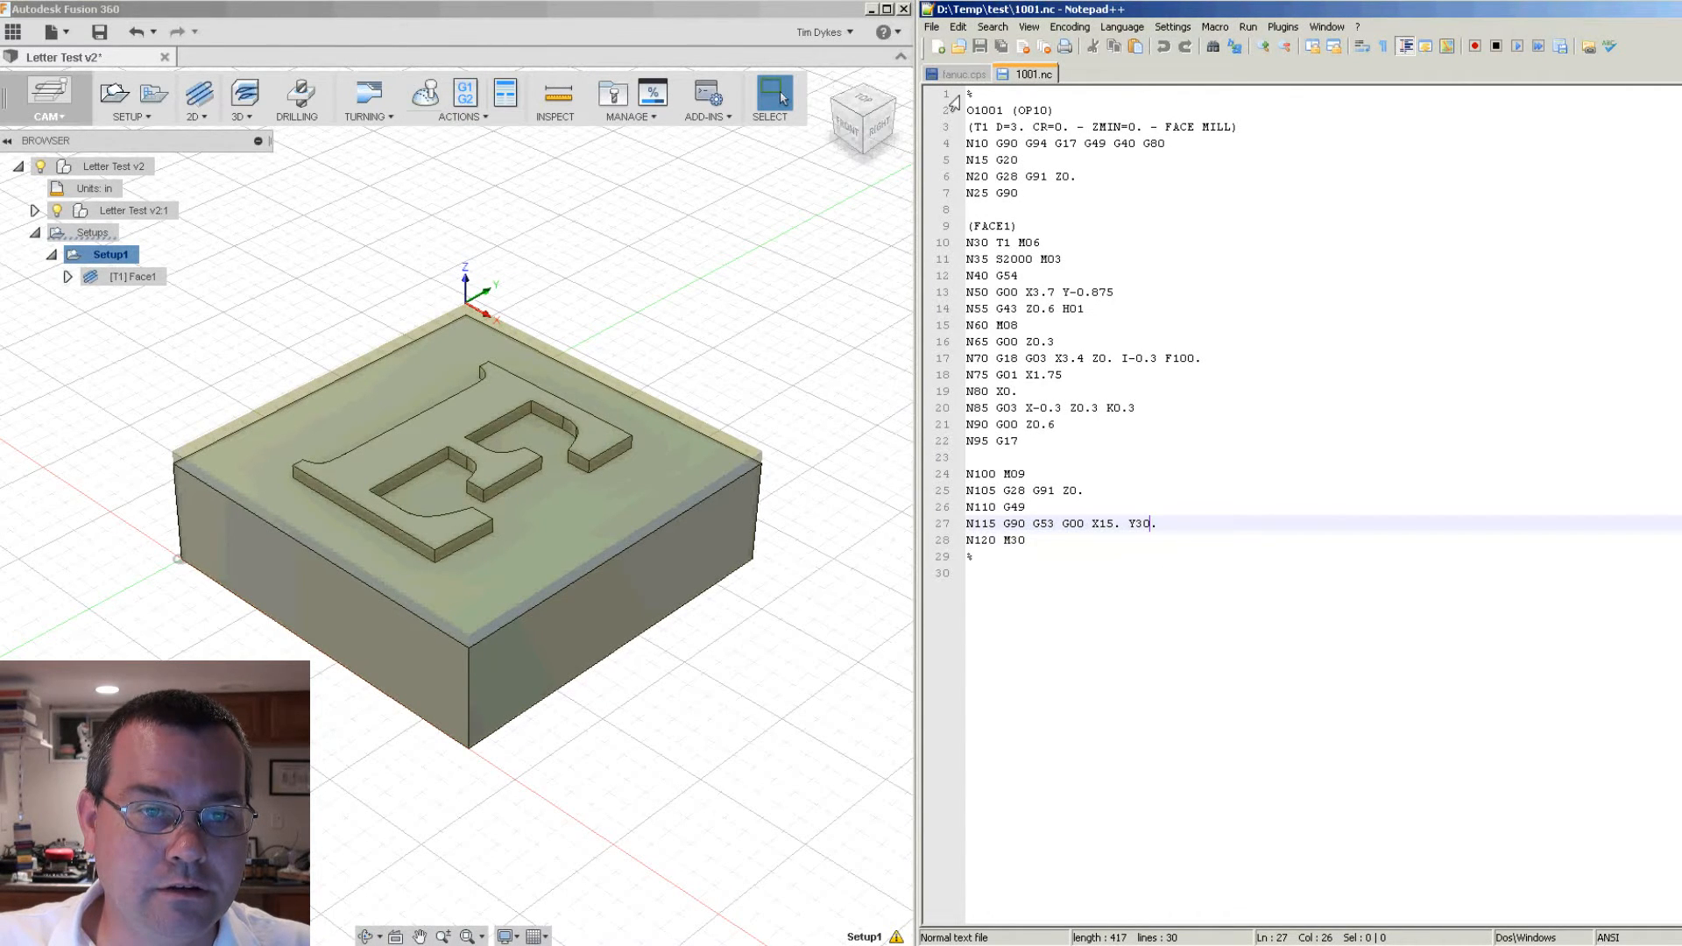
- Return to the fanuc.cps tab after checking 1001.nc's G53 home move to X15 Y30
click(959, 72)
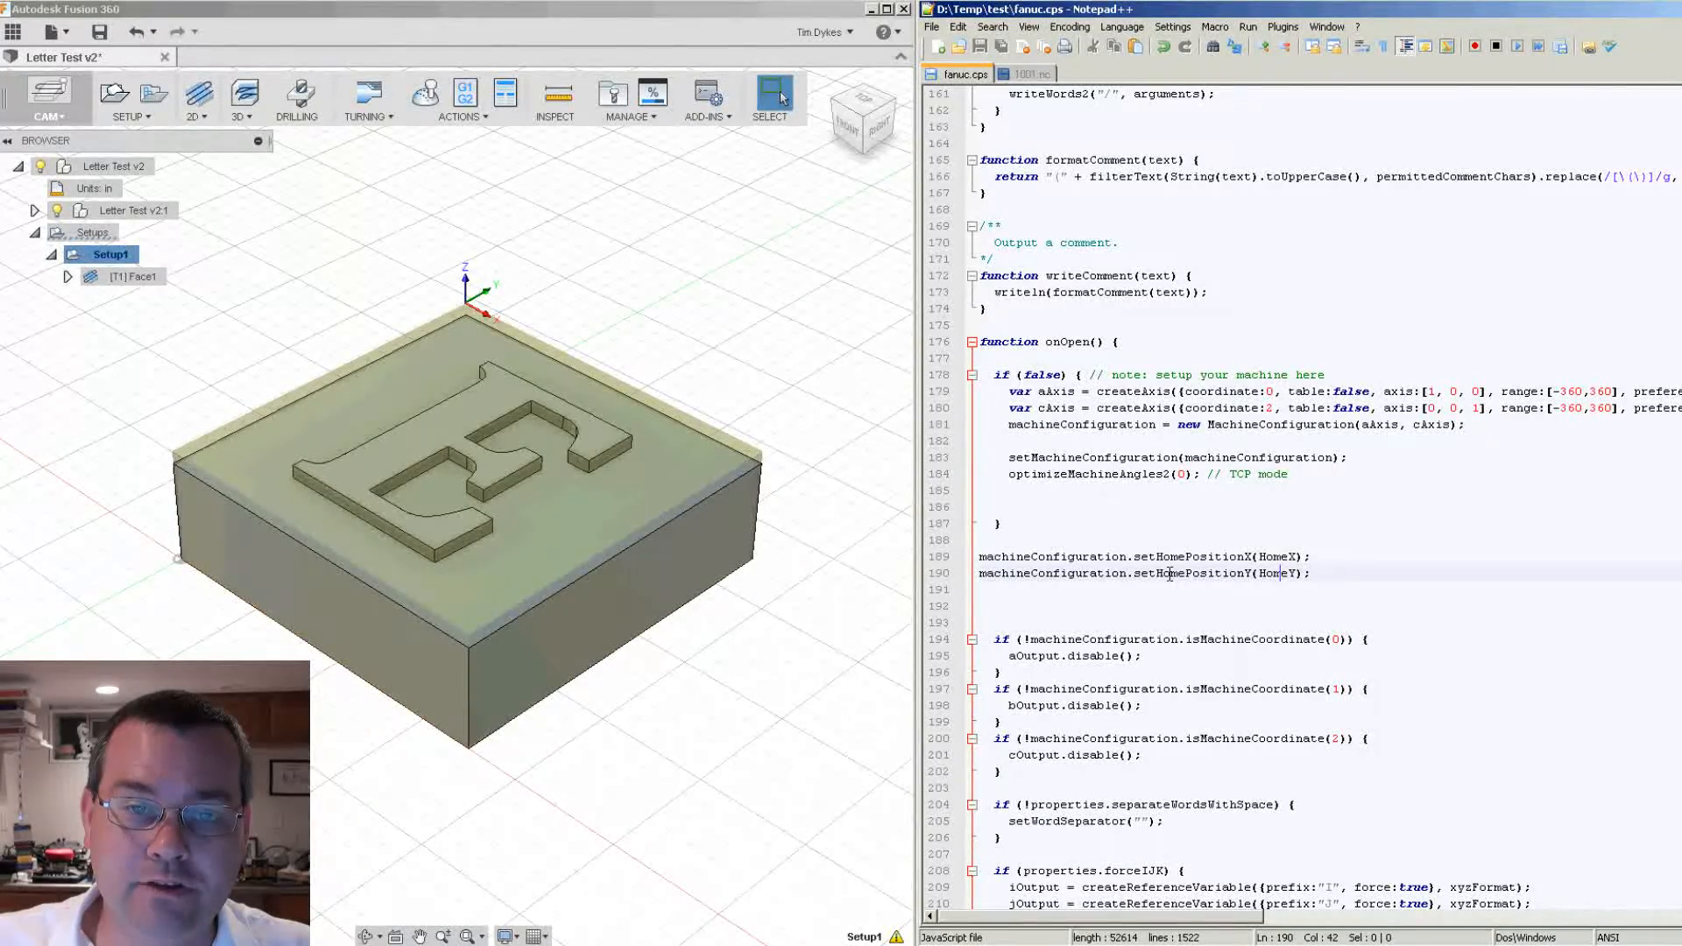
- Add 'SetHomePosition: true, //enables set home position' above HomeX in the properties block
scroll(up, 3)
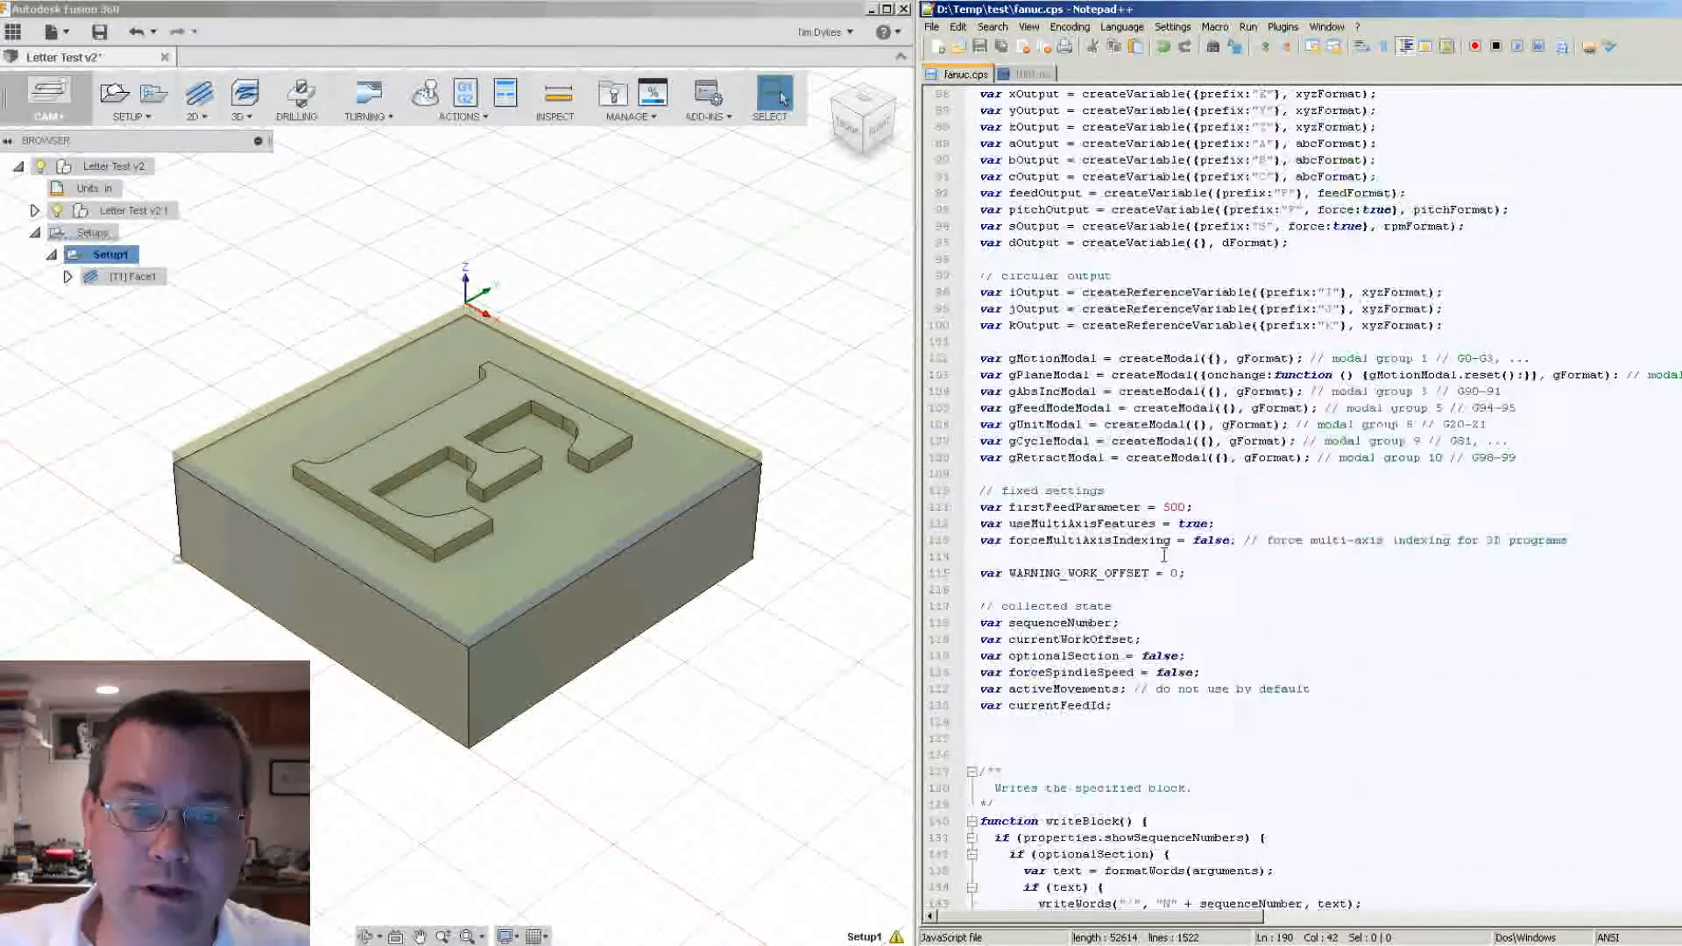
scroll(up, 3)
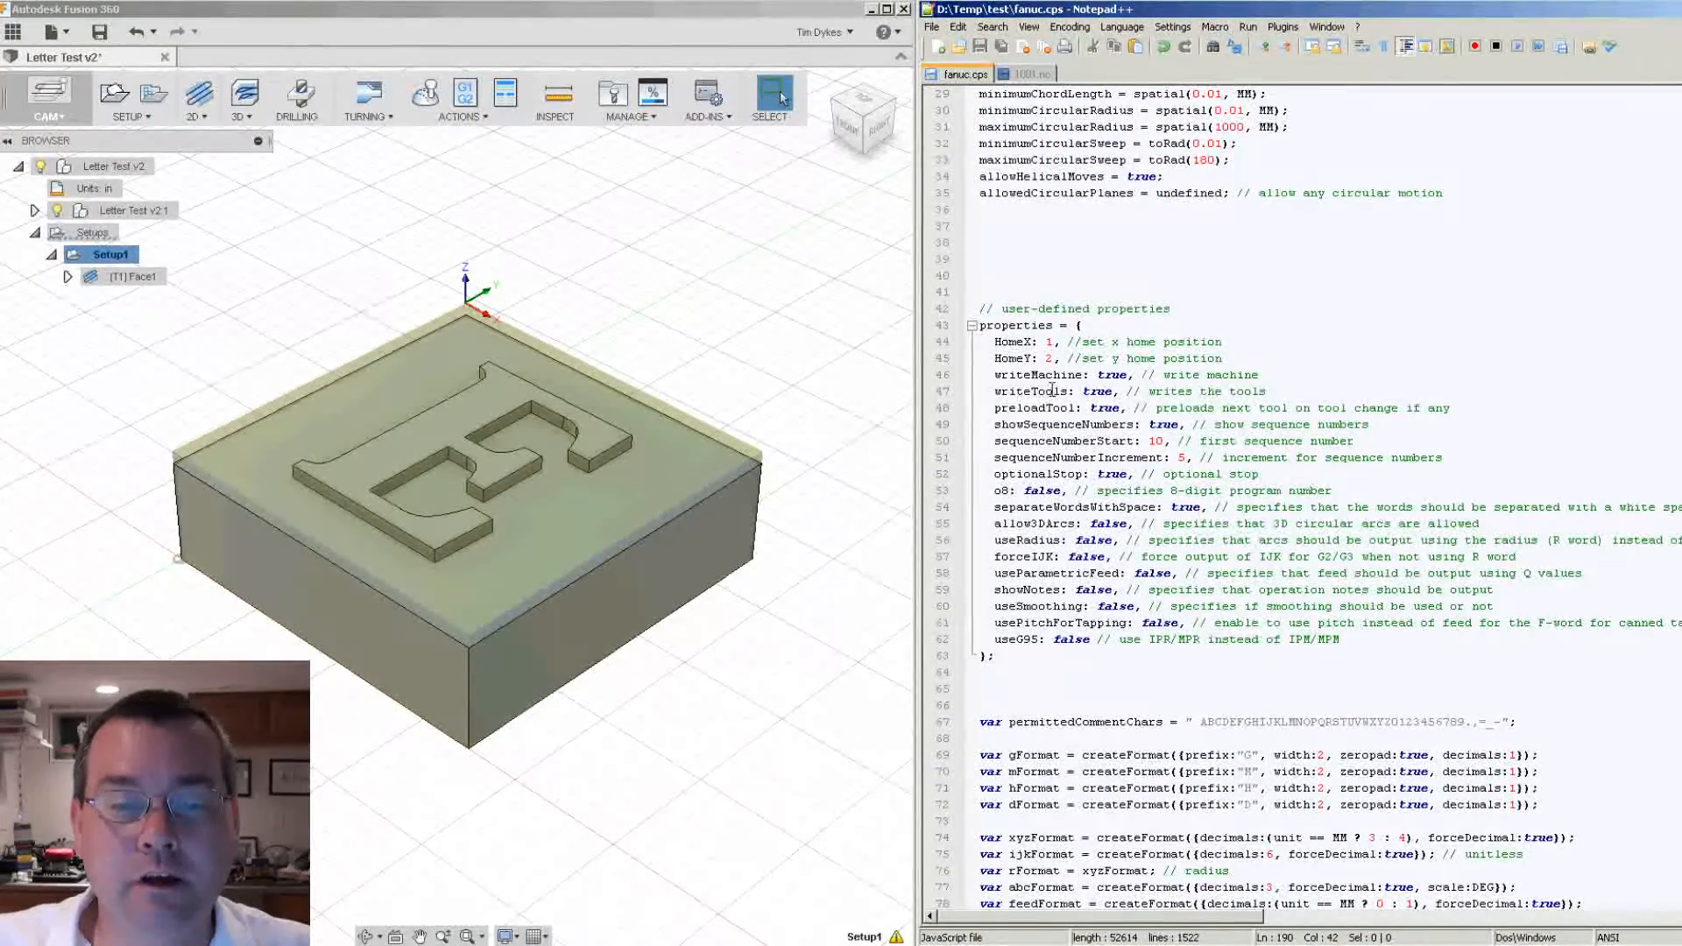
scroll(up, 3)
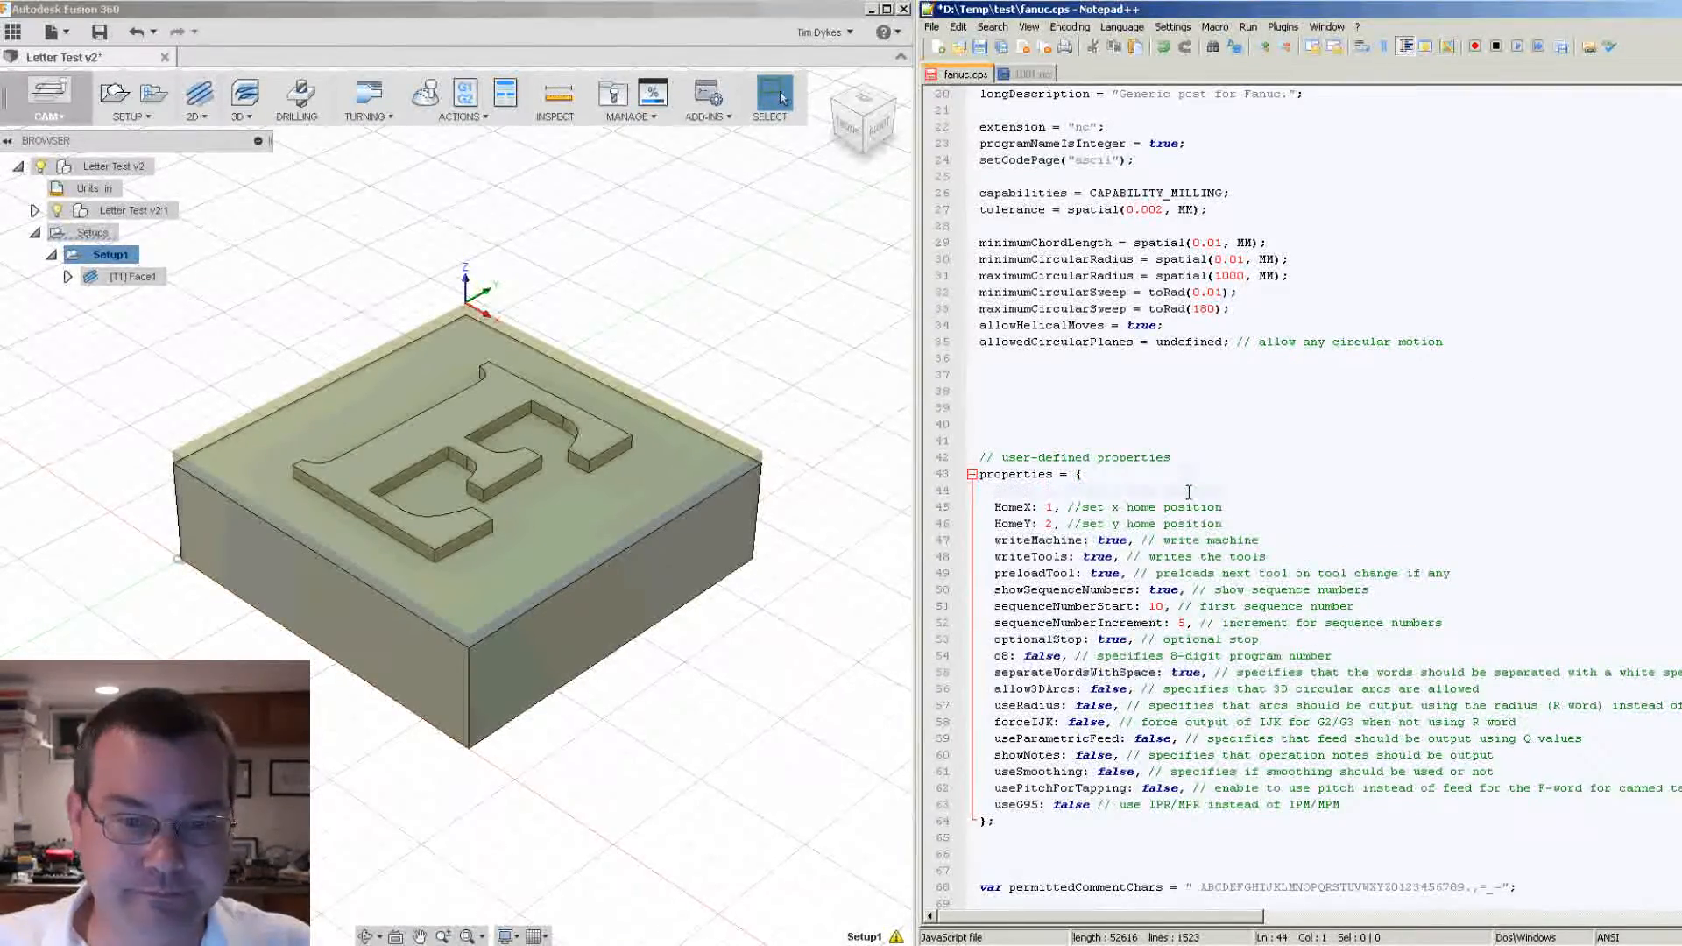
text(SetHomePosition: true, //enables set home position)
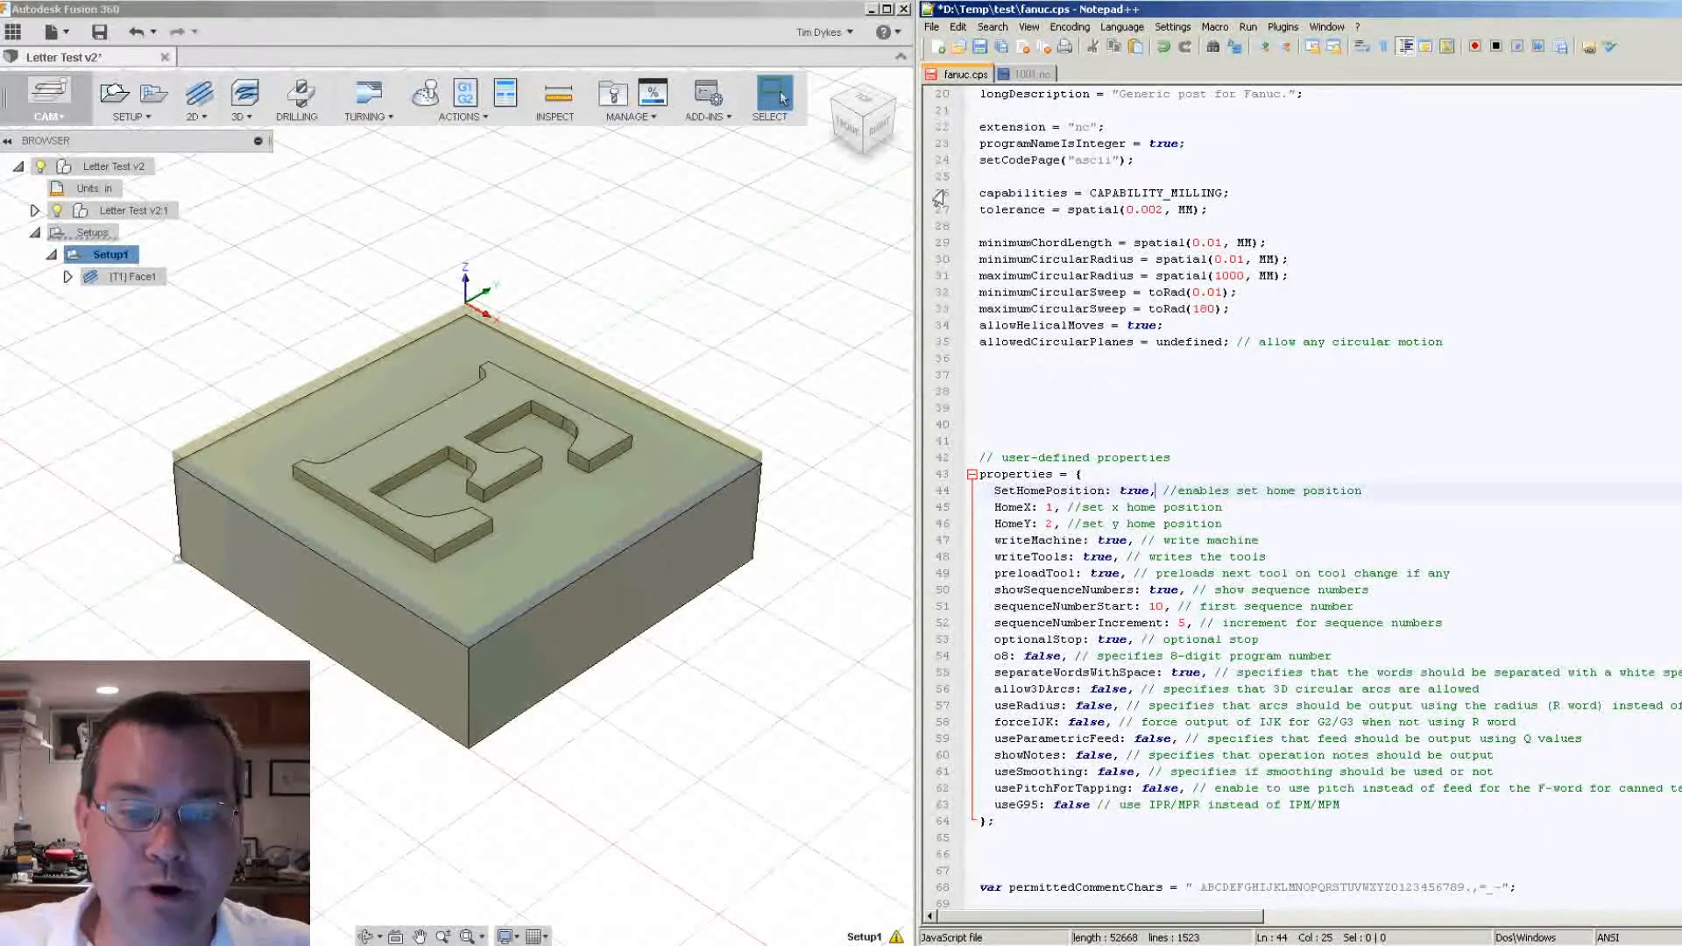
scroll(down, 3)
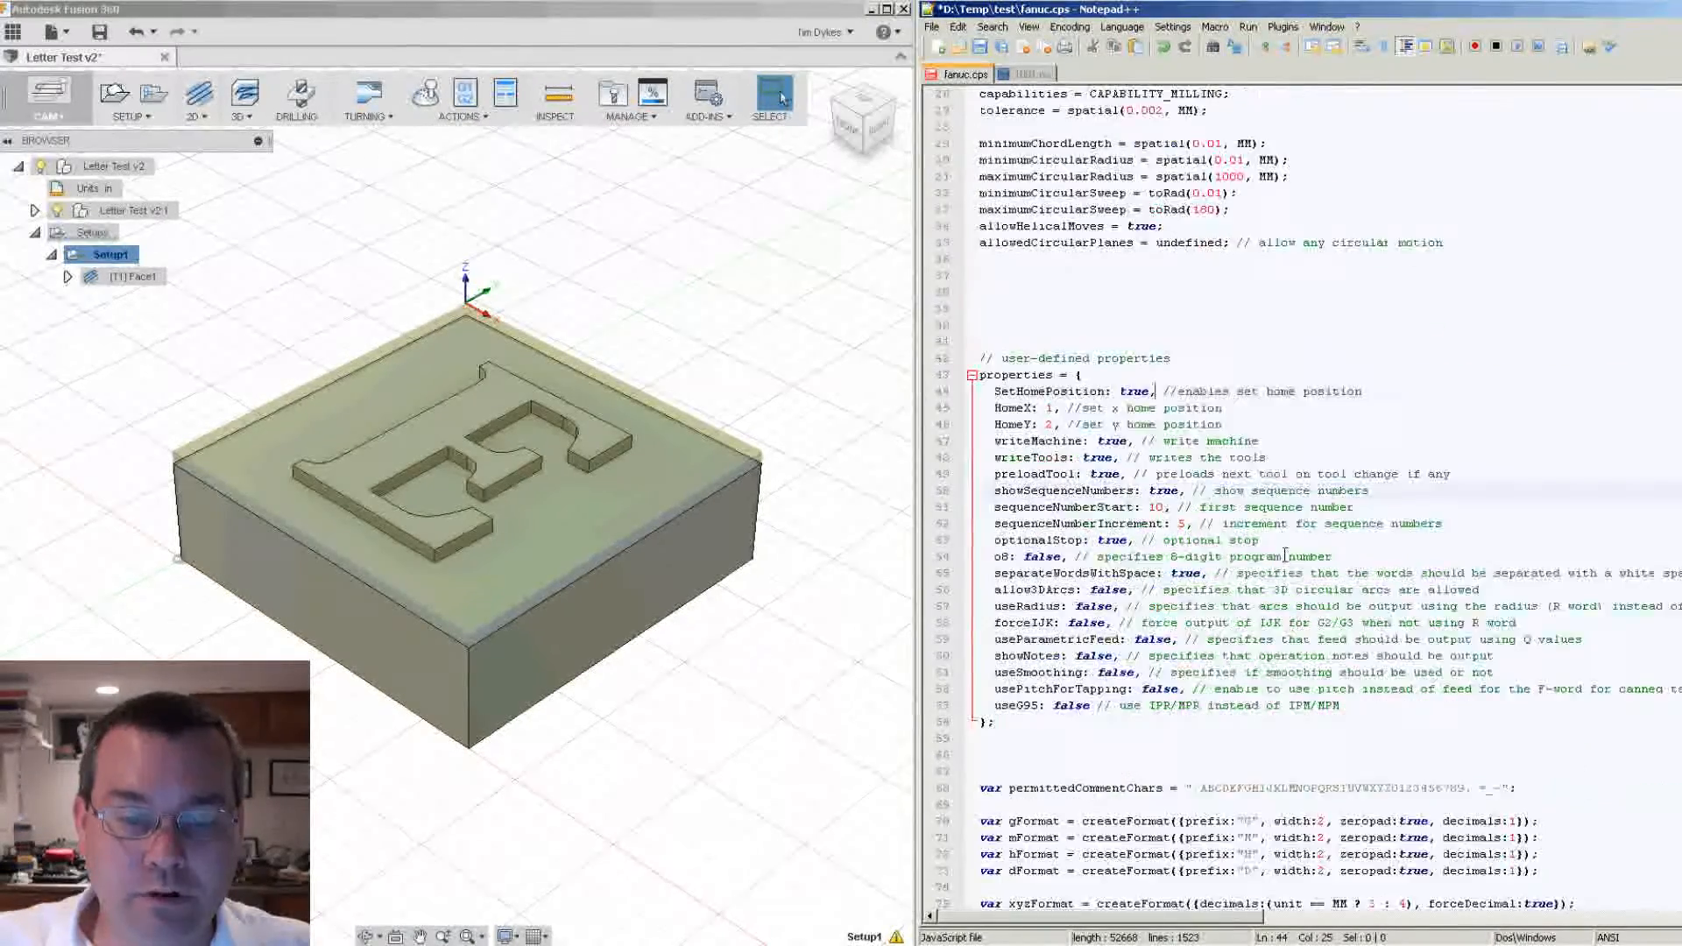
scroll(down, 3)
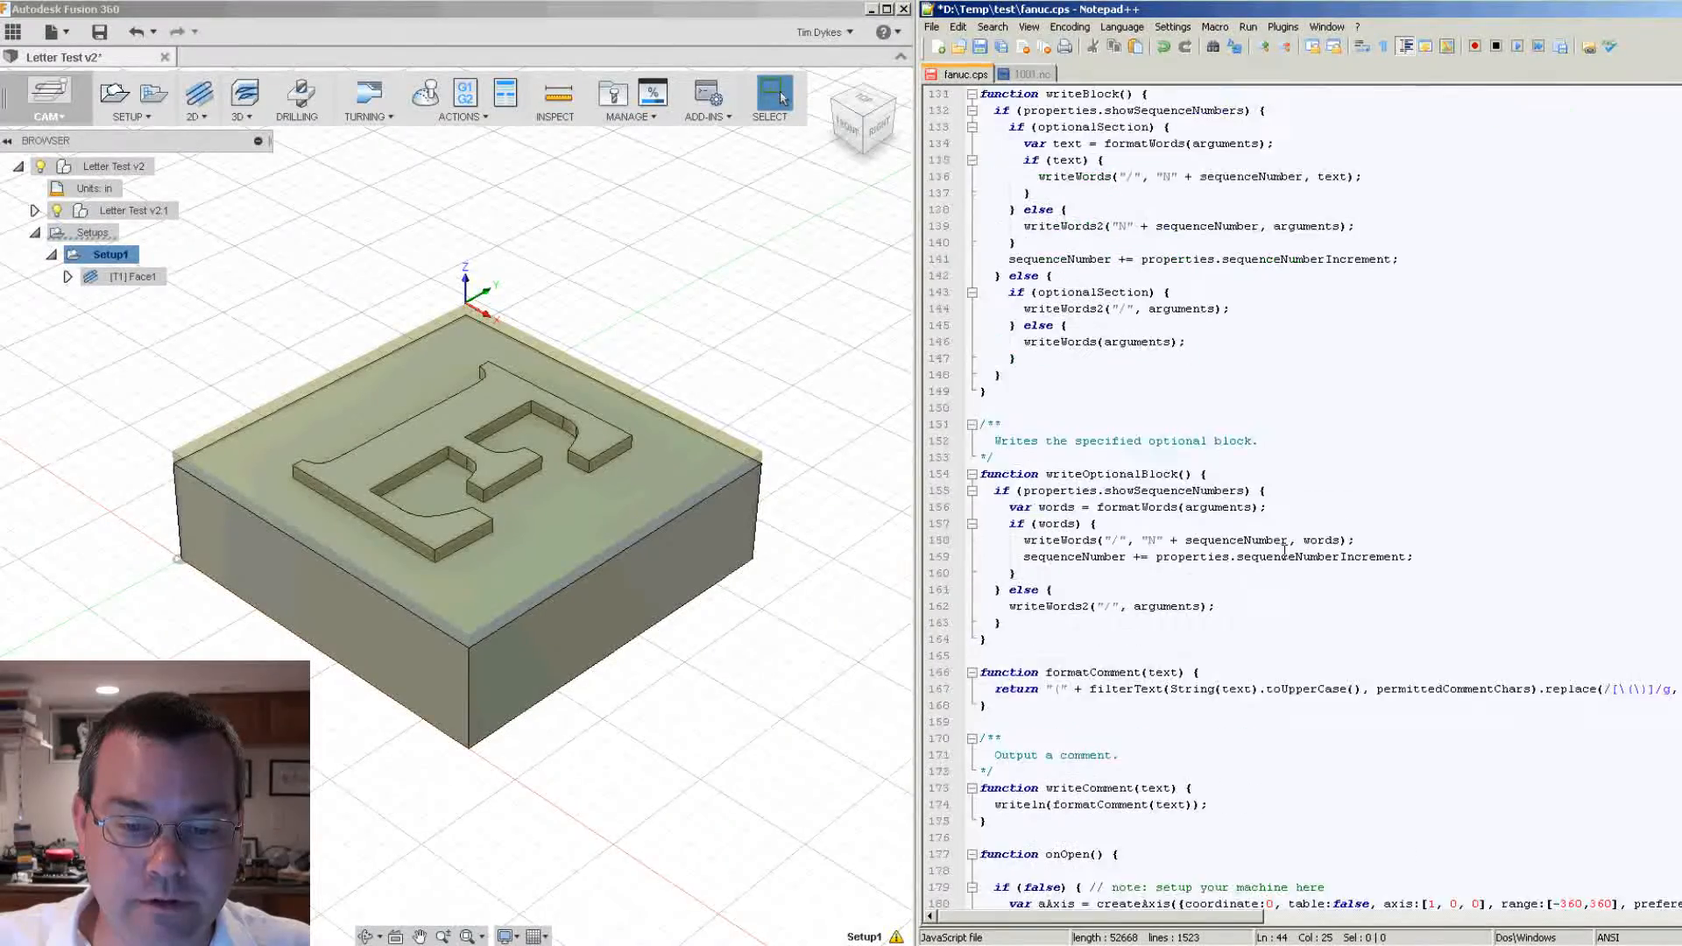
scroll(down, 3)
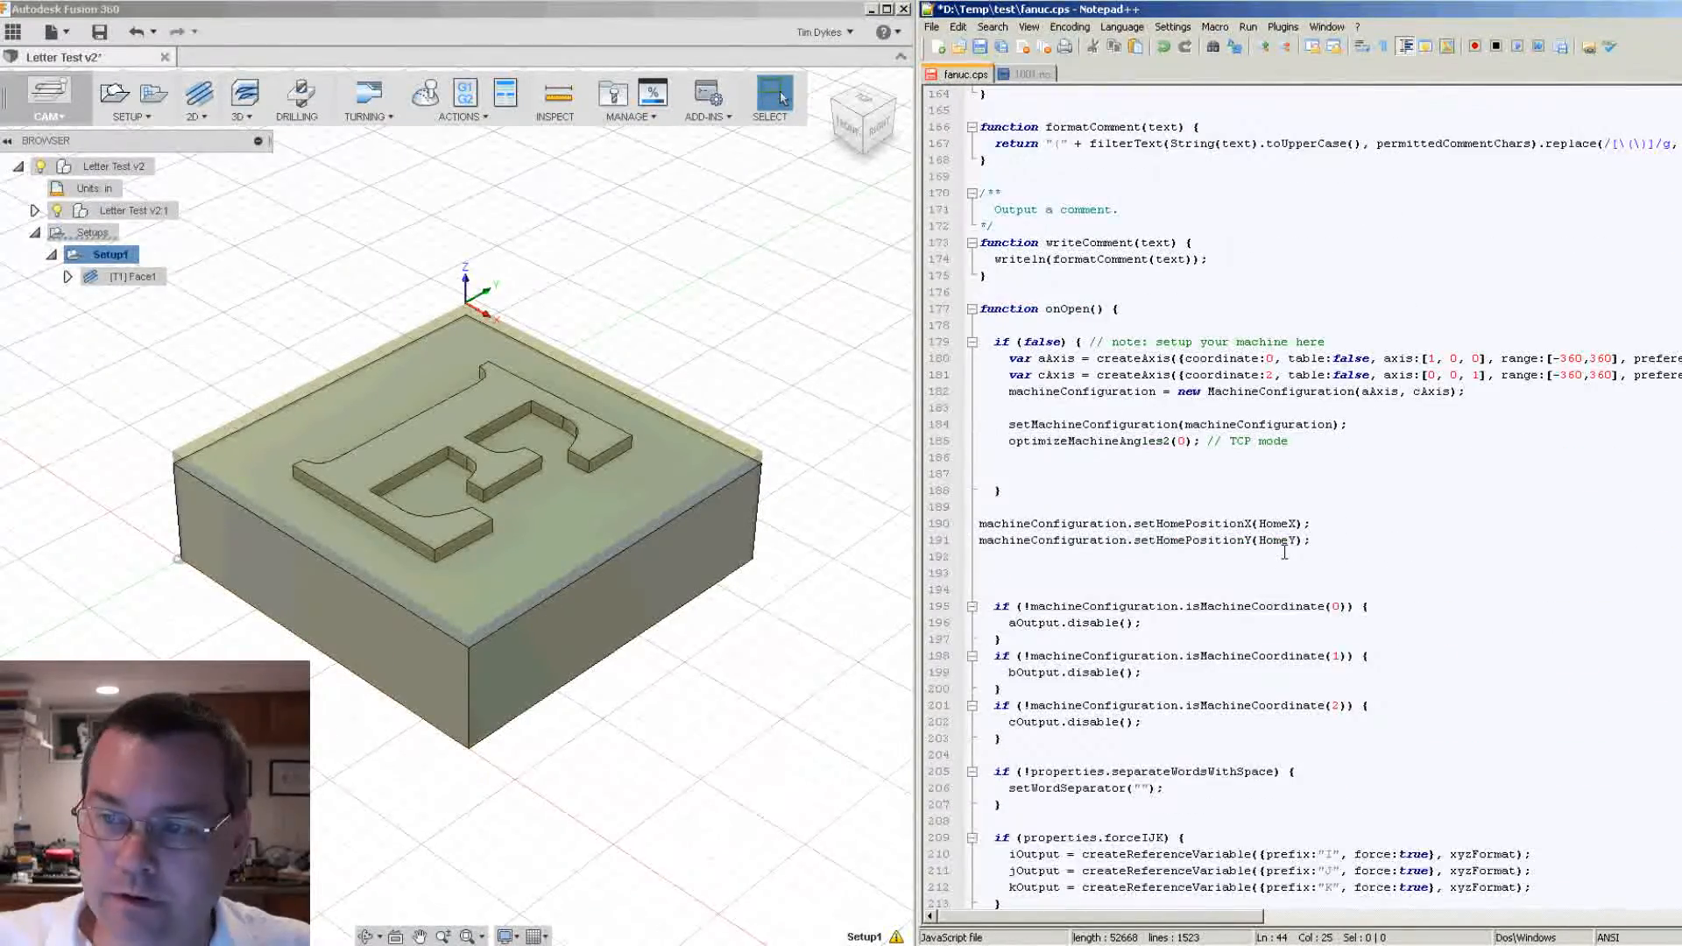
scroll(up, 3)
text(if (properties.setHomePosition) {)
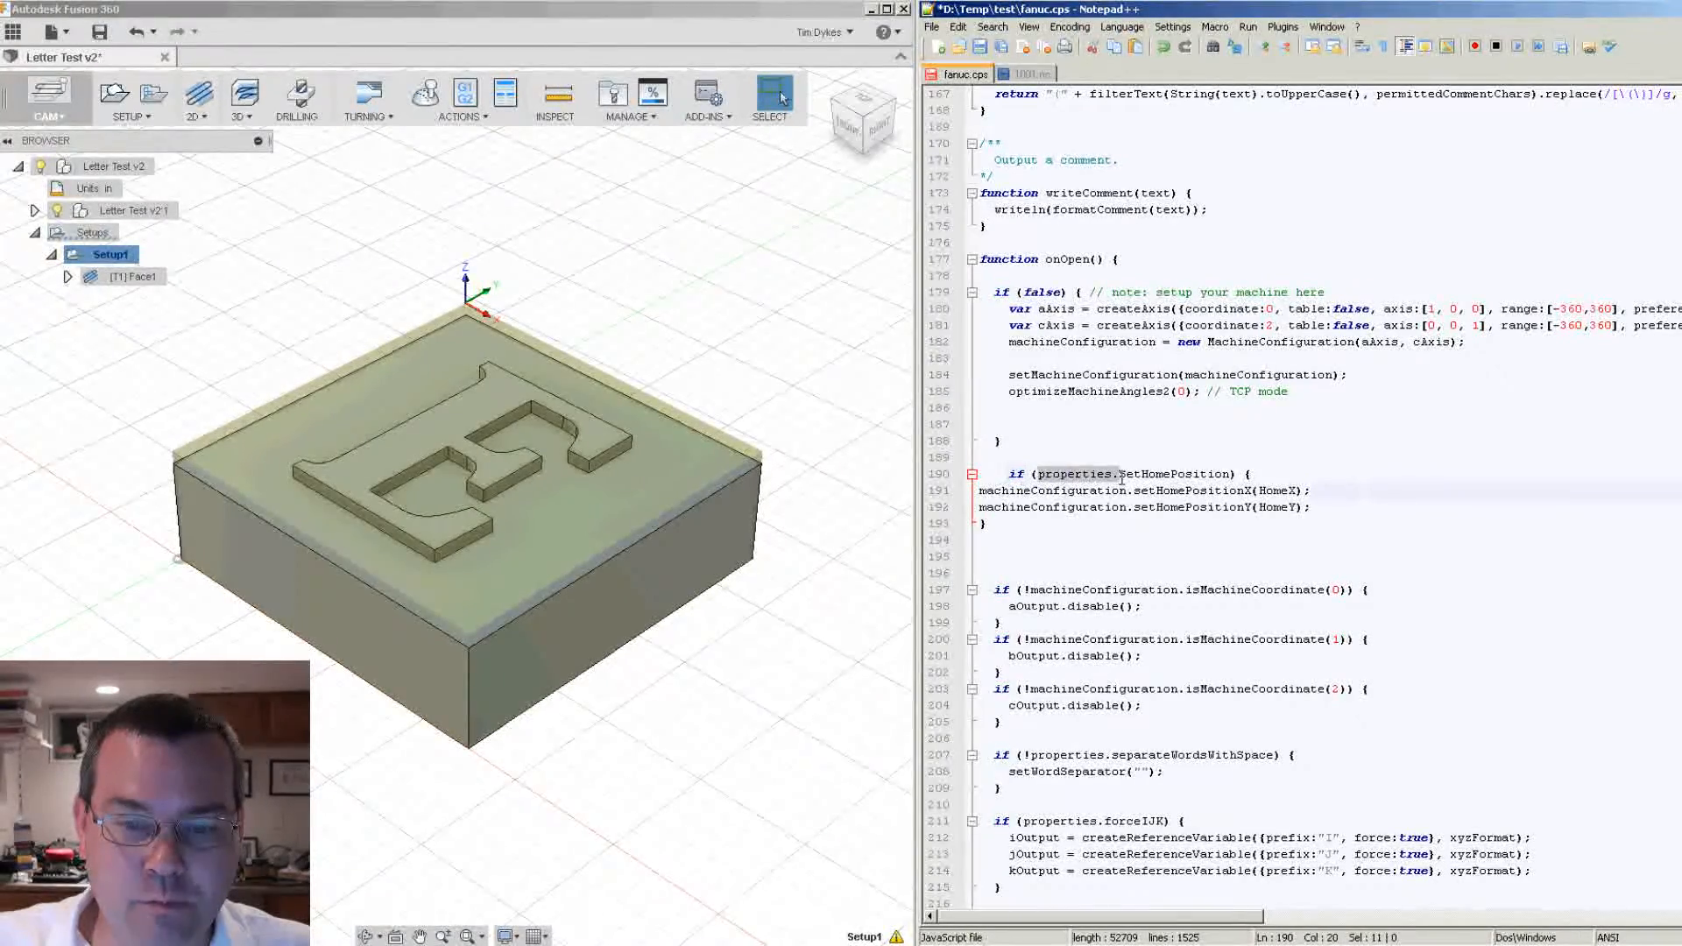
- Wrap the setHomePositionX and setHomePositionY calls in if (properties.SetHomePosition) { }
double_click(1132, 474)
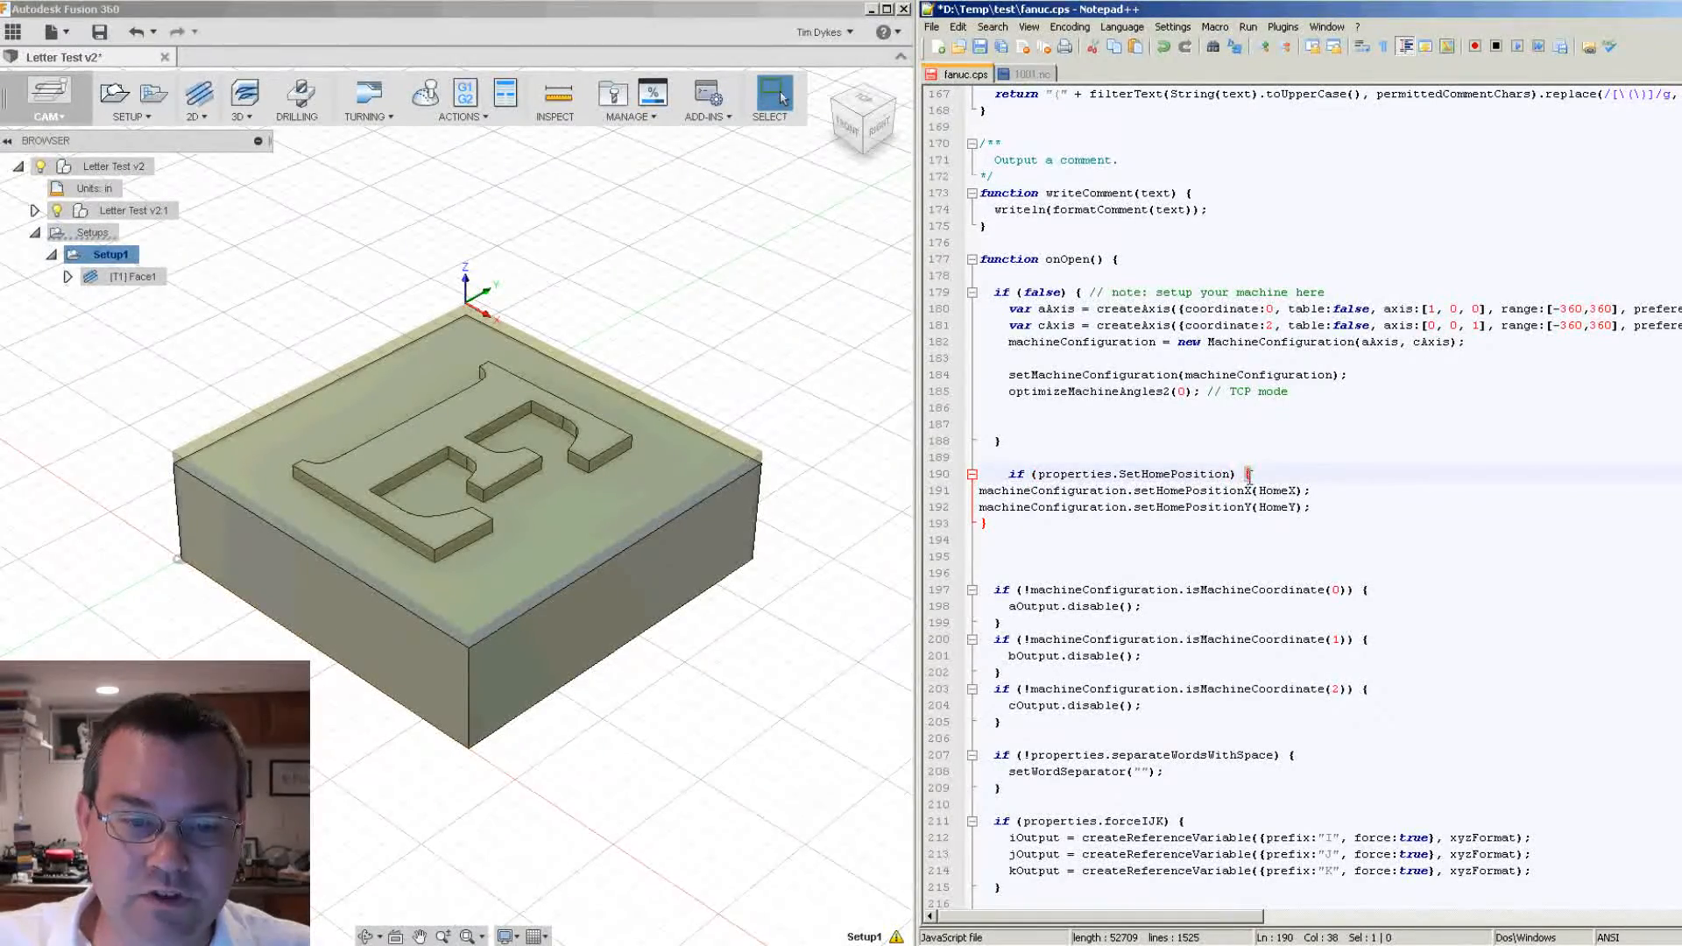
click(980, 491)
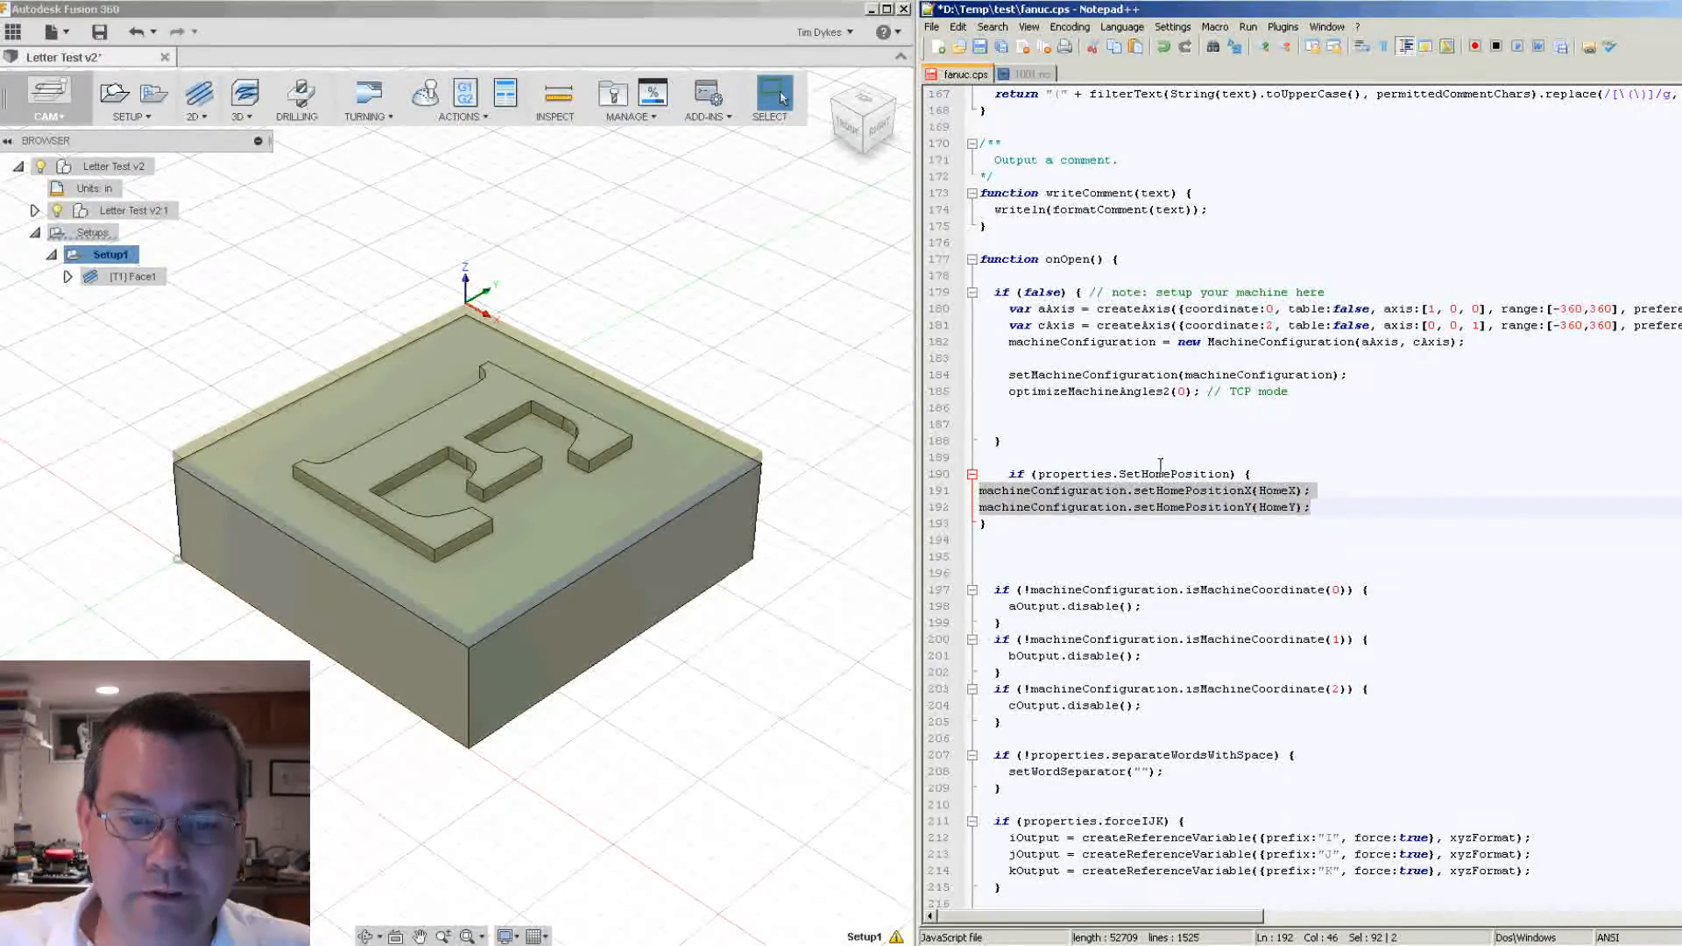
click(1060, 473)
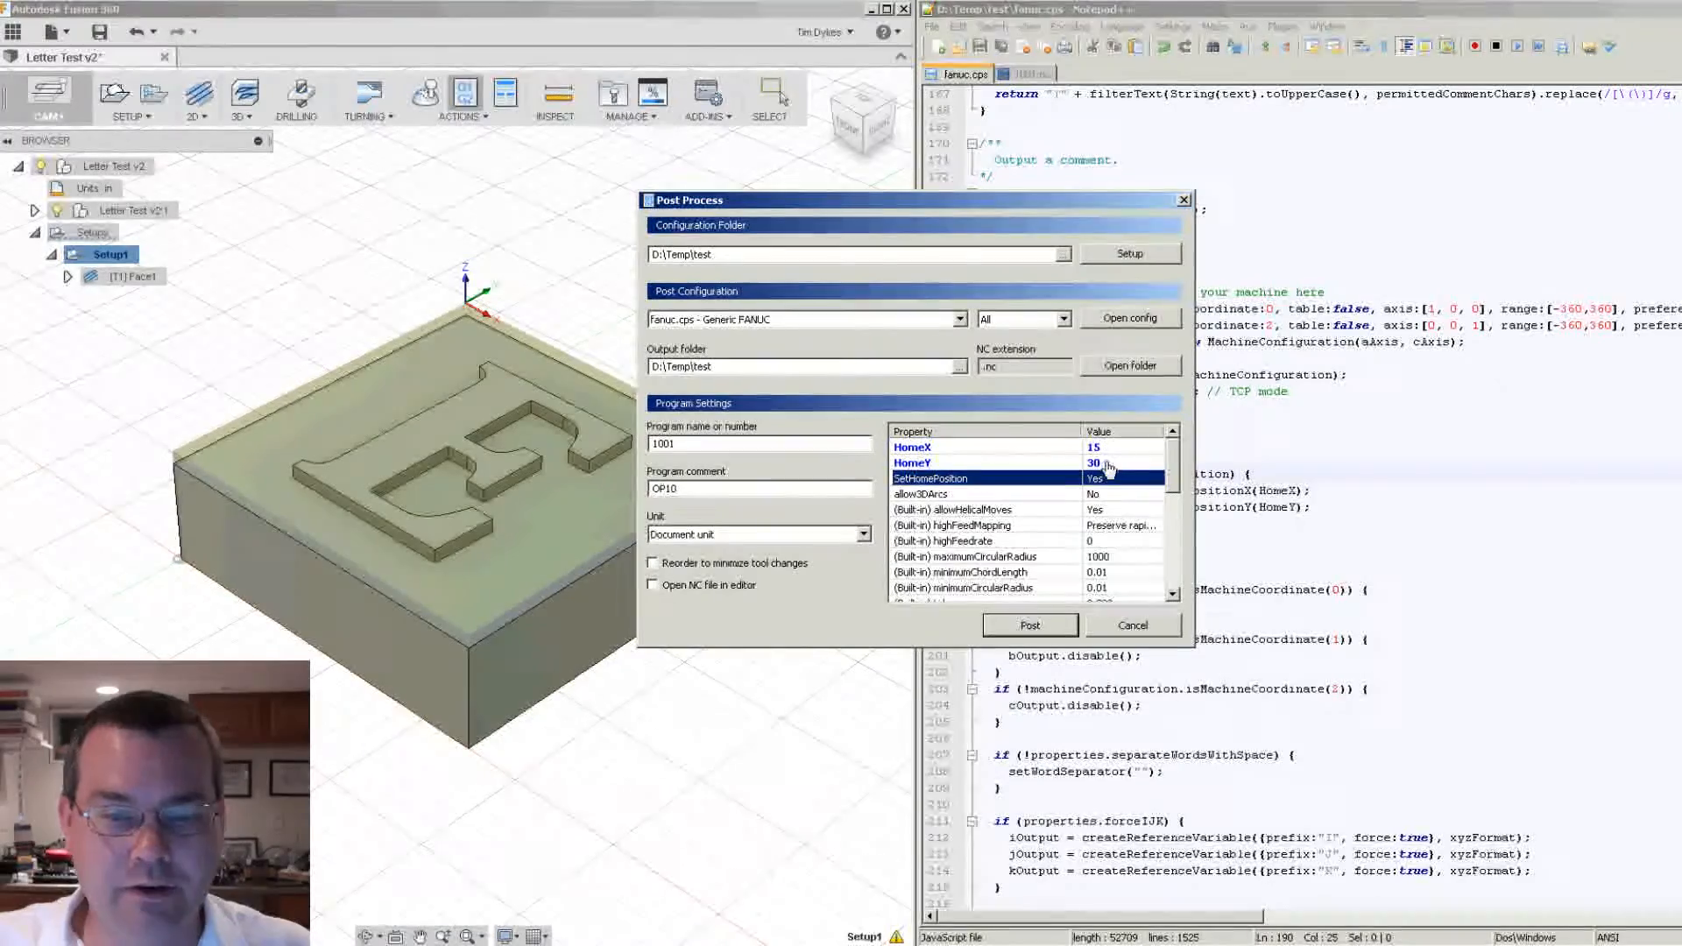
- Repost 1001 with SetHomePosition Yes, HomeX 5, HomeY 8, replacing and reloading 1001.nc
click(1121, 446)
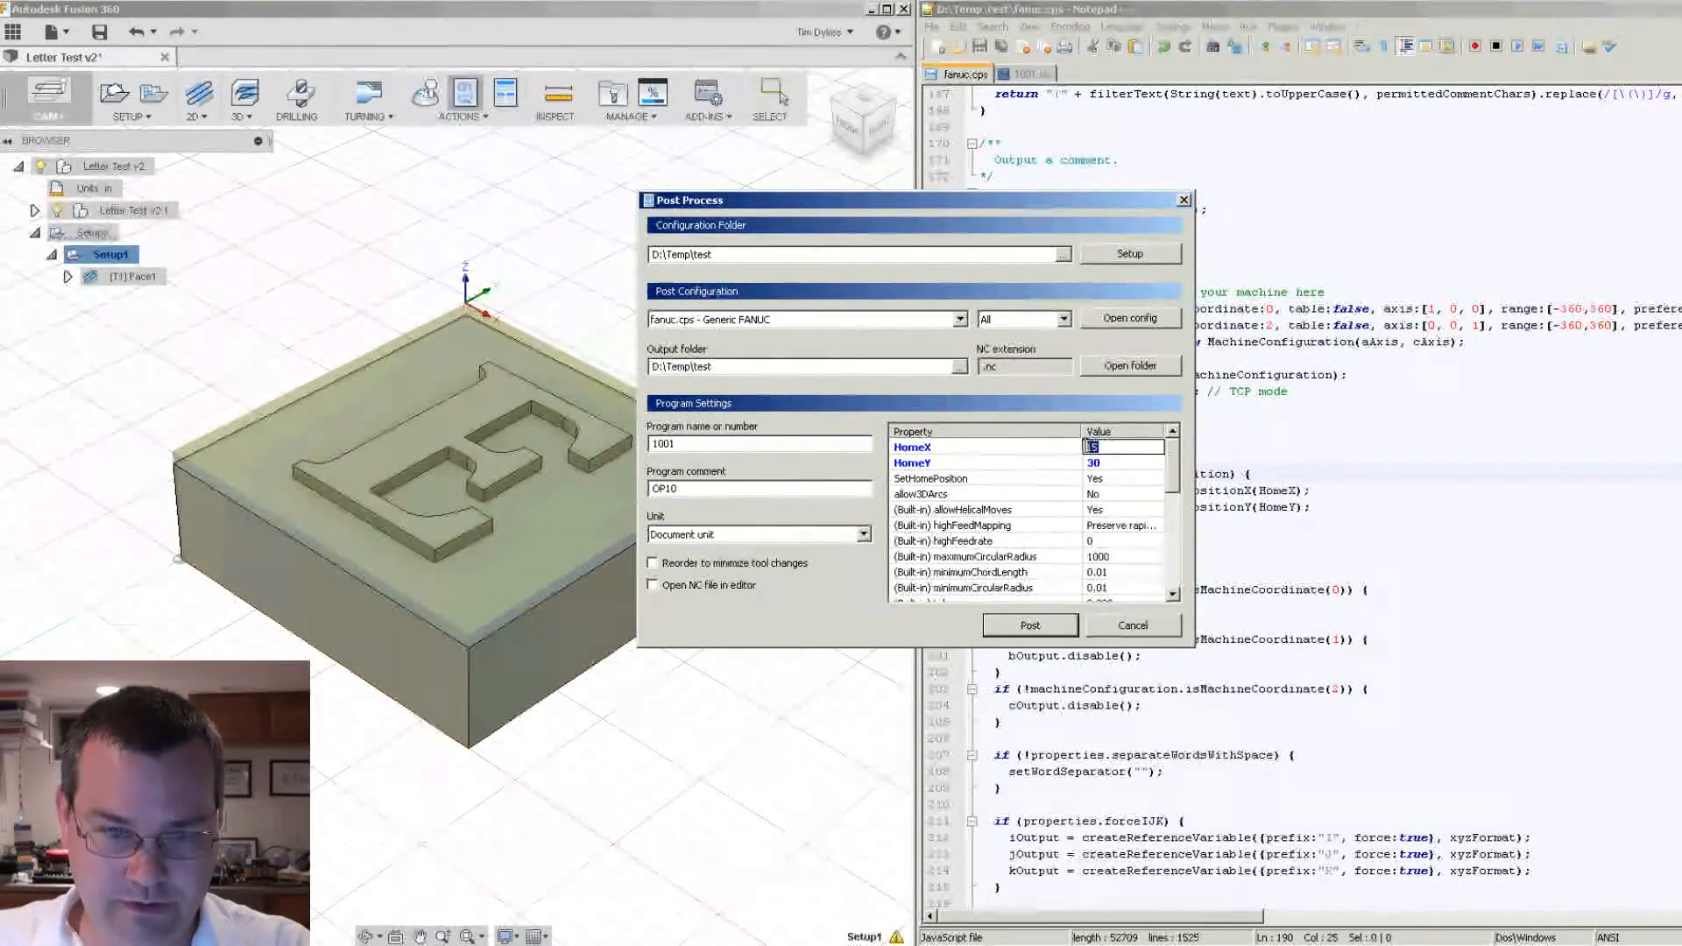
click(1123, 462)
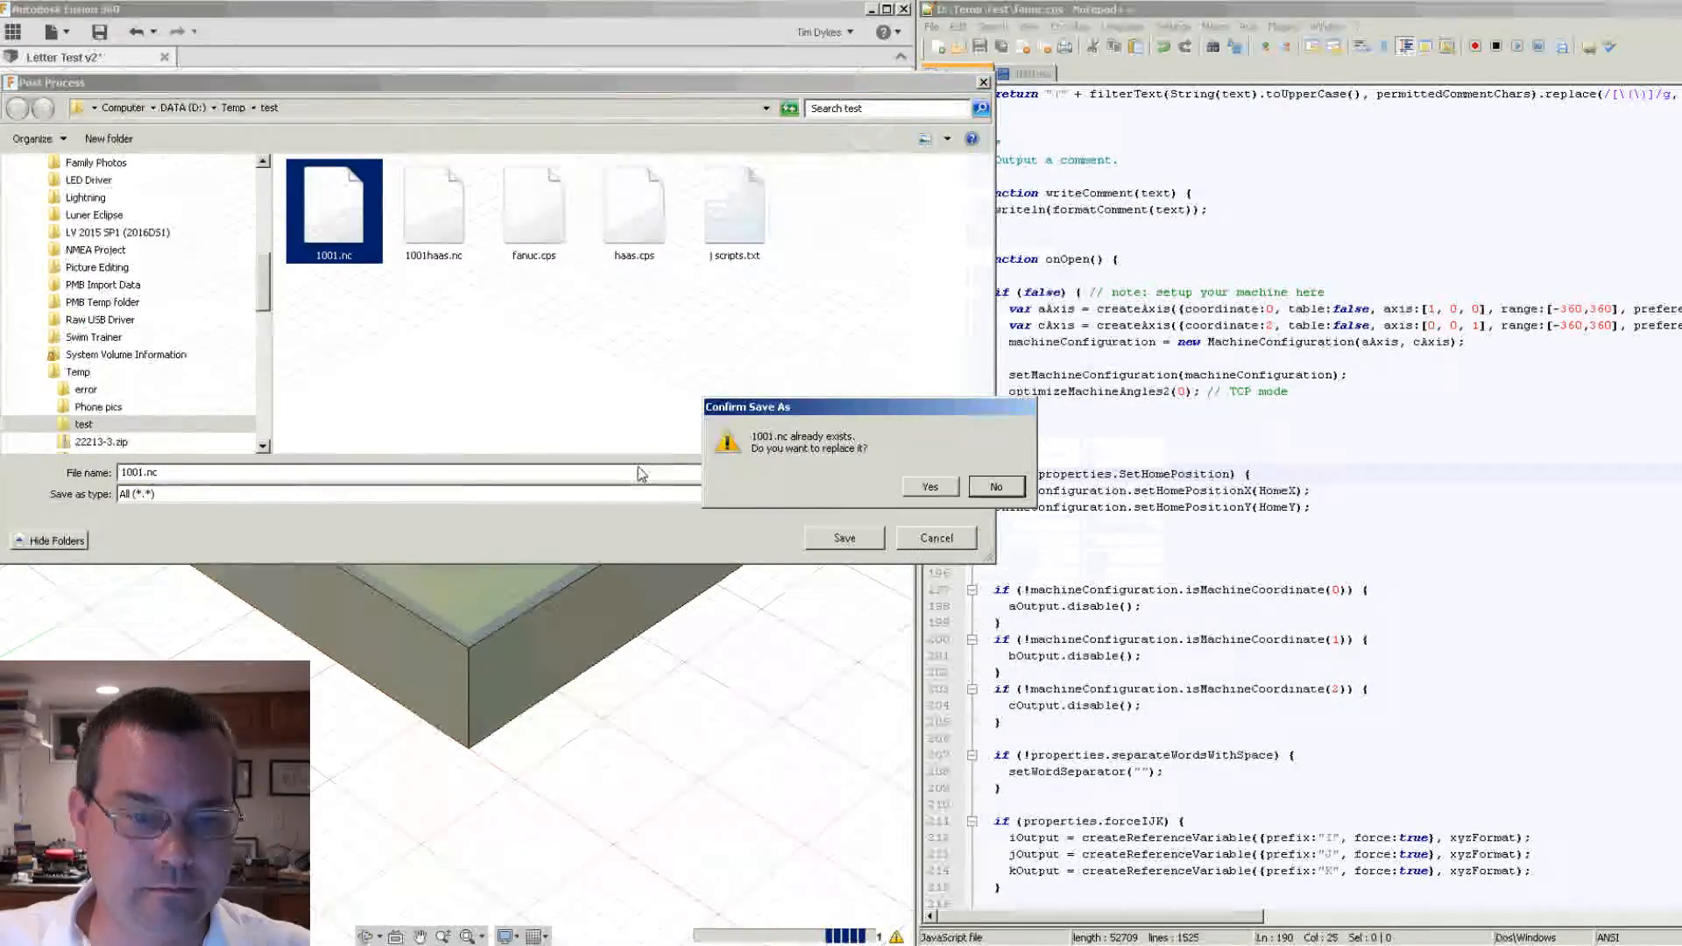
click(926, 486)
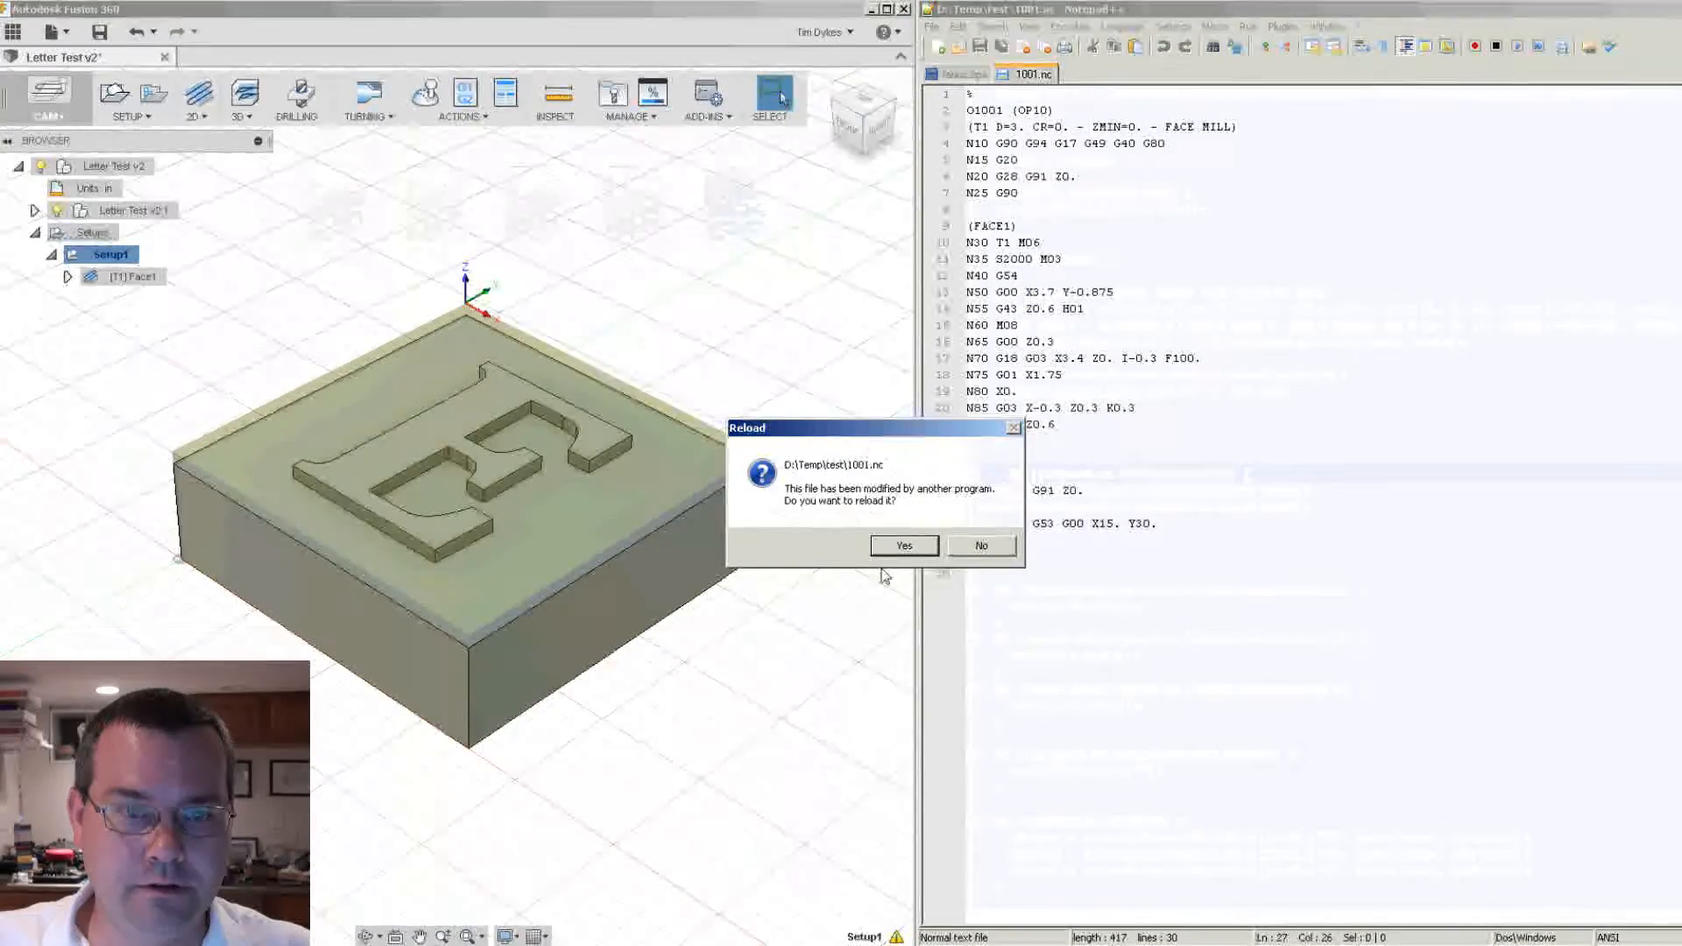
click(903, 545)
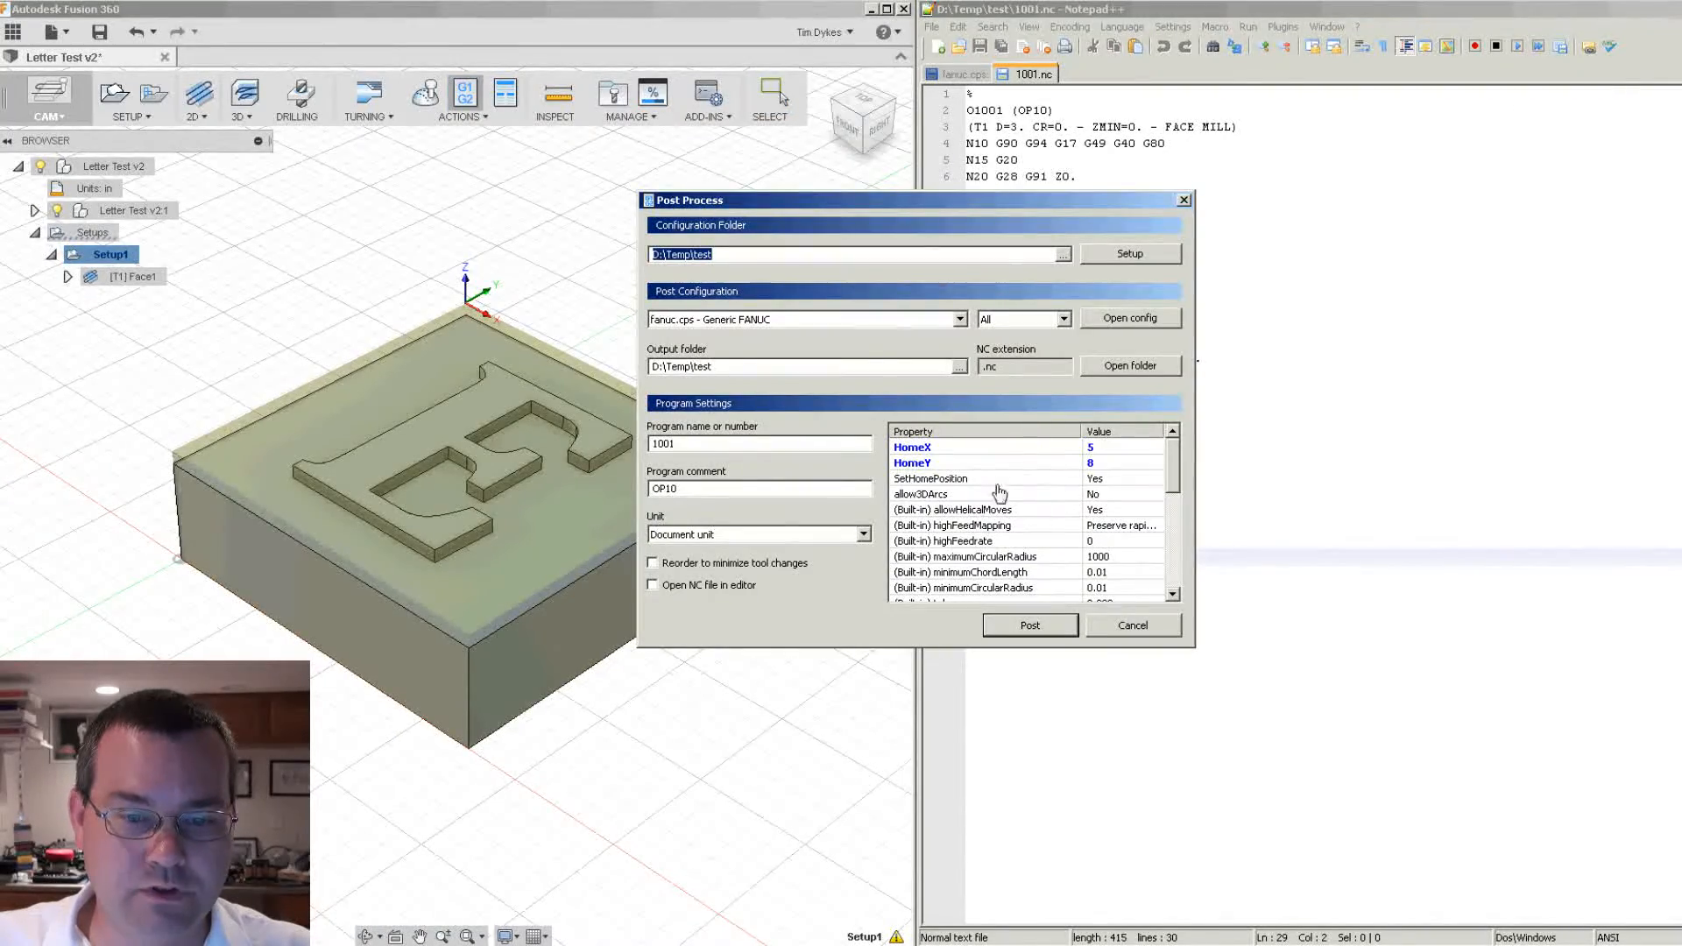
- Repost with SetHomePosition No, overwriting 1001.nc, then return to fanuc.cps
click(931, 478)
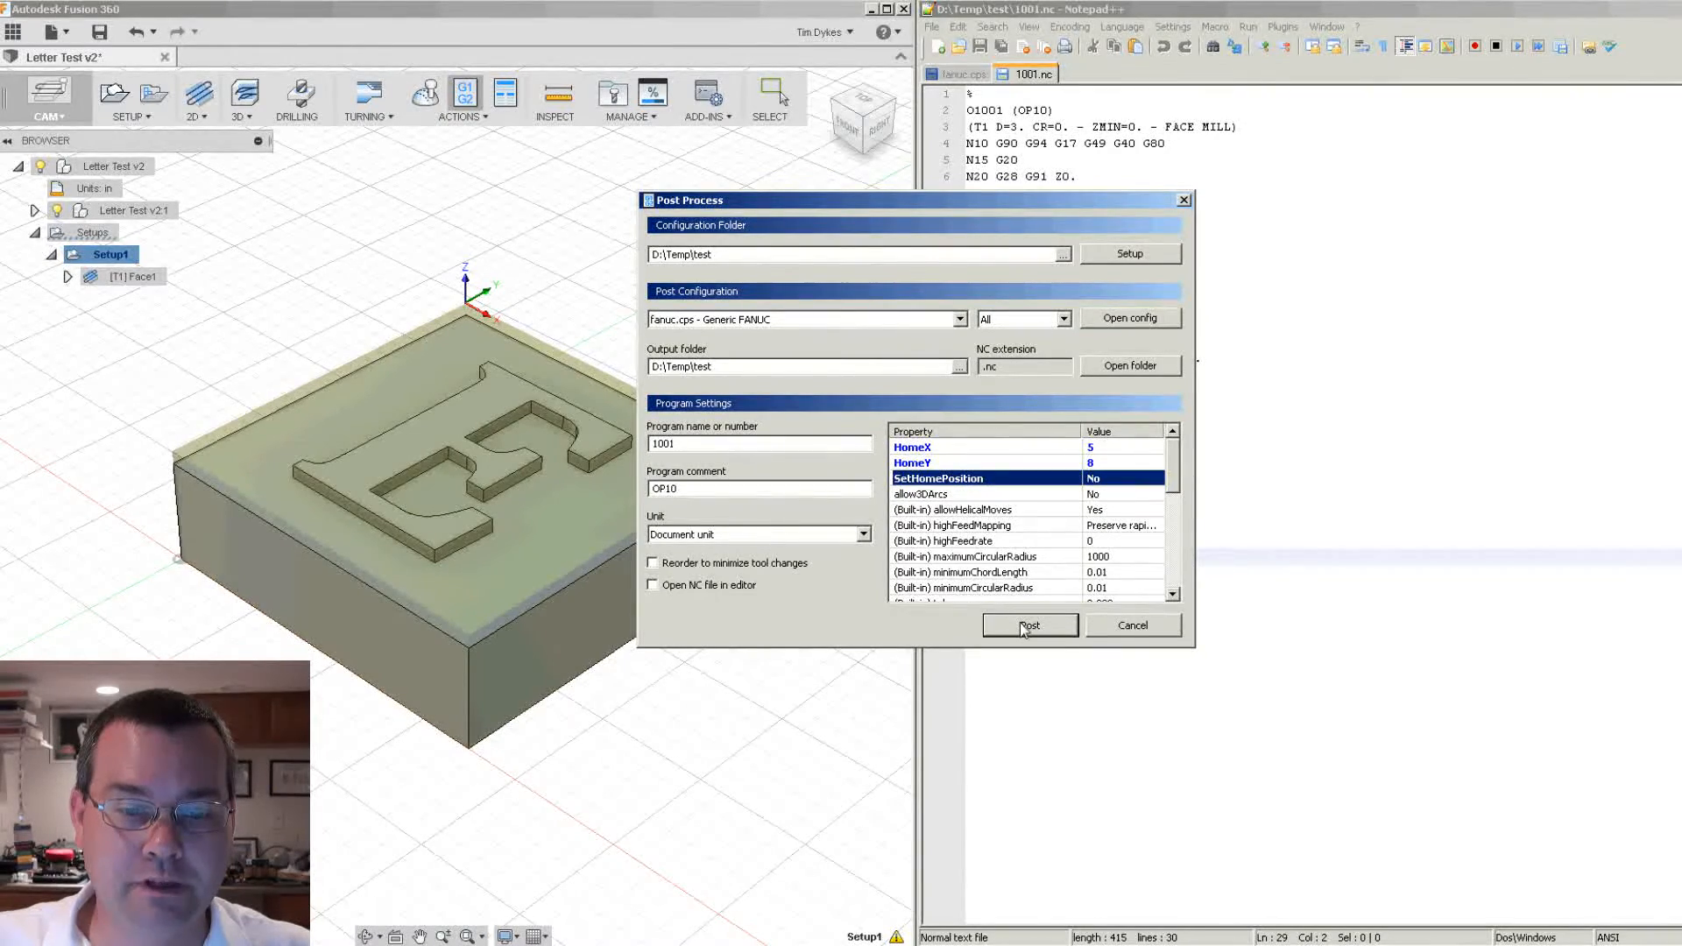
click(1028, 625)
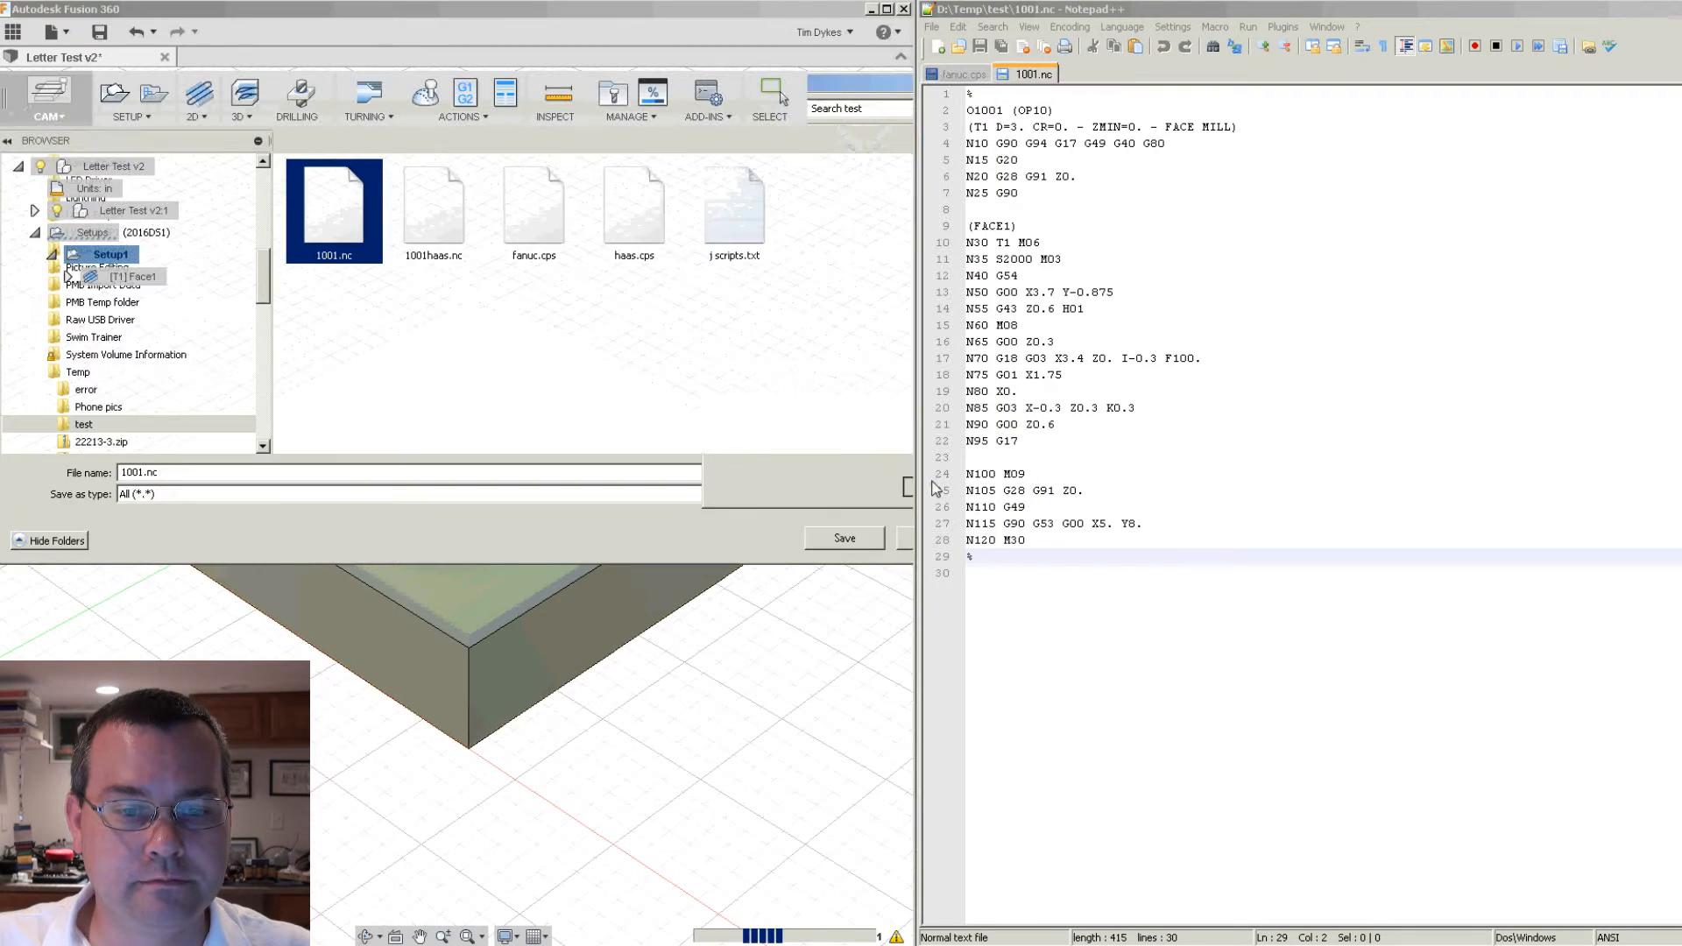
click(842, 537)
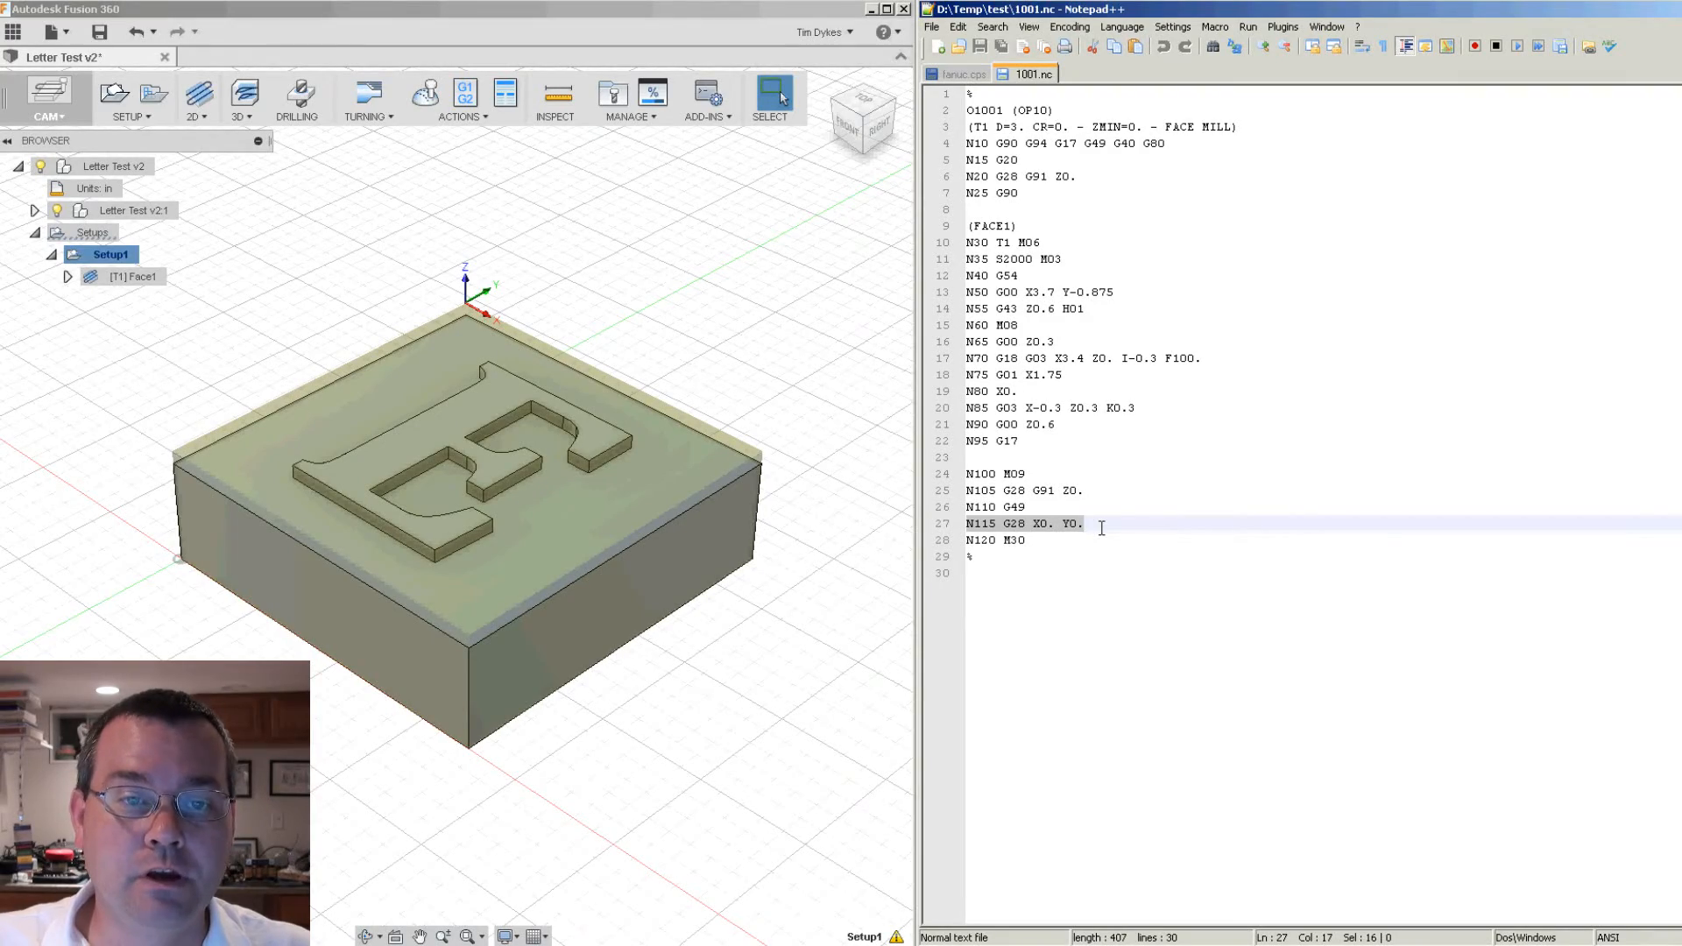
click(960, 73)
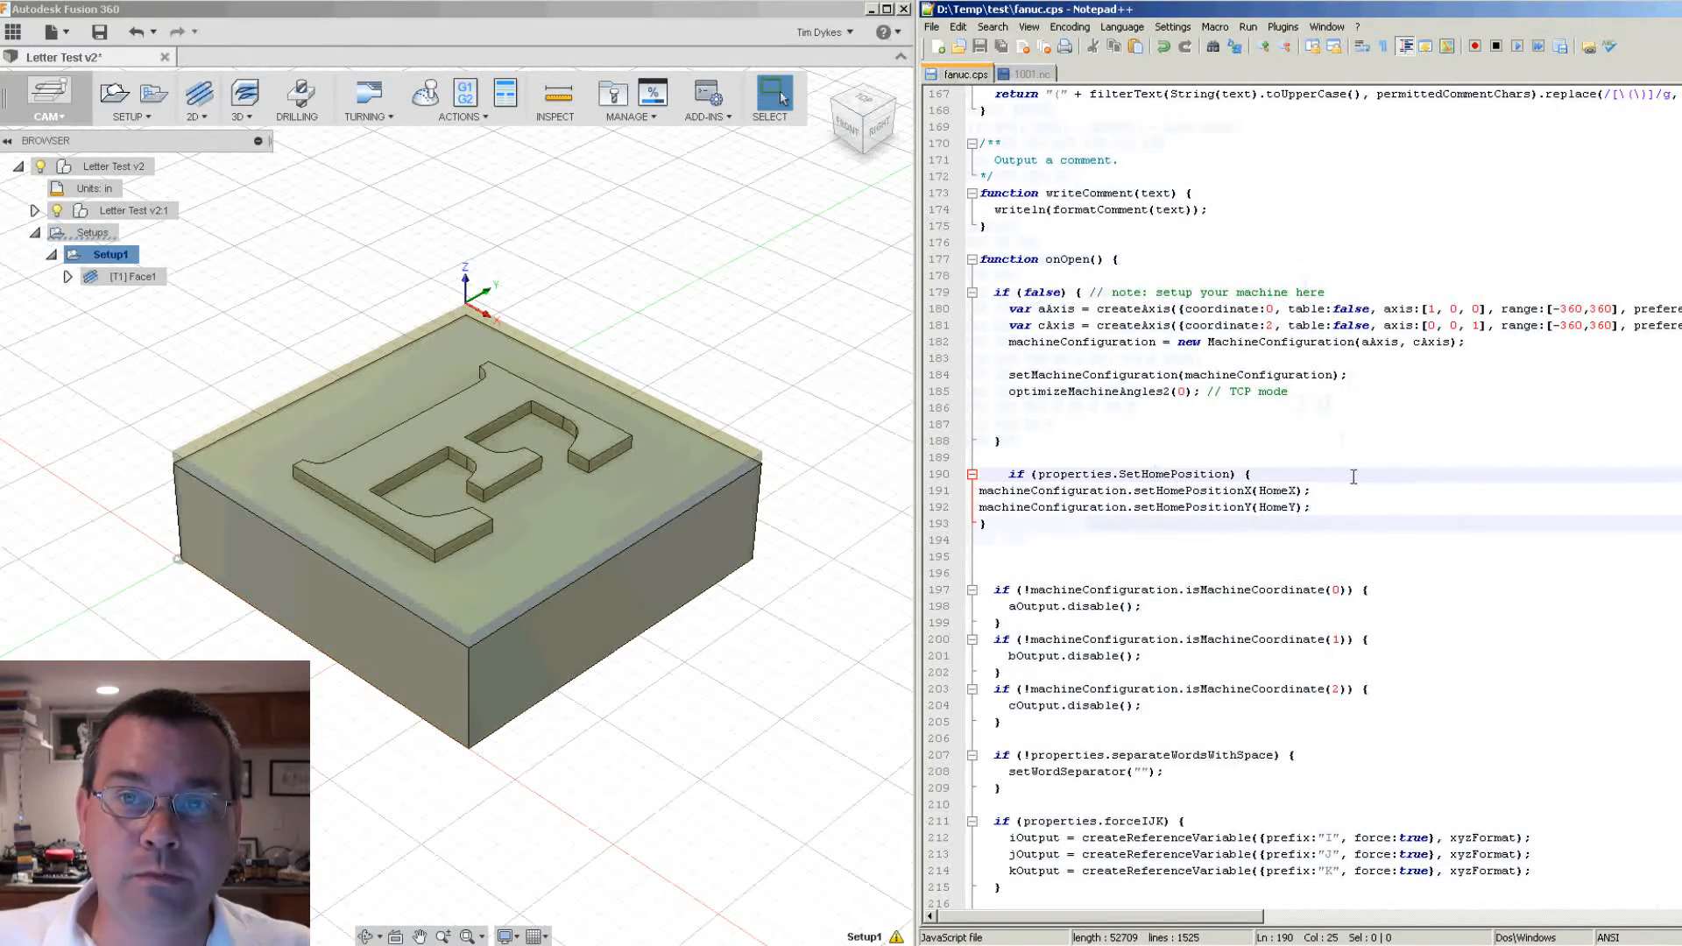